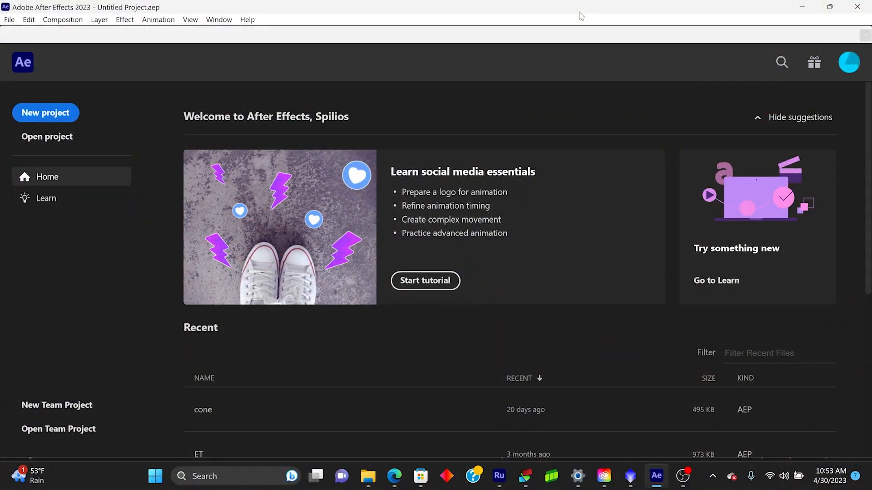
{"action": "mouse_move", "coordinate": [263, 4]}
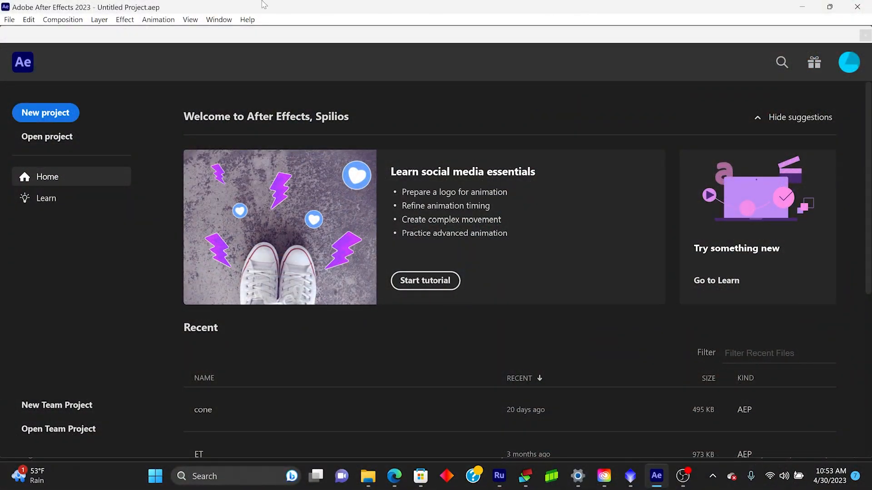
{"action": "mouse_move", "coordinate": [46, 114]}
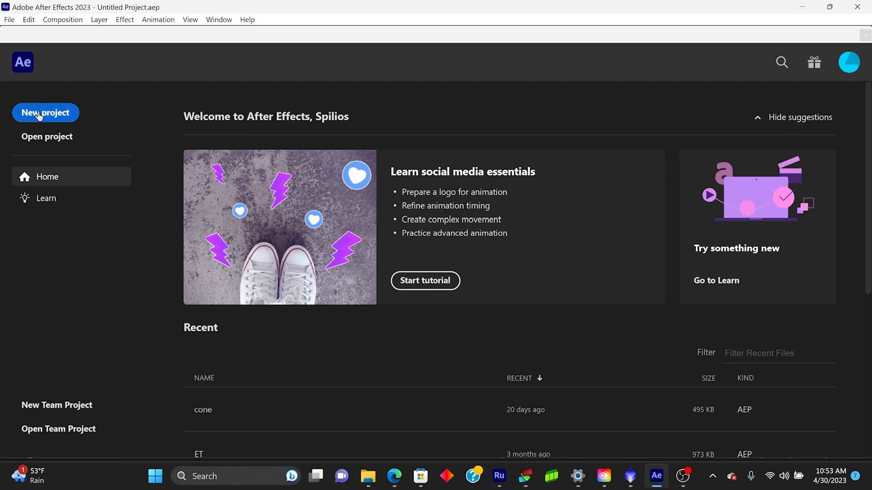
Start a new empty After Effects project from the Home screen
{"action": "left_click", "coordinate": [45, 113]}
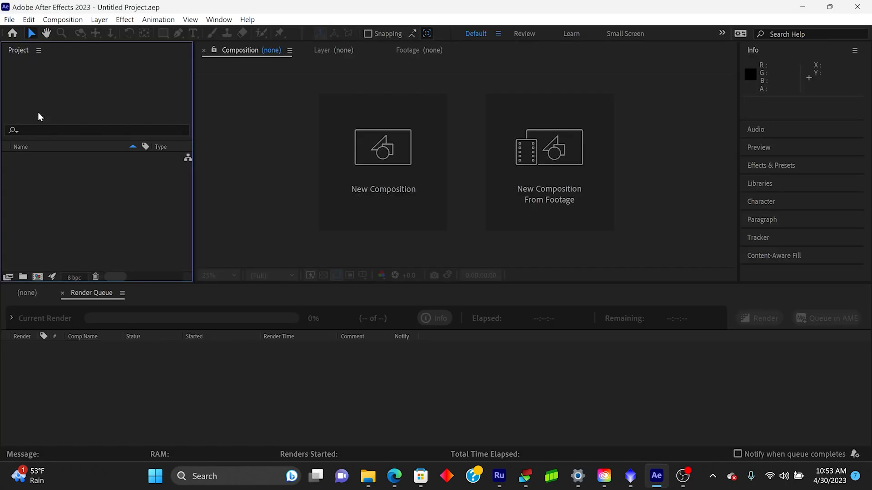
{"action": "mouse_move", "coordinate": [383, 156]}
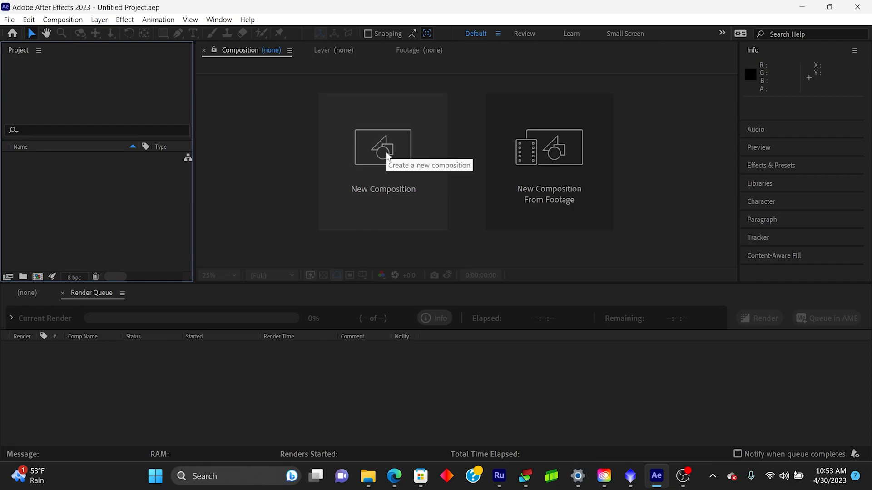
Create a new composition at 3840×2160, 45 fps, 16 seconds, and browse presets
{"action": "left_click", "coordinate": [383, 147]}
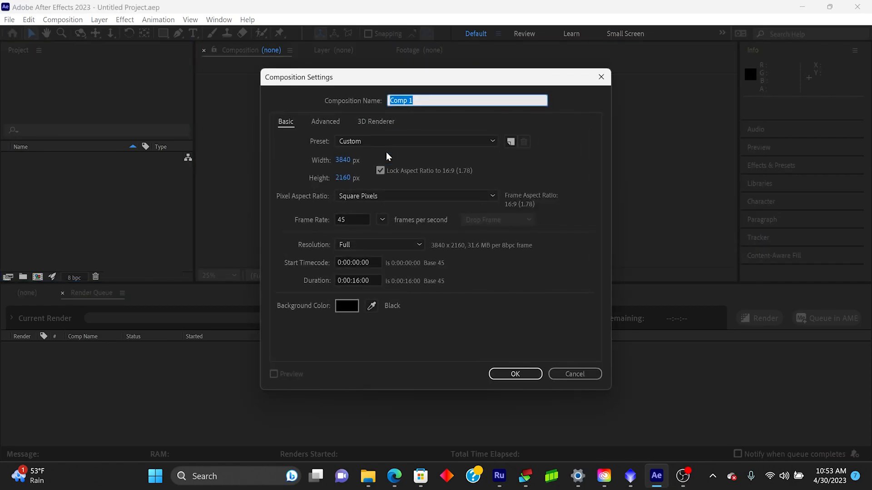
{"action": "mouse_move", "coordinate": [547, 171]}
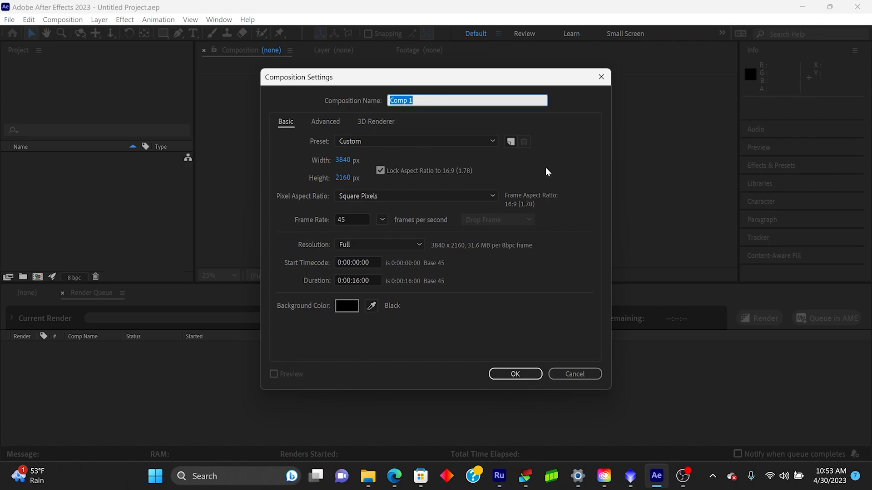
{"action": "mouse_move", "coordinate": [363, 156]}
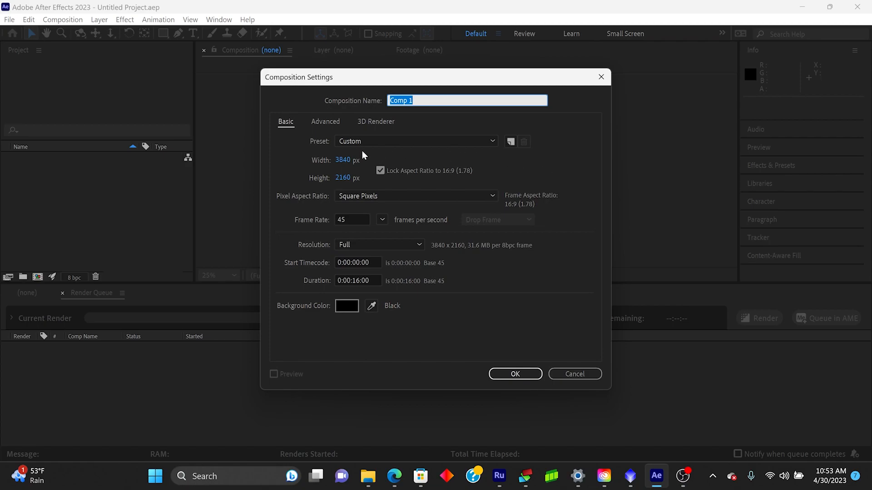
{"action": "mouse_move", "coordinate": [360, 164]}
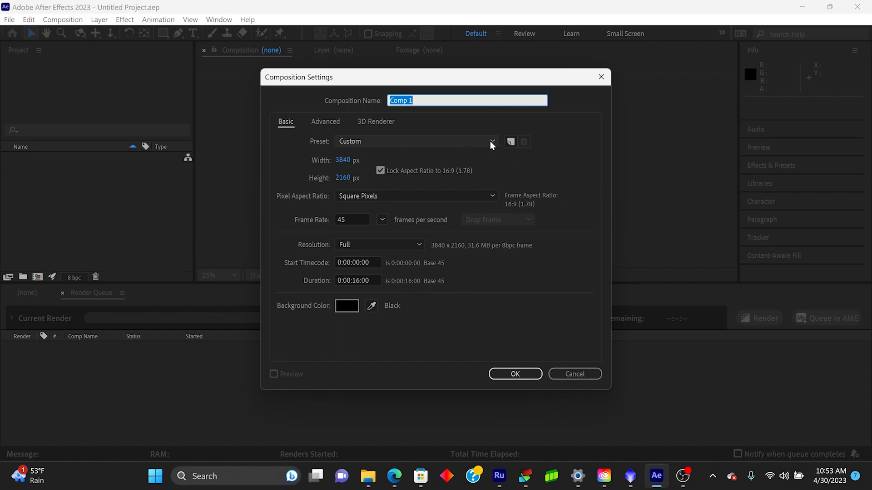
{"action": "left_click", "coordinate": [491, 141]}
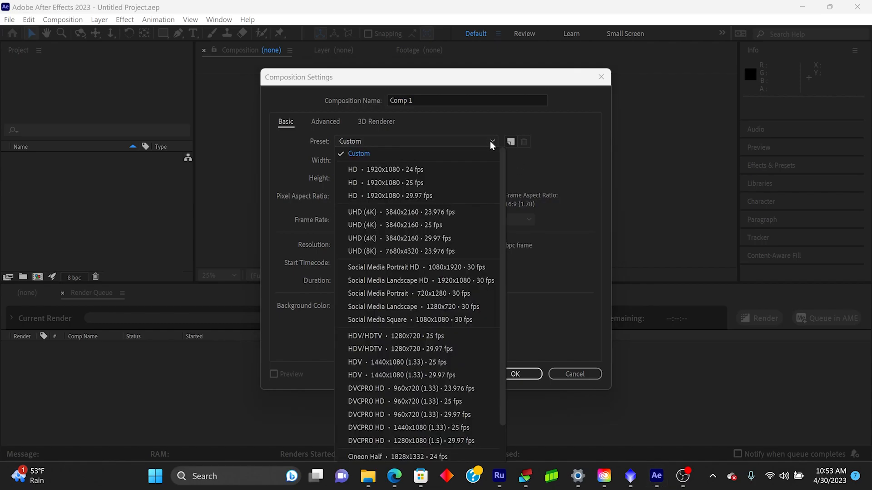
{"action": "mouse_move", "coordinate": [434, 208]}
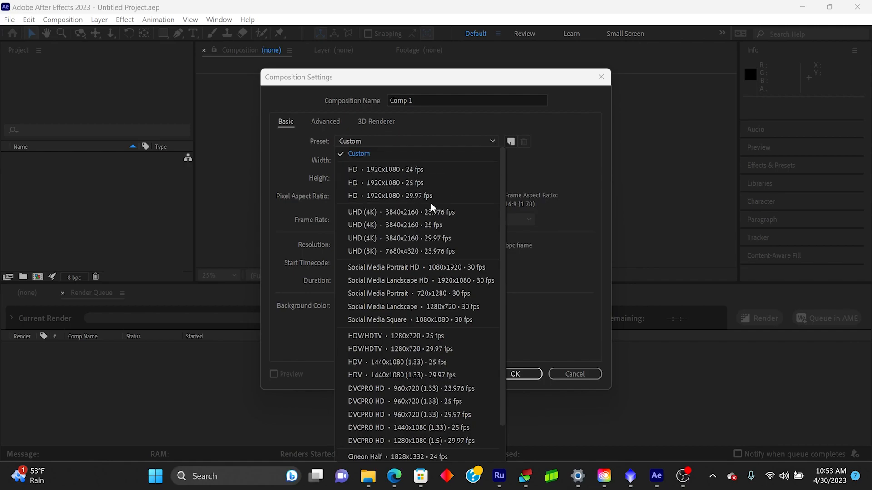
{"action": "mouse_move", "coordinate": [437, 171]}
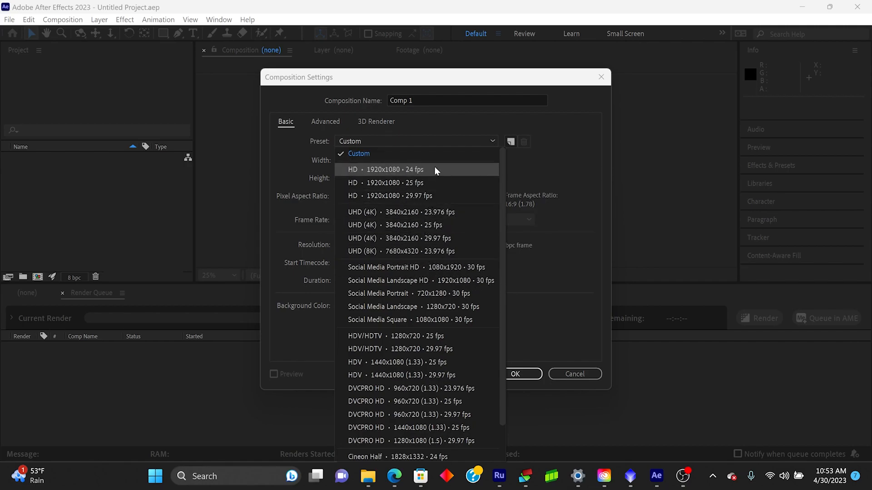
{"action": "mouse_move", "coordinate": [448, 208]}
{"action": "type", "text": "45"}
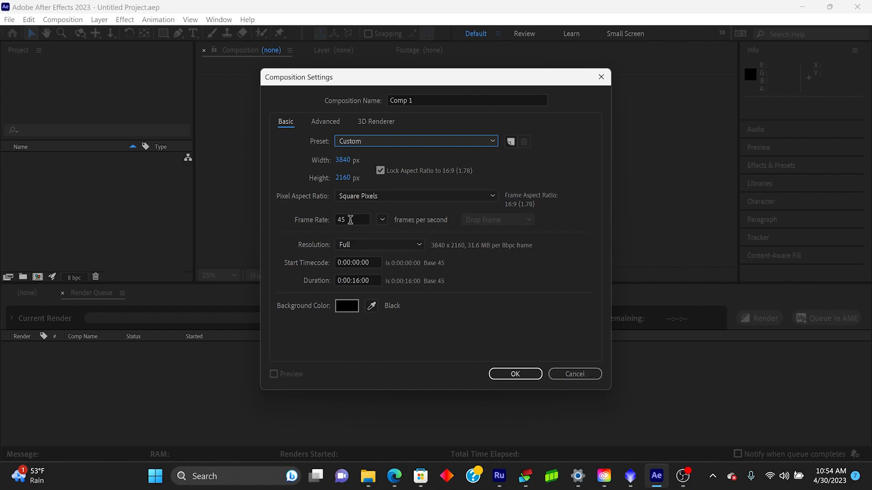
{"action": "mouse_move", "coordinate": [467, 233]}
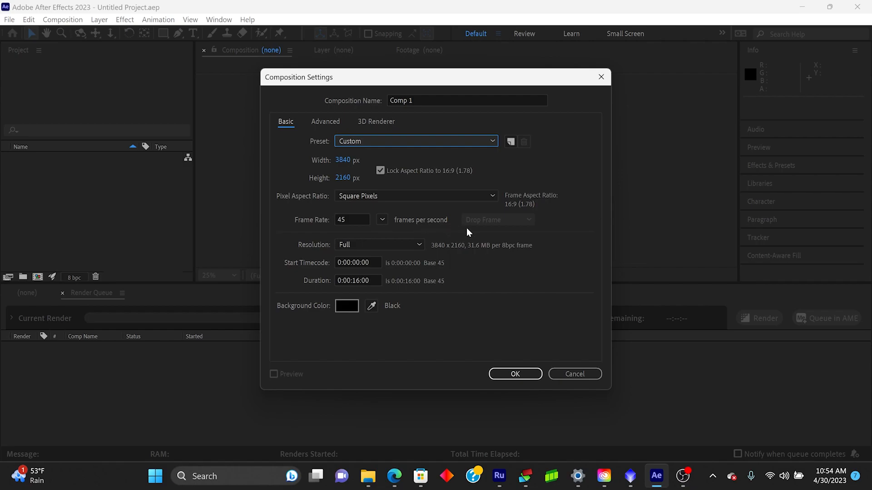
{"action": "mouse_move", "coordinate": [592, 235]}
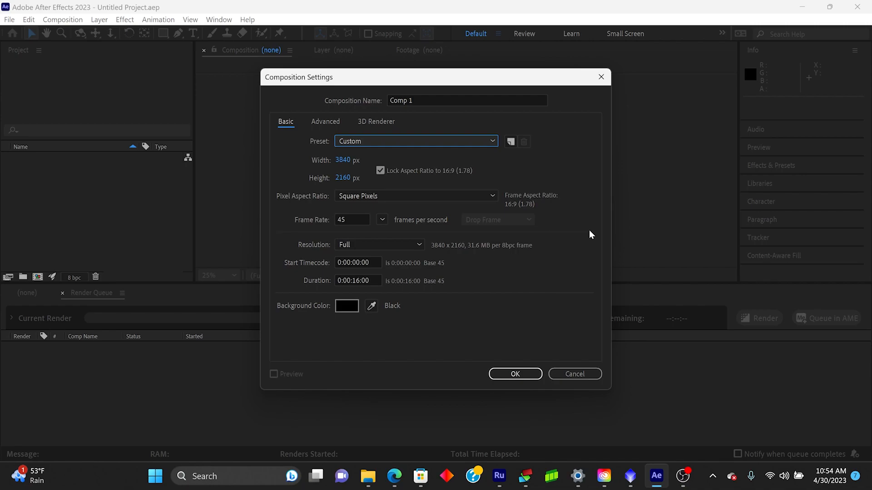
{"action": "mouse_move", "coordinate": [454, 317]}
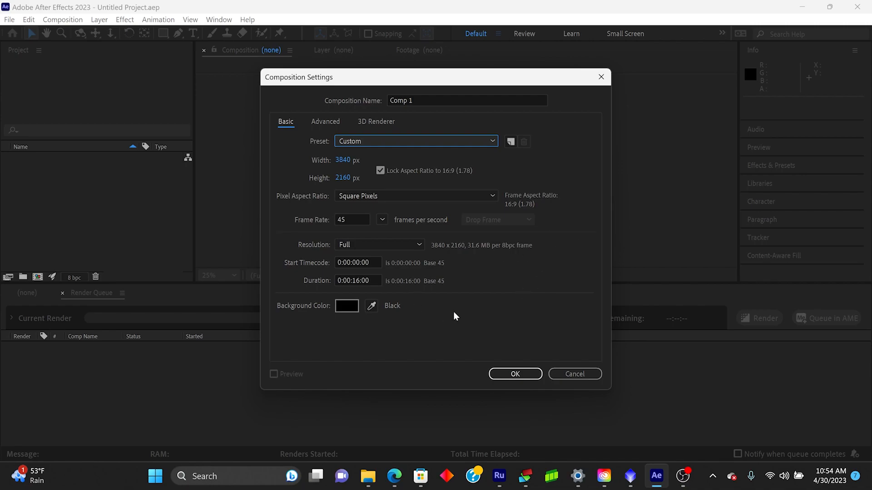
{"action": "mouse_move", "coordinate": [577, 401]}
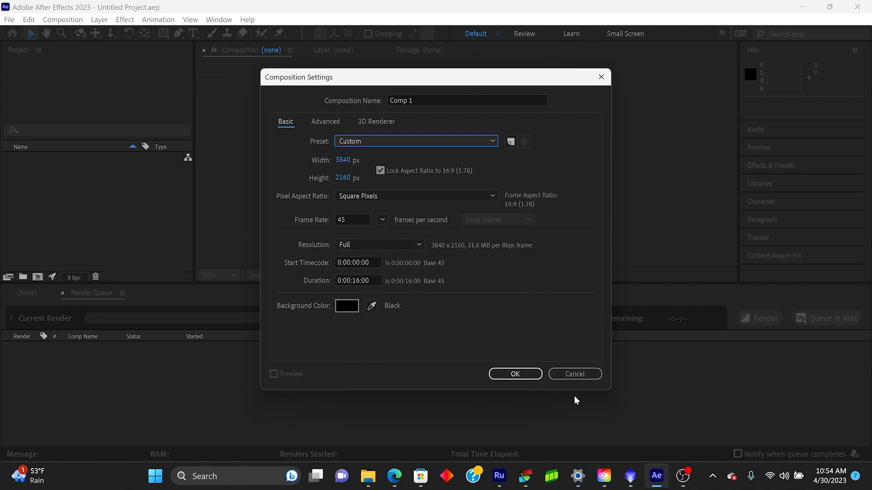
Confirm the Composition Settings to create Comp 1
{"action": "left_click", "coordinate": [514, 373]}
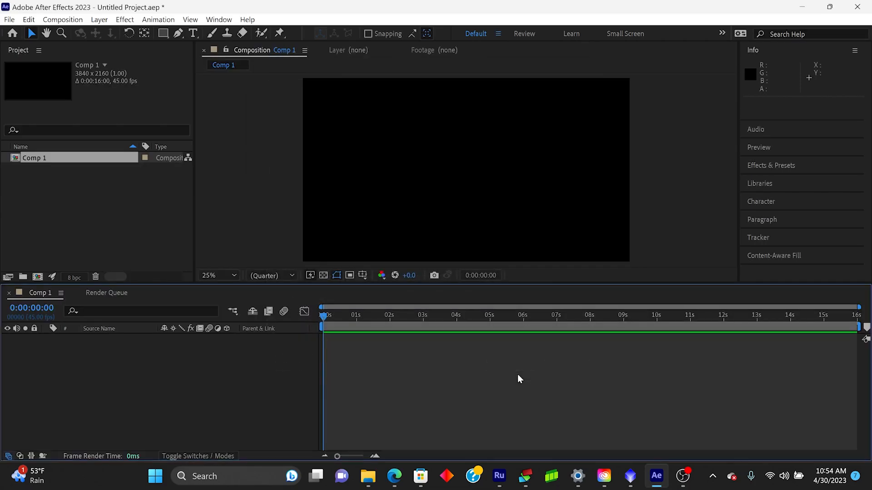
{"action": "mouse_move", "coordinate": [624, 105]}
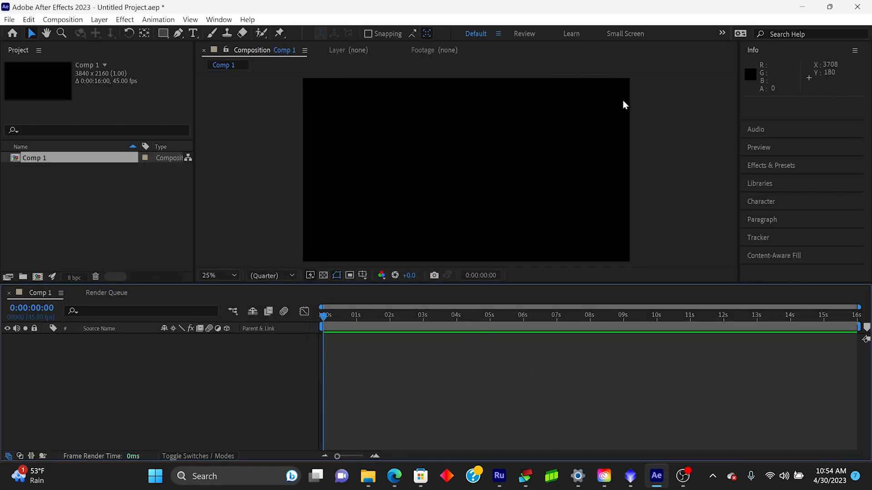
{"action": "mouse_move", "coordinate": [648, 225]}
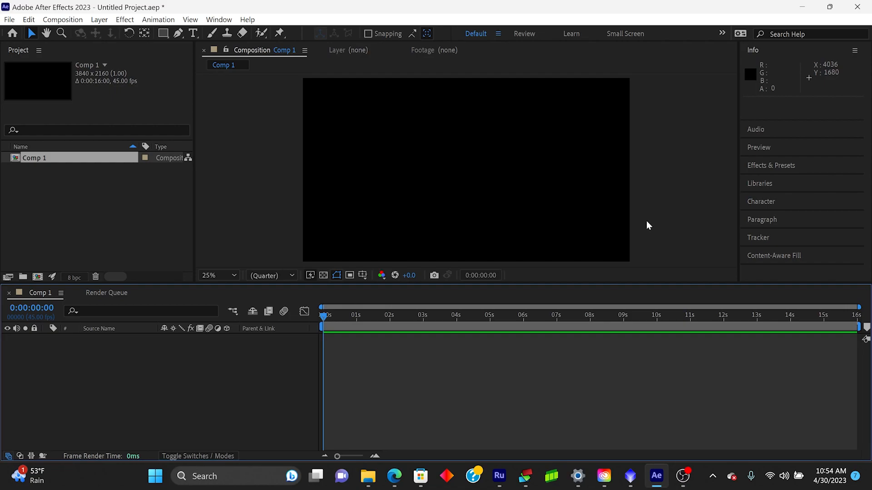
{"action": "mouse_move", "coordinate": [865, 348]}
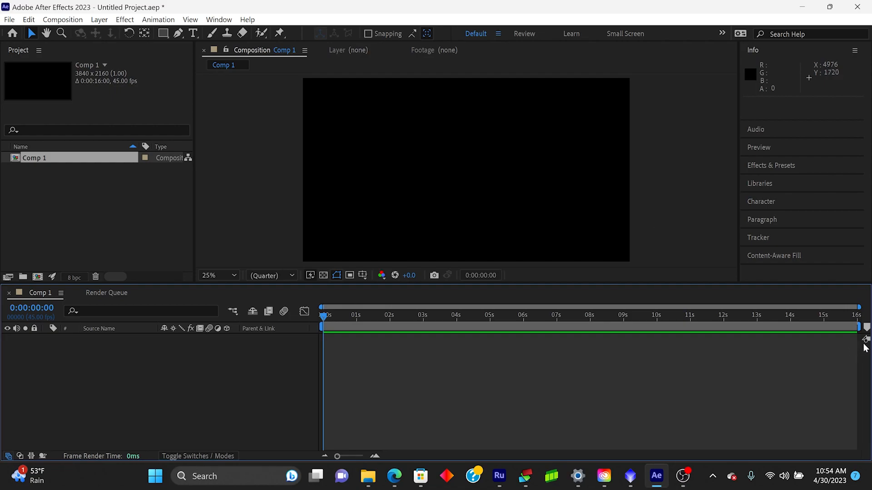
{"action": "mouse_move", "coordinate": [863, 312]}
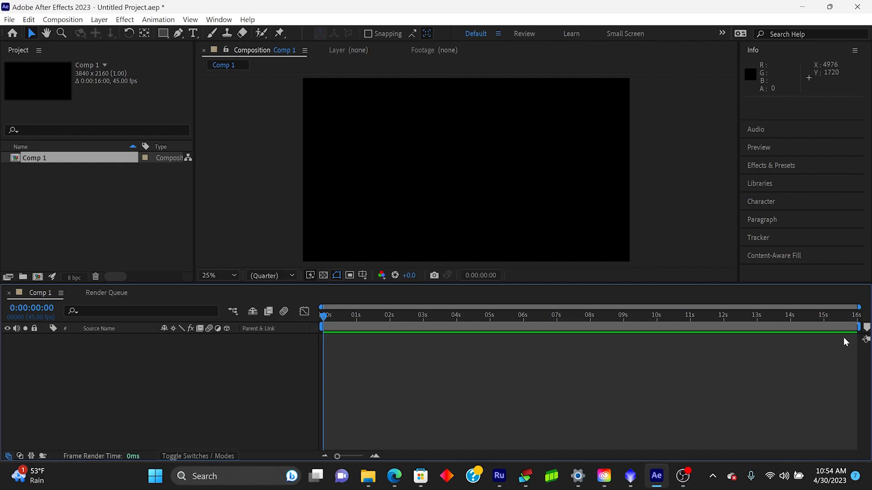
{"action": "mouse_move", "coordinate": [466, 218]}
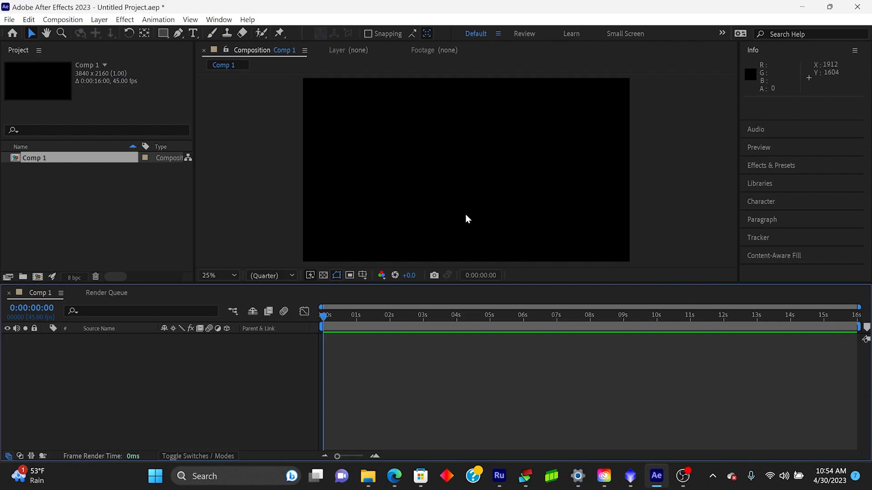
{"action": "mouse_move", "coordinate": [243, 156]}
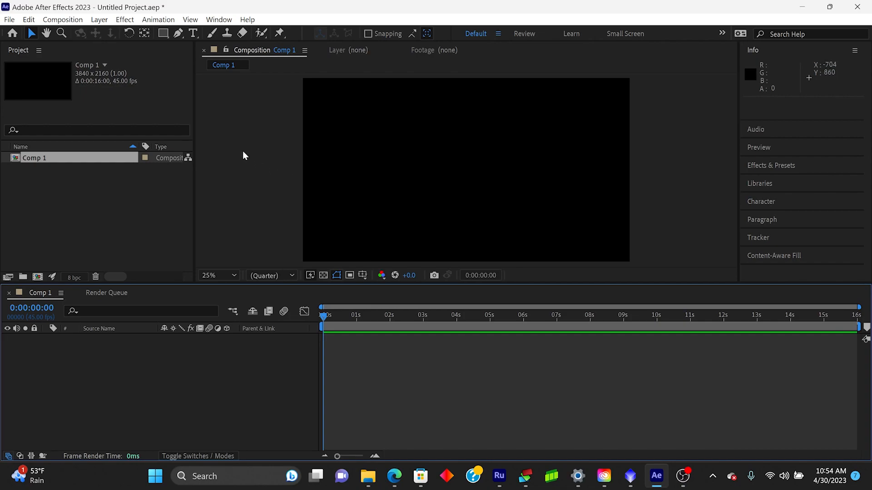
{"action": "mouse_move", "coordinate": [123, 102]}
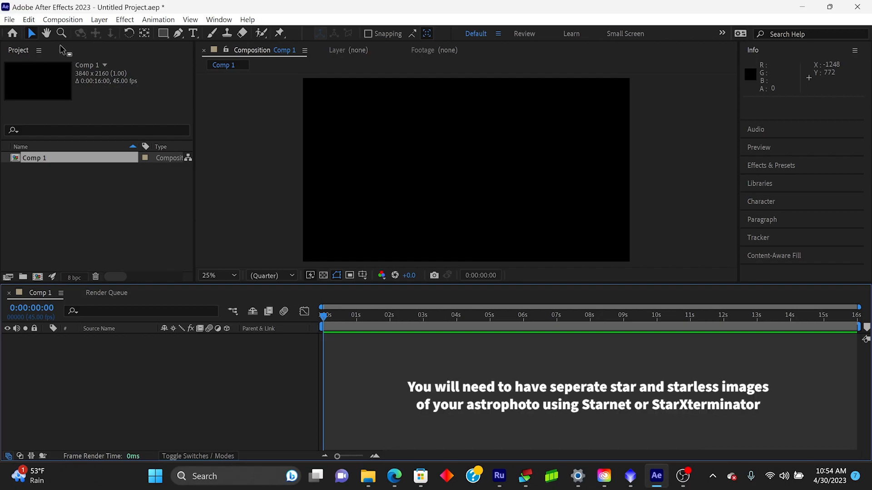
Import the 'M81-82 Satrless' image file and select it in the Project panel
{"action": "left_click", "coordinate": [8, 20]}
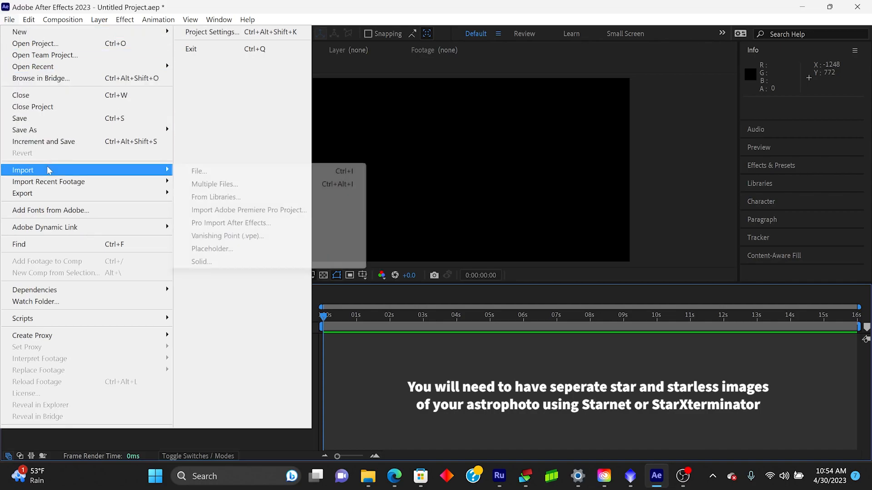
{"action": "mouse_move", "coordinate": [203, 177]}
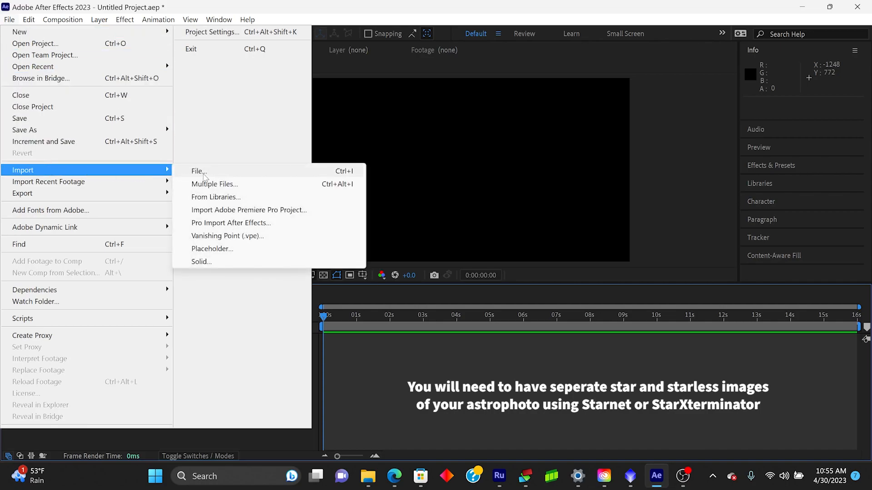
{"action": "left_click", "coordinate": [198, 170]}
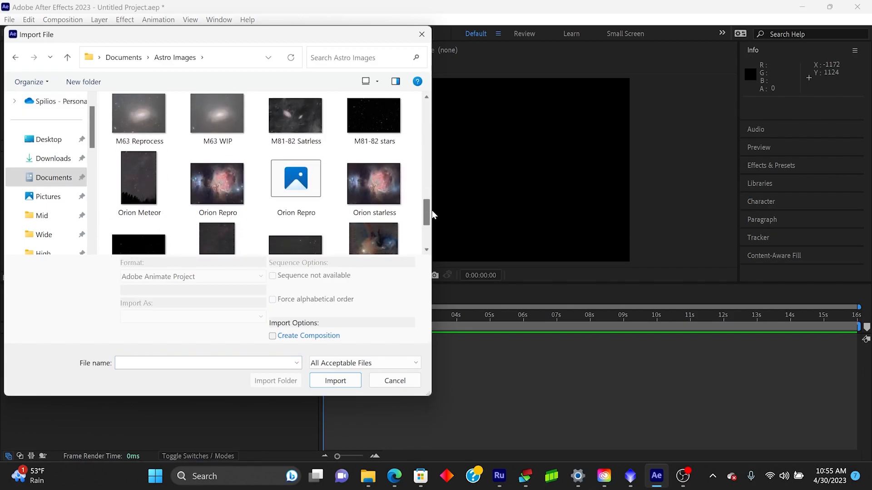
{"action": "left_click", "coordinate": [335, 380]}
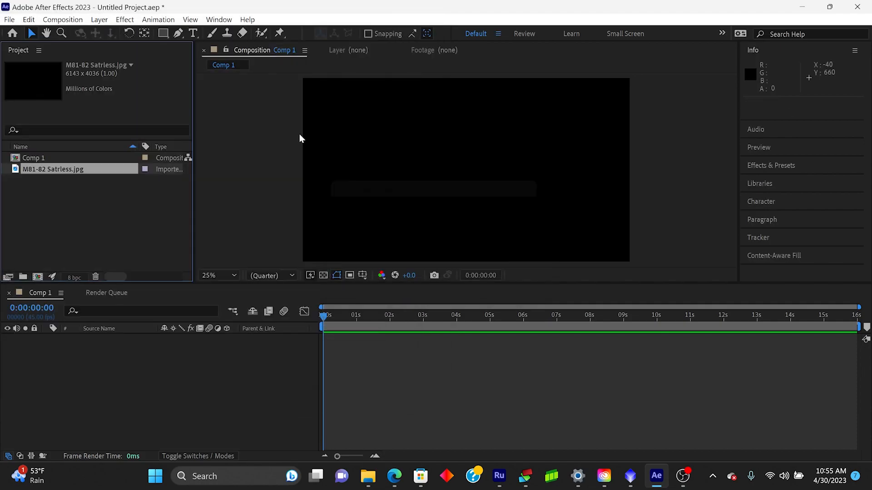
{"action": "left_click", "coordinate": [52, 168]}
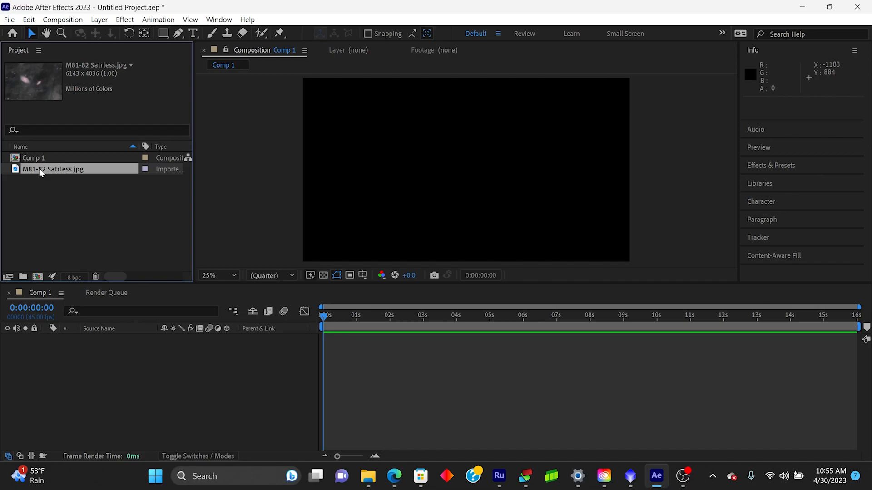
{"action": "mouse_move", "coordinate": [434, 179]}
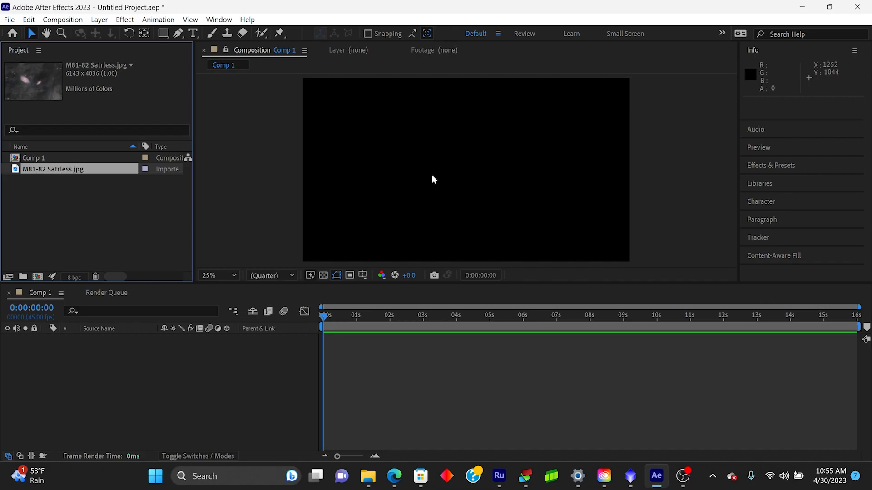
{"action": "mouse_move", "coordinate": [47, 177]}
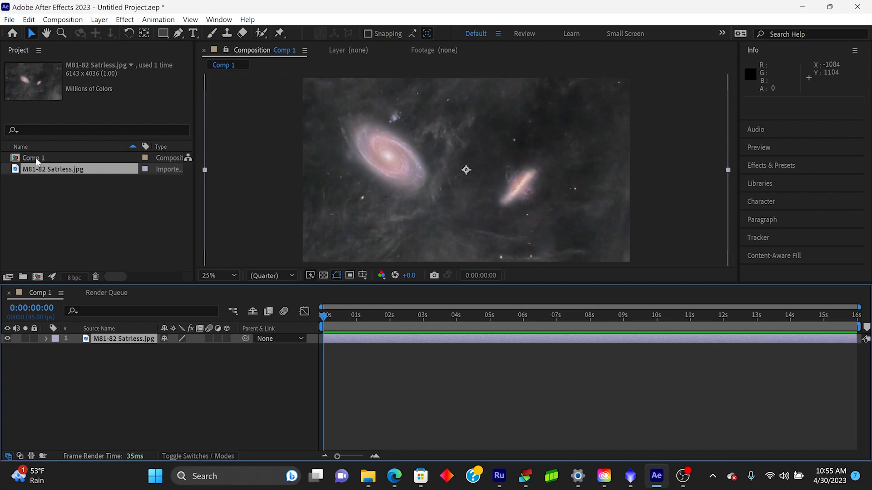
{"action": "mouse_move", "coordinate": [637, 174]}
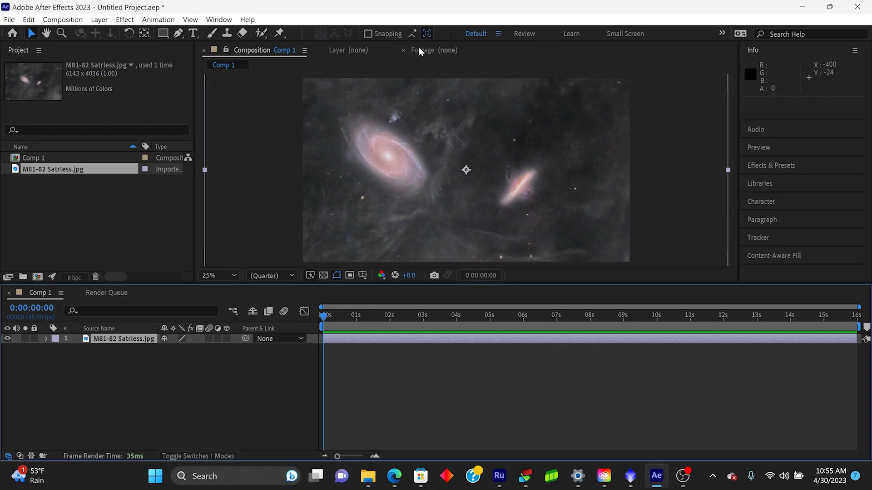
{"action": "mouse_move", "coordinate": [667, 222]}
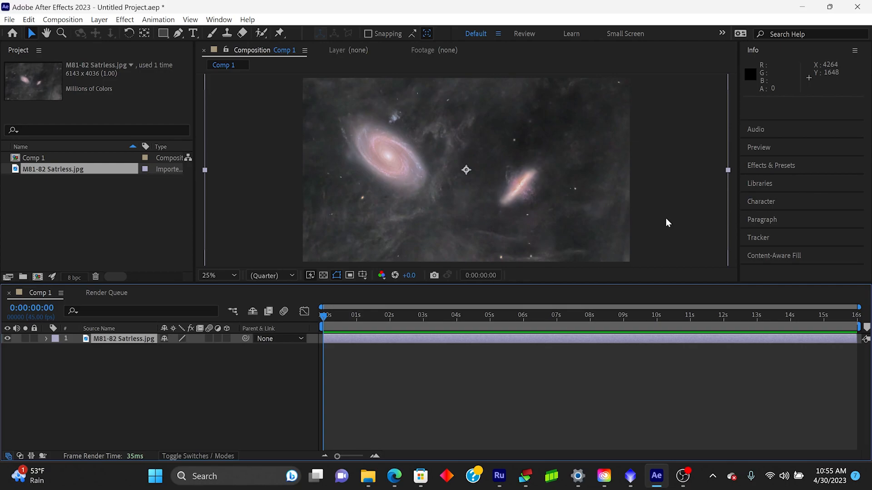
{"action": "mouse_move", "coordinate": [310, 439]}
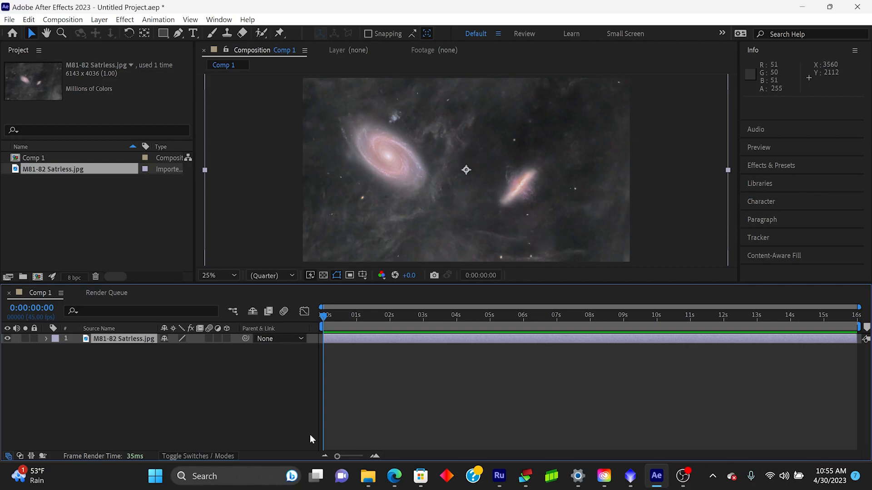
{"action": "mouse_move", "coordinate": [175, 346]}
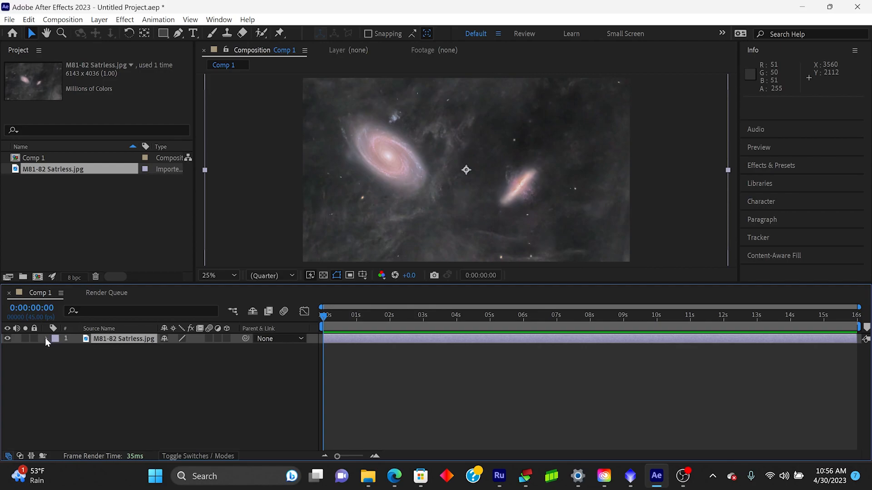
Expand the galaxy layer's Transform properties in the timeline
{"action": "left_click", "coordinate": [55, 339]}
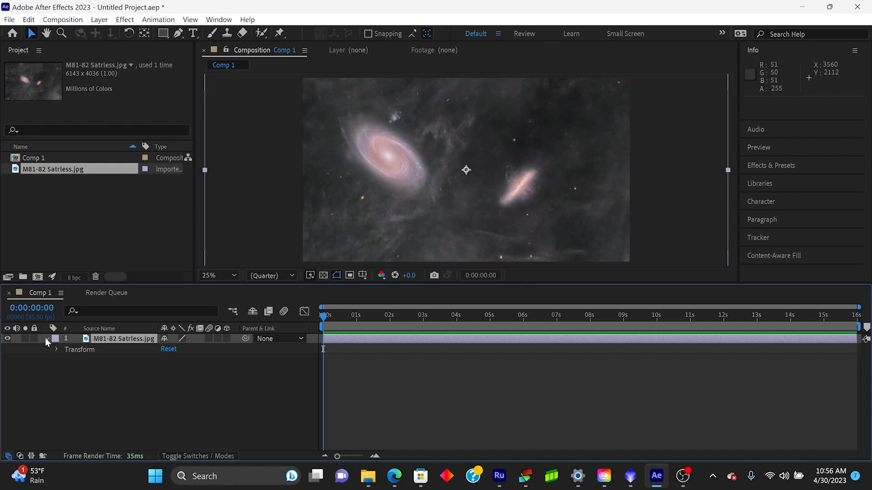
{"action": "left_click", "coordinate": [47, 339]}
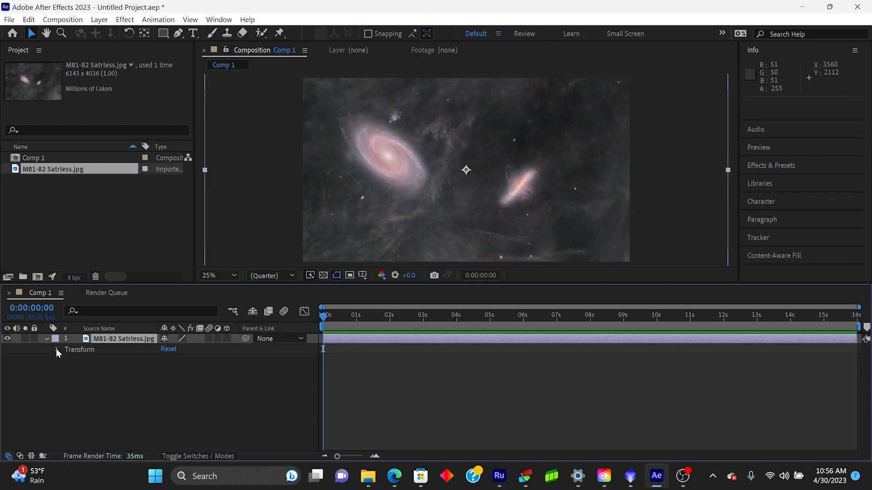
{"action": "left_click", "coordinate": [56, 349]}
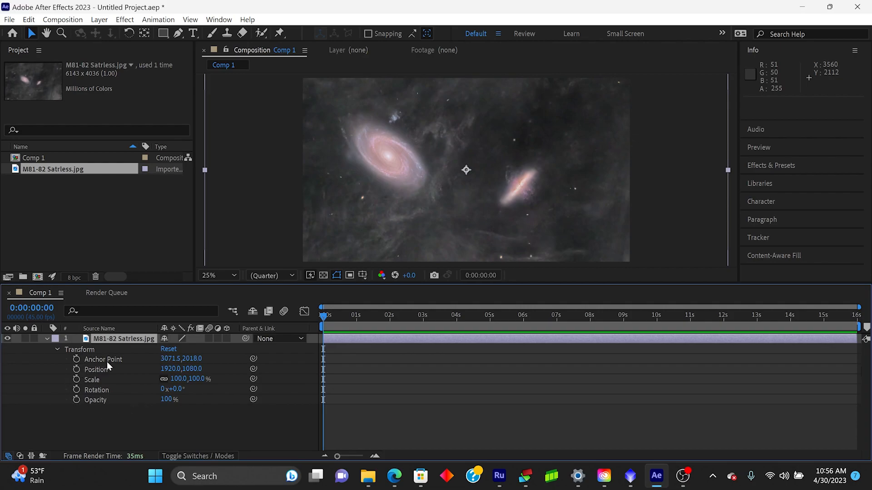
{"action": "mouse_move", "coordinate": [421, 215]}
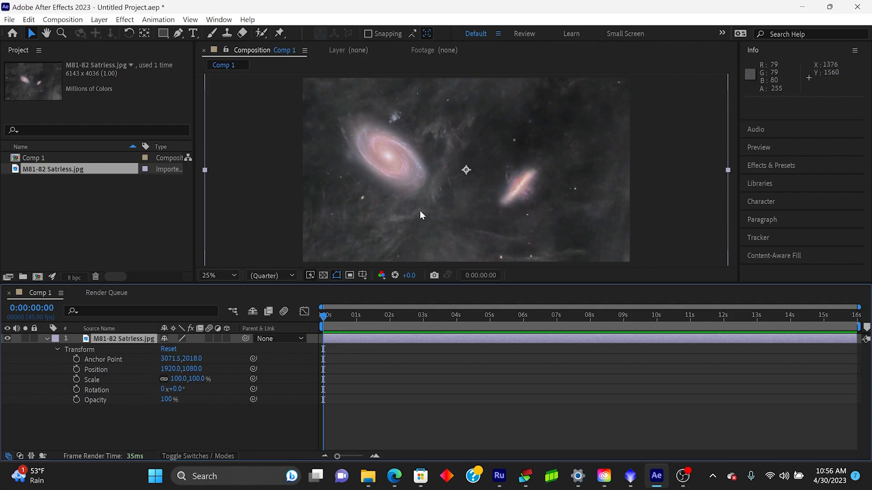
{"action": "mouse_move", "coordinate": [185, 356]}
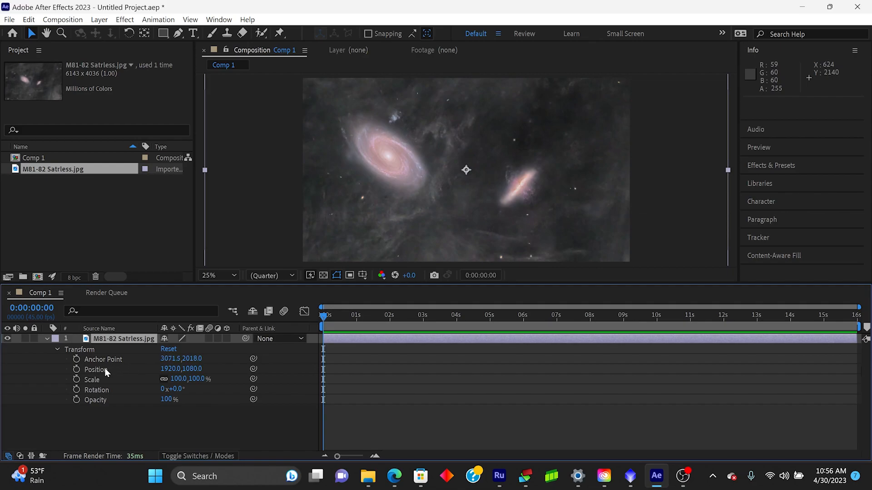
{"action": "mouse_move", "coordinate": [95, 414]}
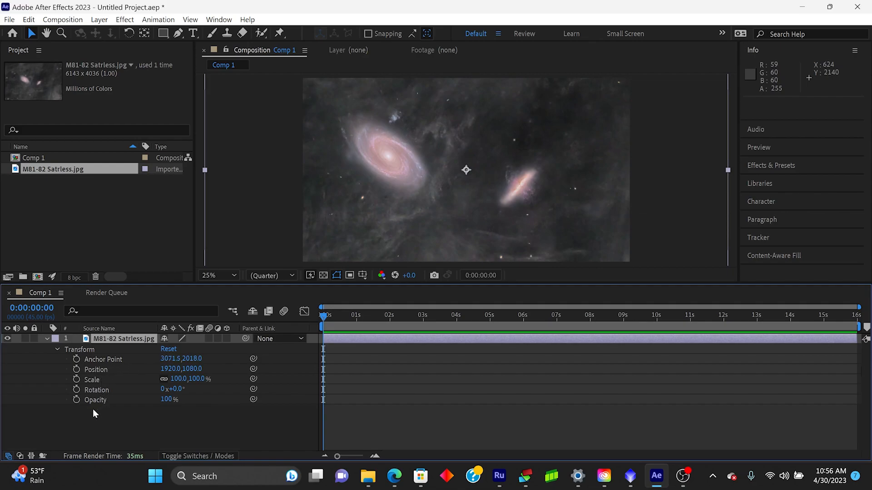
{"action": "mouse_move", "coordinate": [116, 369]}
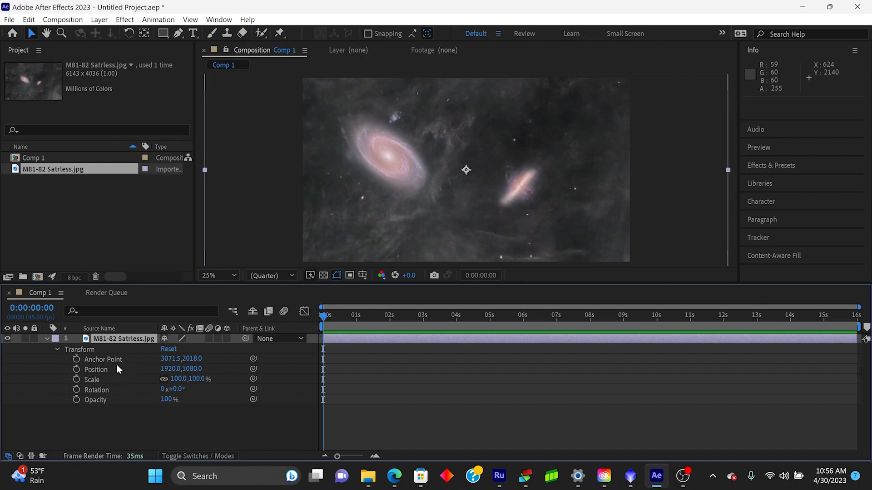
{"action": "mouse_move", "coordinate": [111, 371]}
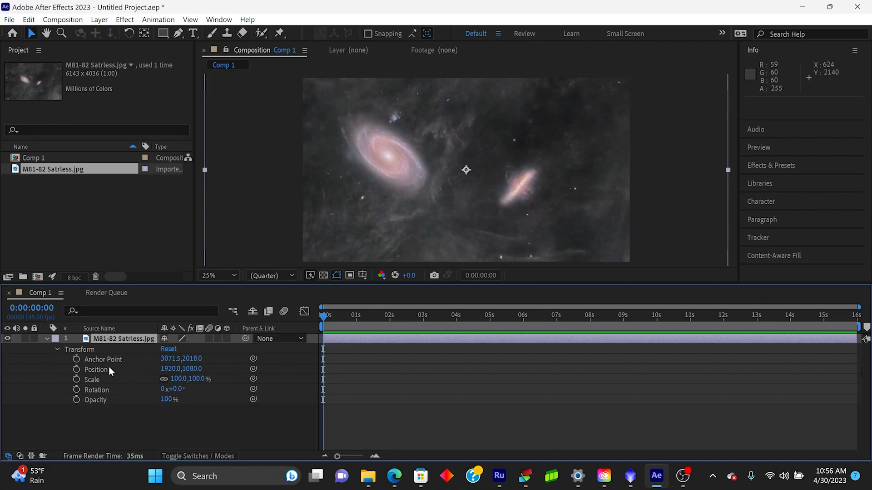
{"action": "mouse_move", "coordinate": [153, 454]}
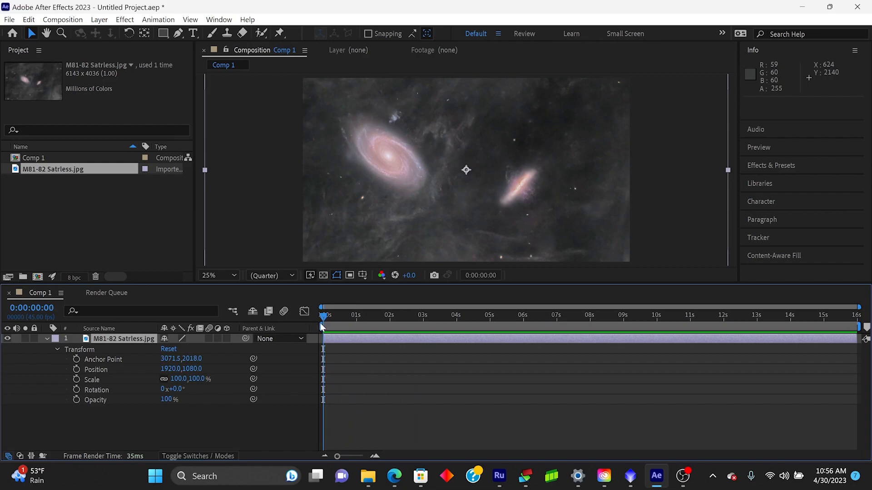
{"action": "mouse_move", "coordinate": [321, 323]}
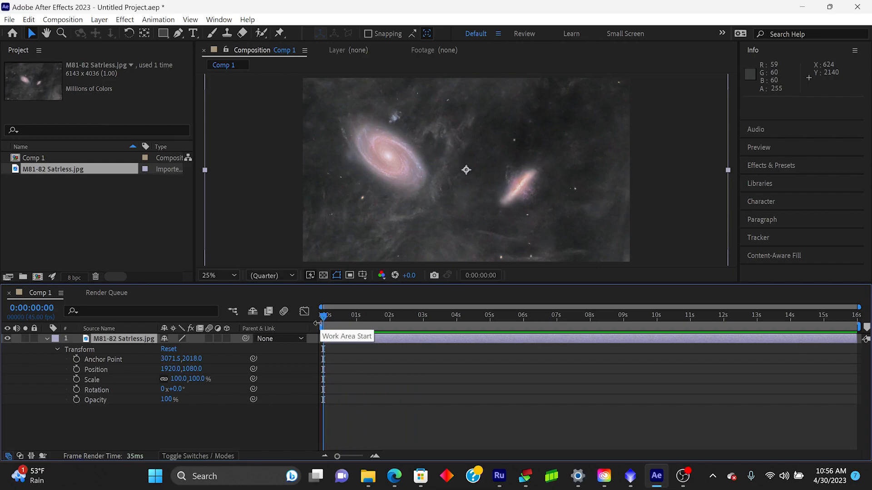
{"action": "mouse_move", "coordinate": [548, 176]}
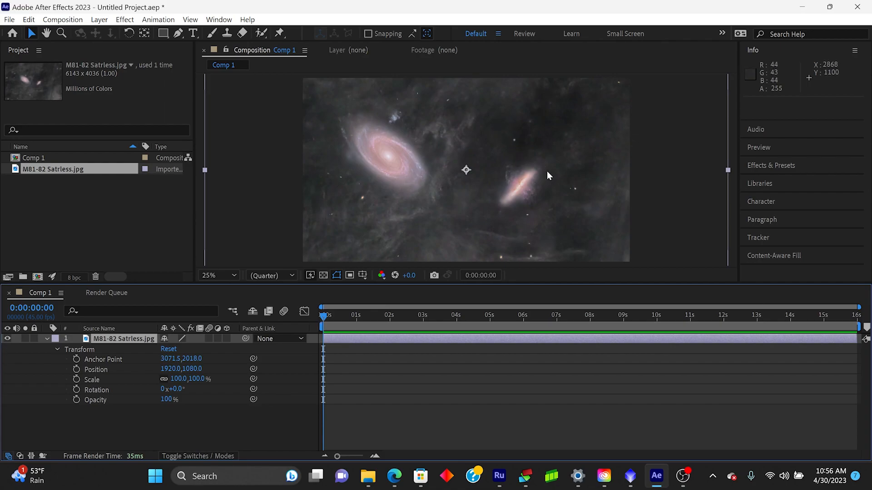
{"action": "mouse_move", "coordinate": [210, 440]}
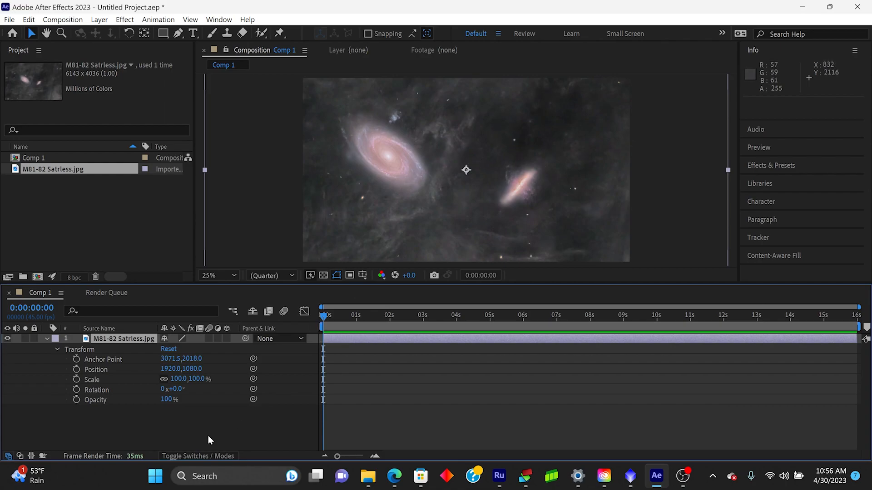
{"action": "mouse_move", "coordinate": [79, 390]}
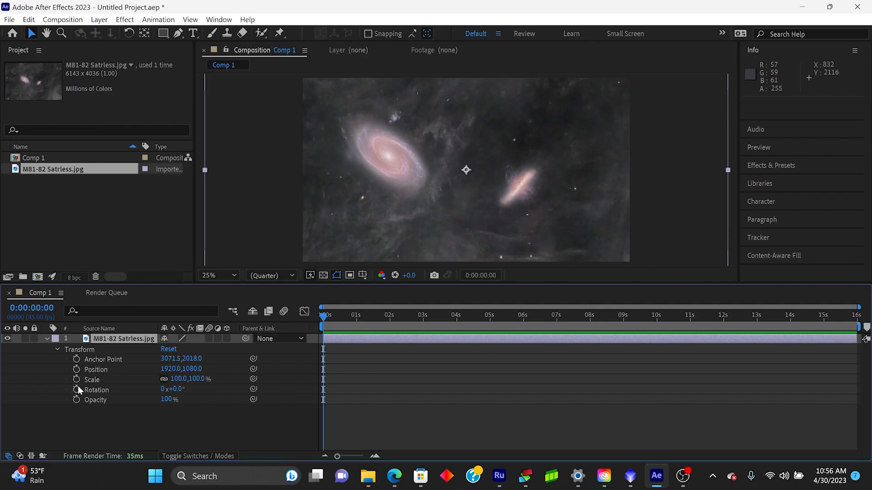
Add a Scale keyframe at 0:00 set to 63%, then deselect the layer
{"action": "left_click", "coordinate": [77, 379]}
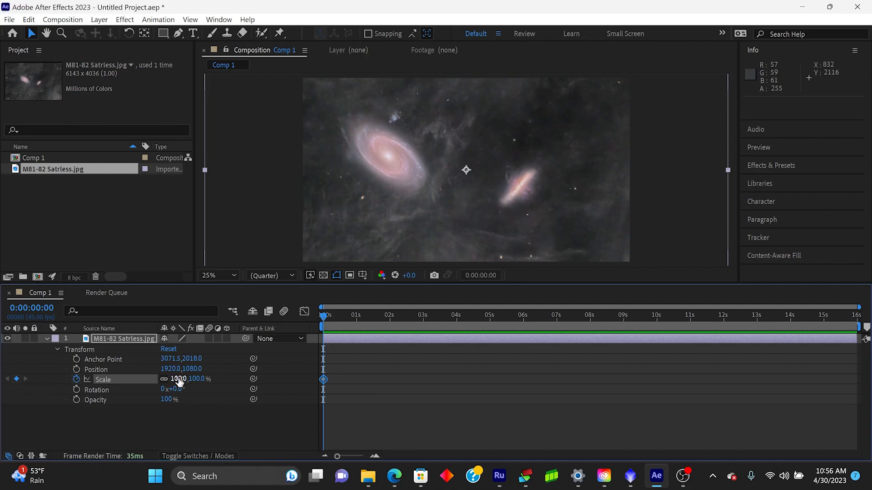
{"action": "double_click", "coordinate": [178, 378]}
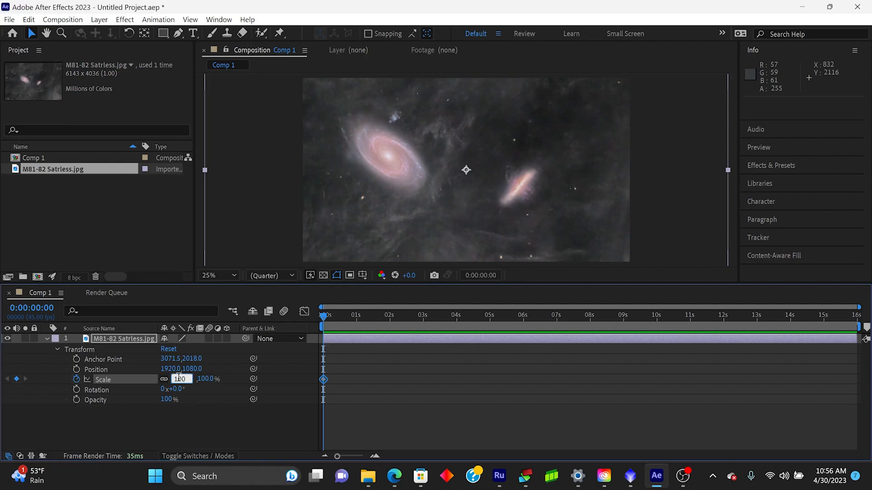
{"action": "triple_click", "coordinate": [180, 379]}
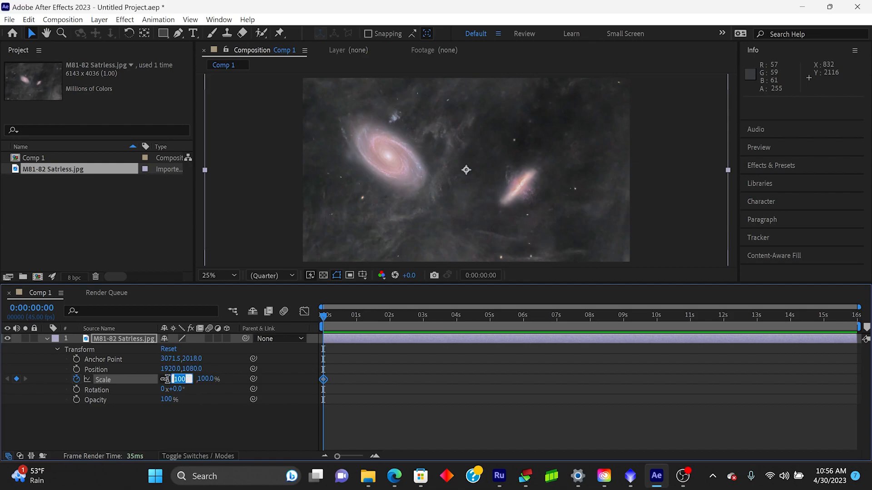
{"action": "type", "text": "65"}
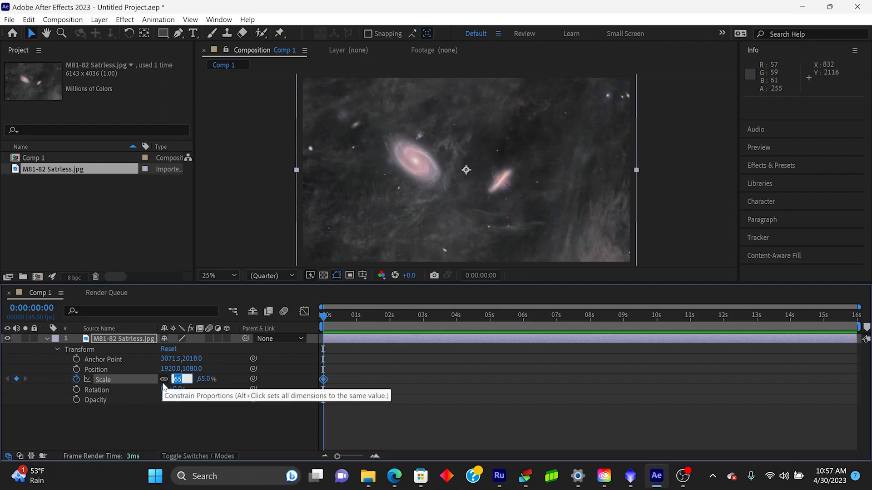
{"action": "type", "text": "63.0"}
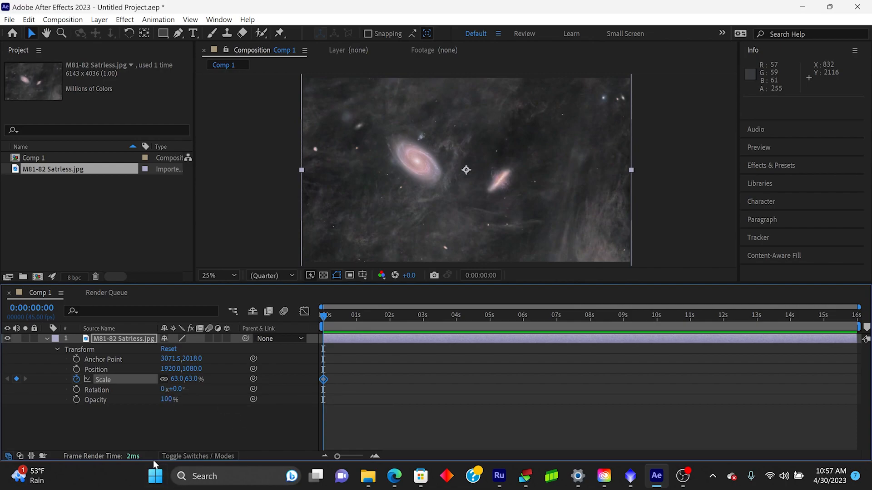
{"action": "mouse_move", "coordinate": [199, 453]}
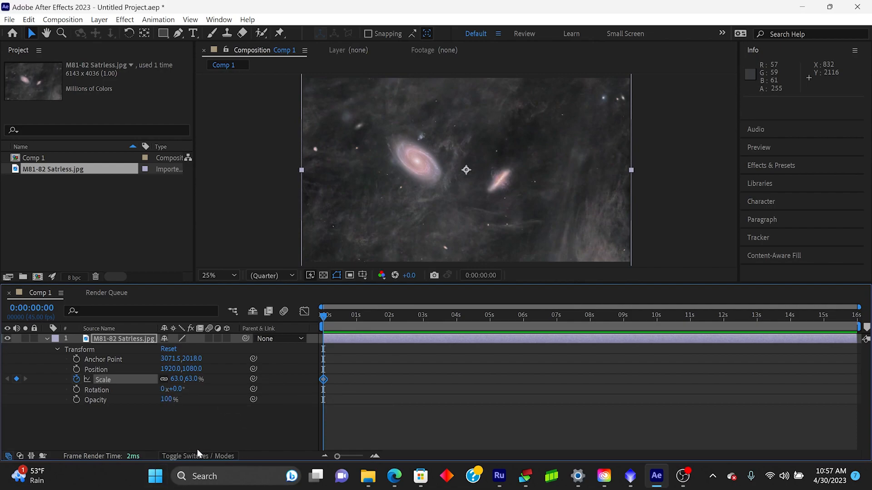
{"action": "left_click", "coordinate": [225, 423]}
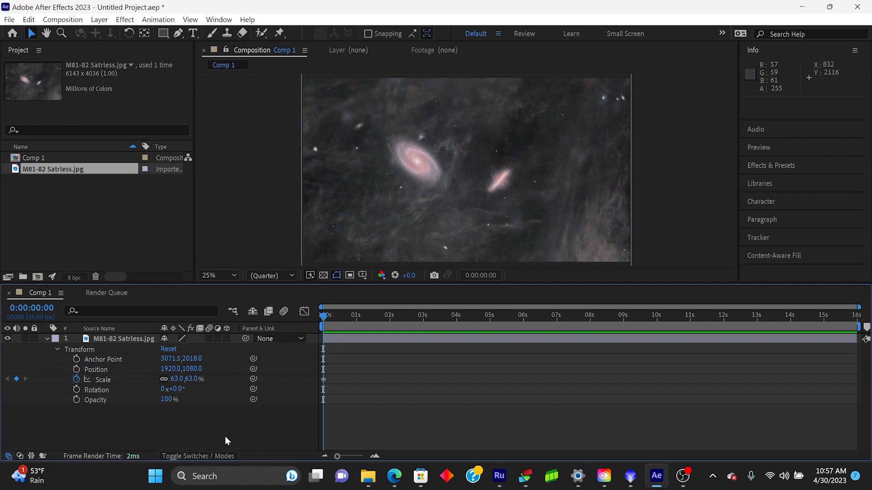
{"action": "mouse_move", "coordinate": [196, 445]}
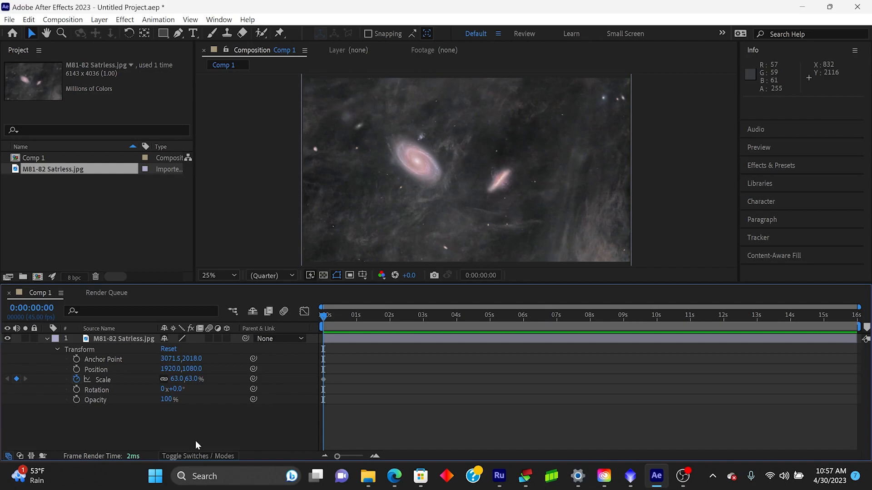
{"action": "mouse_move", "coordinate": [537, 169]}
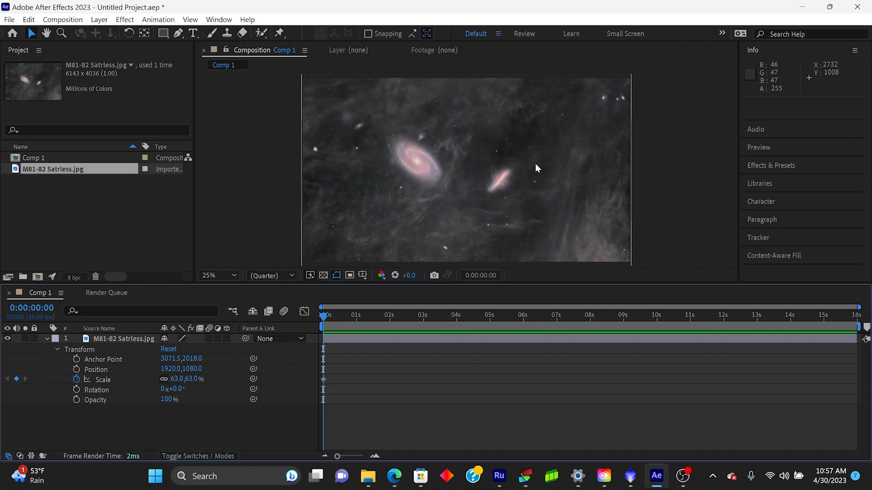
{"action": "mouse_move", "coordinate": [384, 336]}
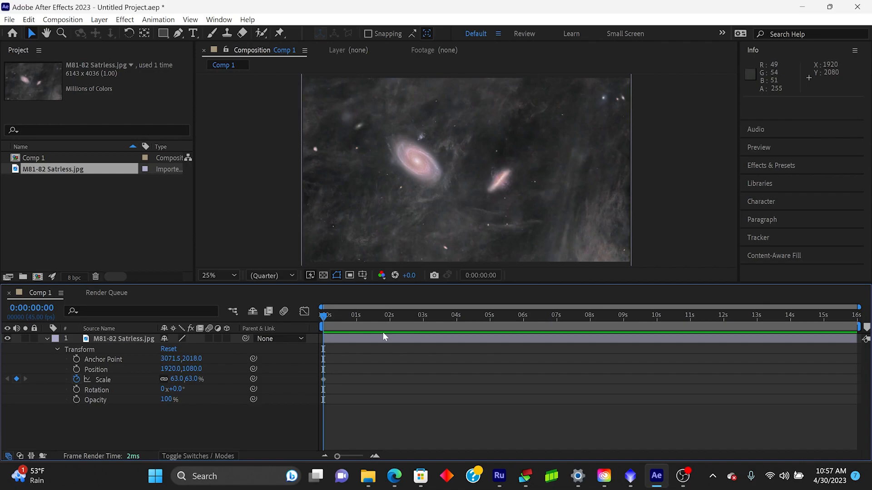
Raise the scale to 80% and add a Position keyframe at 1472,572
{"action": "double_click", "coordinate": [177, 378]}
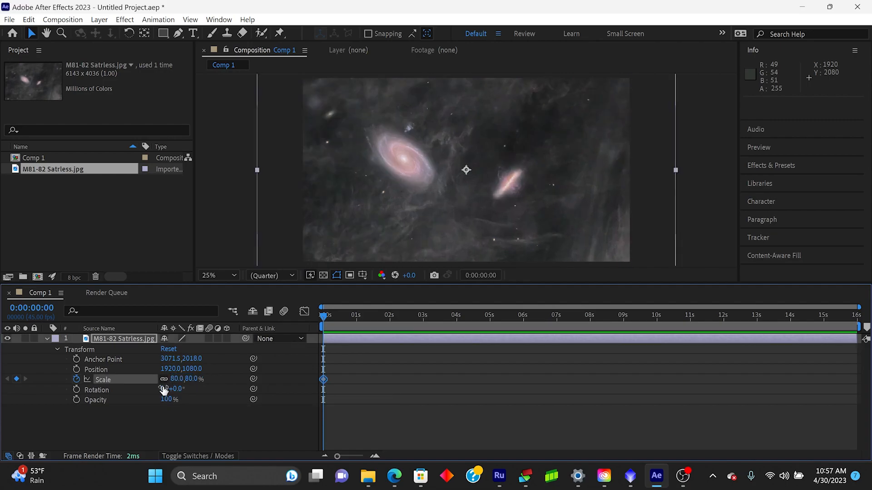
{"action": "mouse_move", "coordinate": [537, 219]}
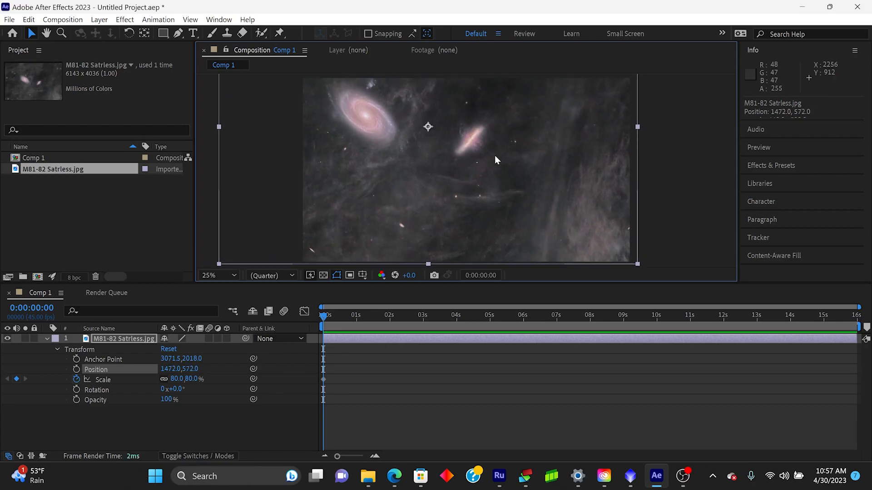
{"action": "mouse_move", "coordinate": [405, 124]}
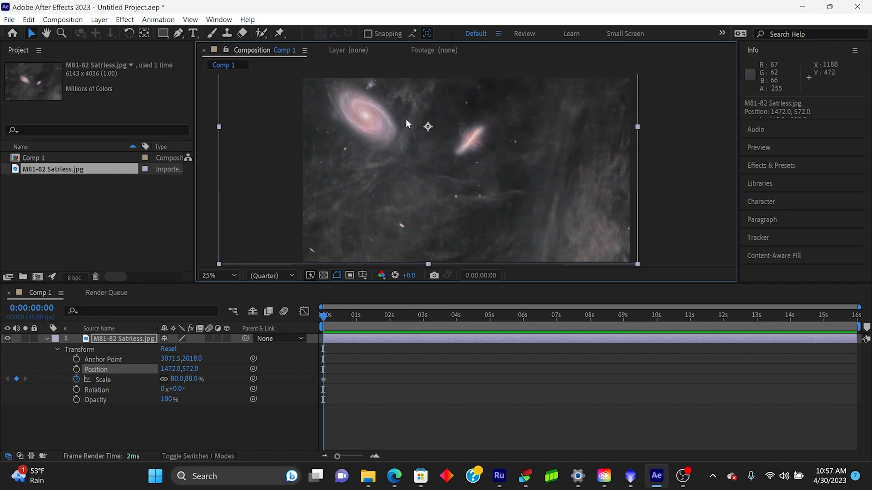
{"action": "mouse_move", "coordinate": [613, 243]}
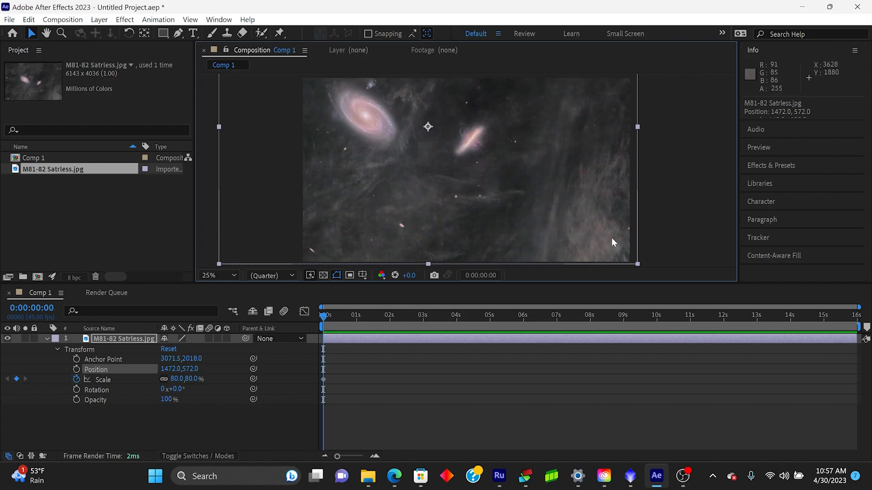
{"action": "mouse_move", "coordinate": [545, 185]}
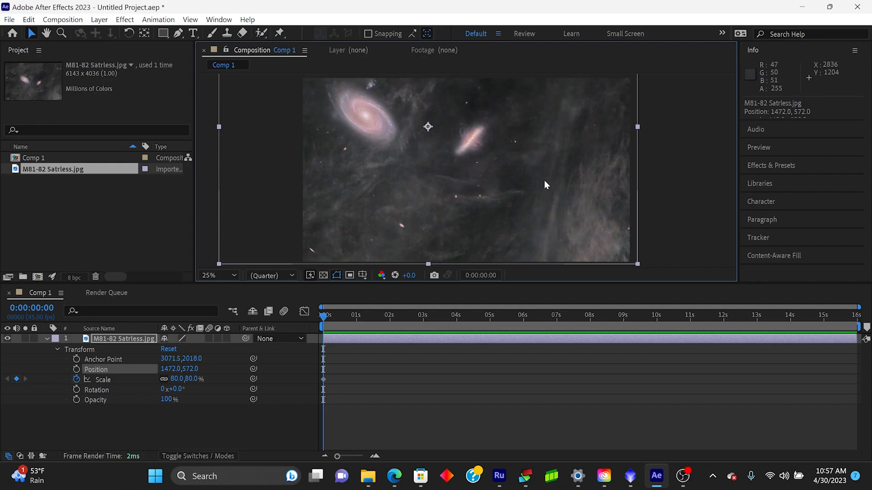
{"action": "mouse_move", "coordinate": [505, 160]}
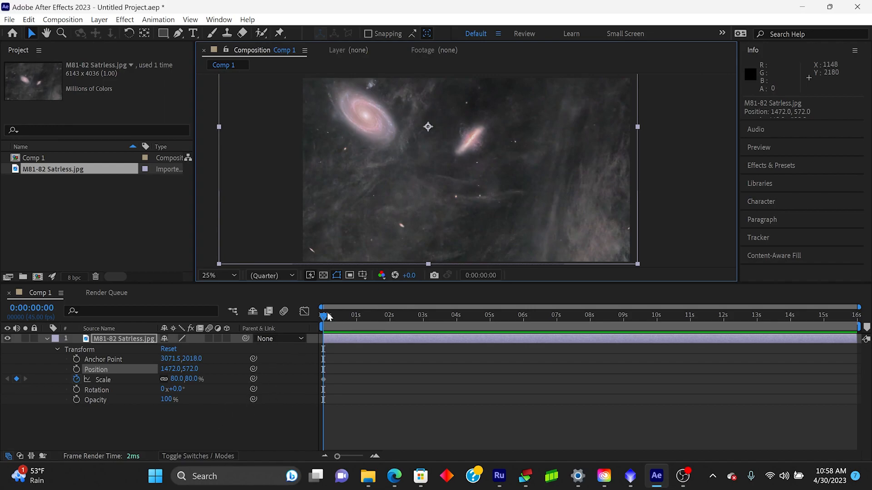
{"action": "mouse_move", "coordinate": [106, 406]}
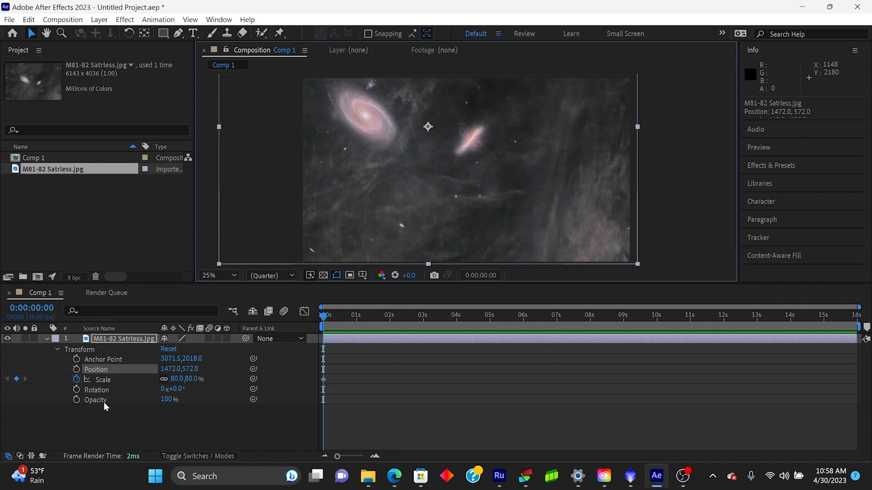
{"action": "mouse_move", "coordinate": [76, 389]}
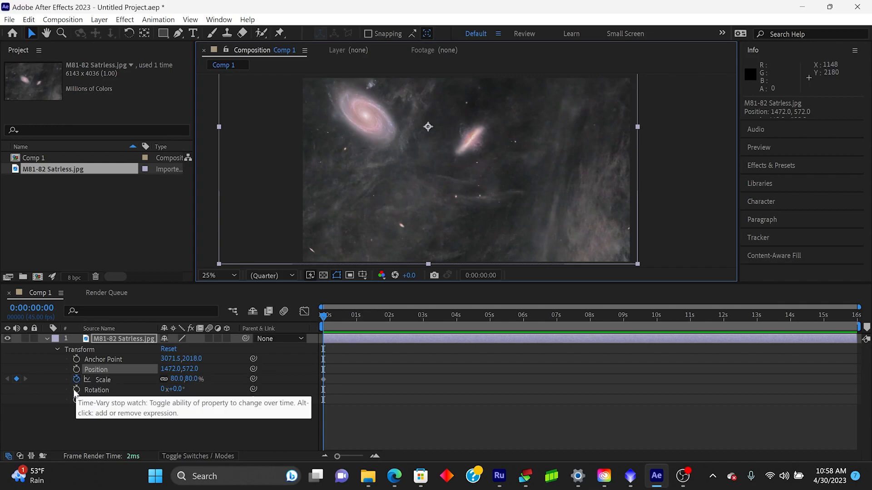
{"action": "left_click", "coordinate": [77, 369]}
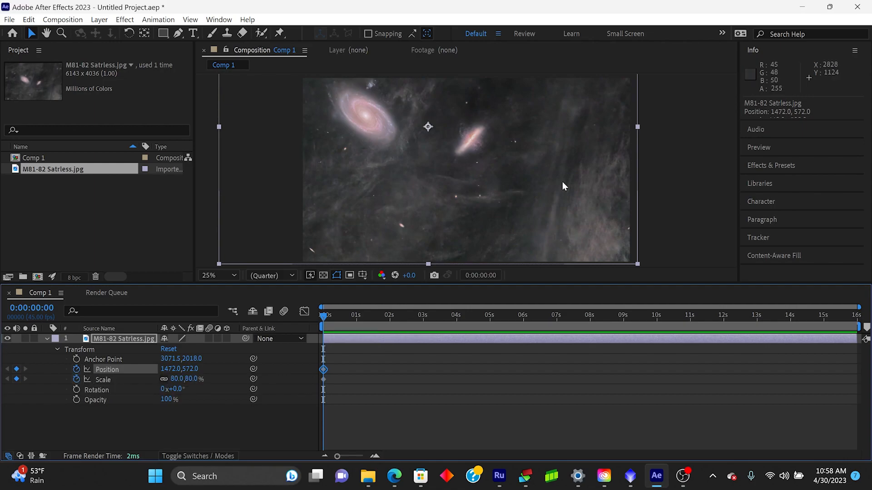
{"action": "mouse_move", "coordinate": [400, 331]}
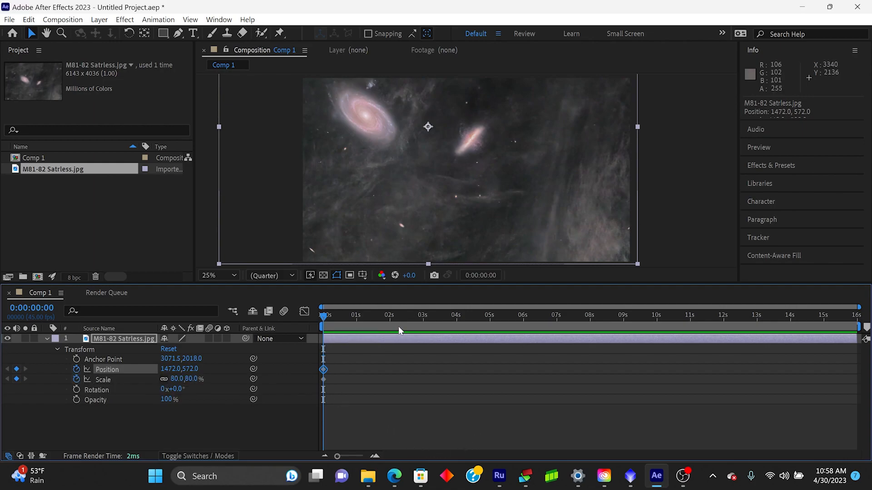
{"action": "mouse_move", "coordinate": [450, 342]}
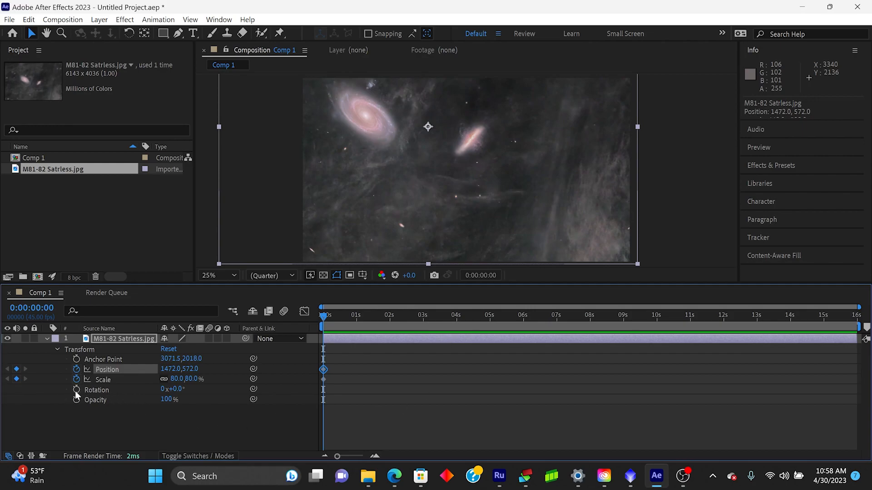
{"action": "mouse_move", "coordinate": [76, 400]}
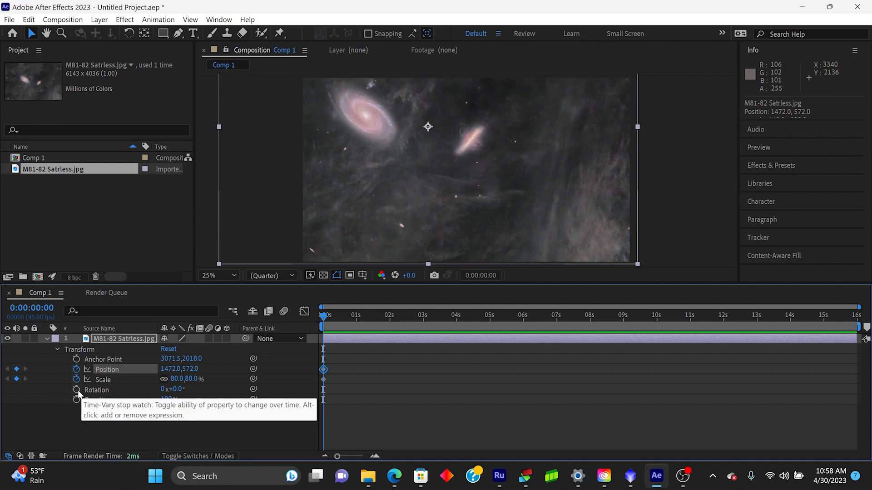
{"action": "mouse_move", "coordinate": [861, 441]}
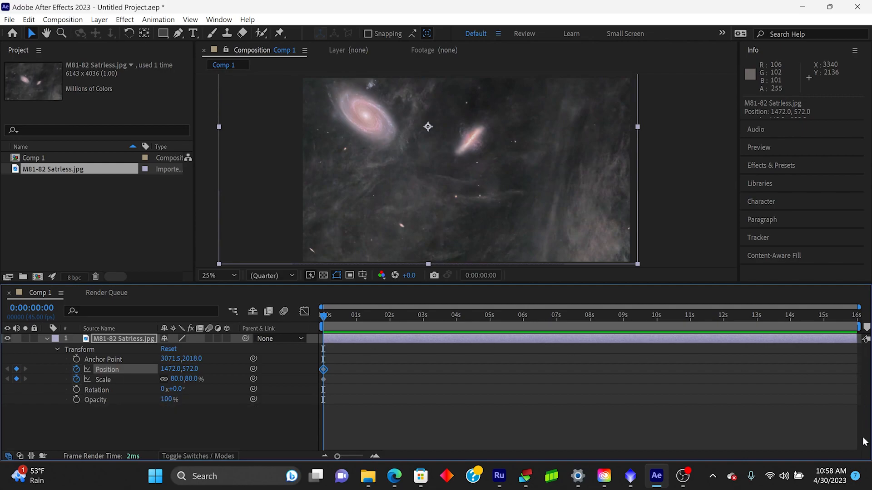
{"action": "mouse_move", "coordinate": [392, 388]}
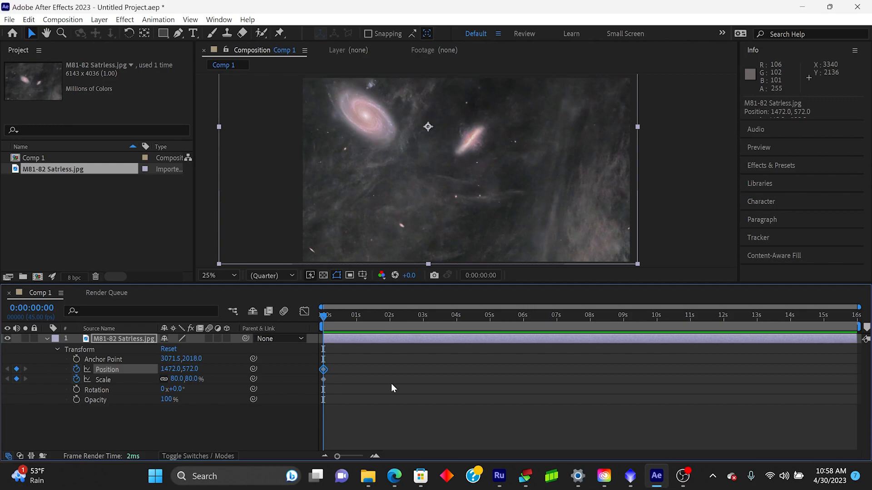
{"action": "mouse_move", "coordinate": [377, 438]}
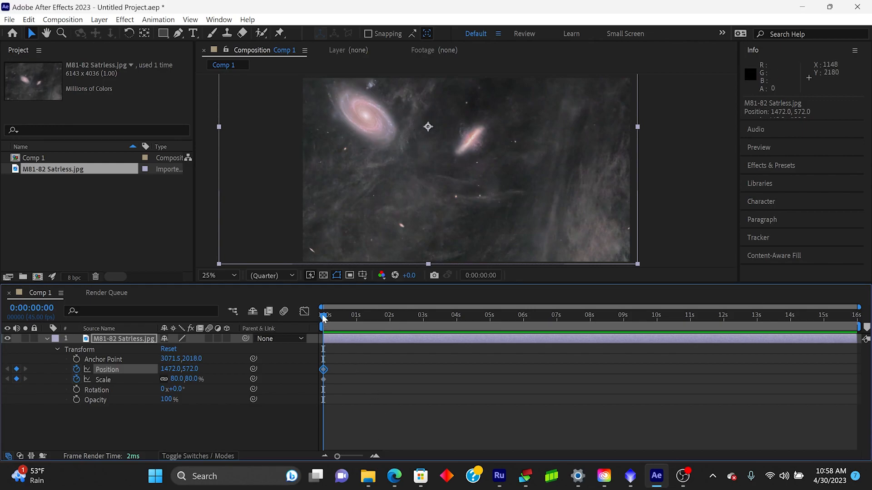
At the composition end, keyframe Scale at 100% and select Position for the end move
{"action": "left_click", "coordinate": [542, 308]}
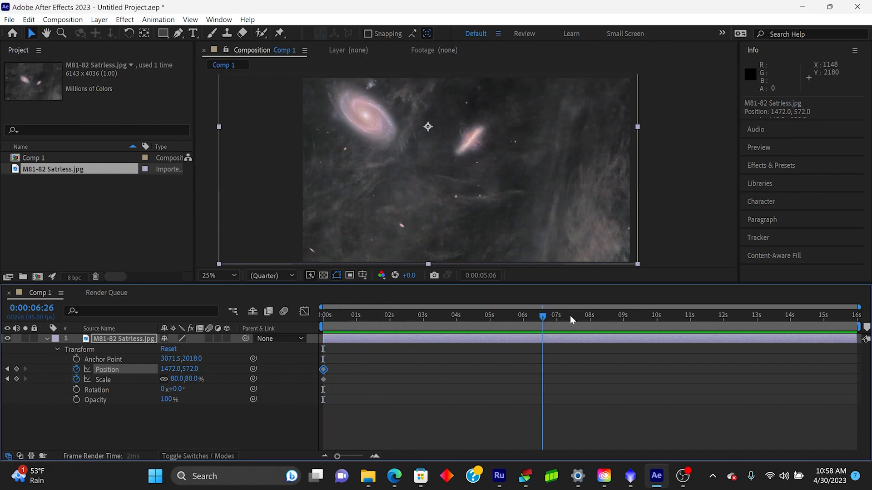
{"action": "left_click", "coordinate": [854, 315]}
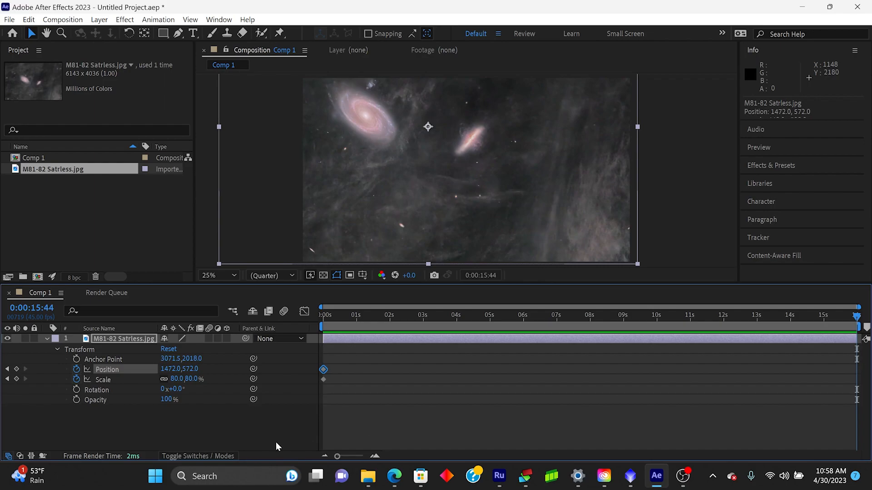
{"action": "mouse_move", "coordinate": [2, 394]}
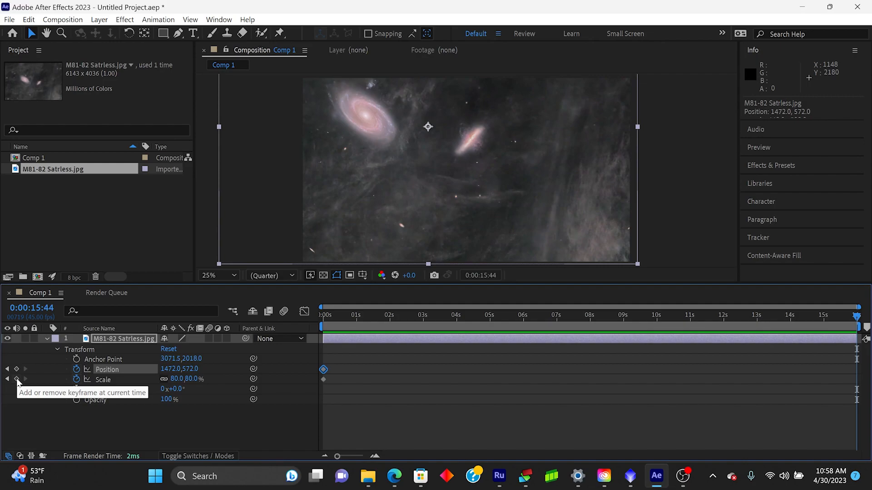
{"action": "left_click", "coordinate": [16, 379]}
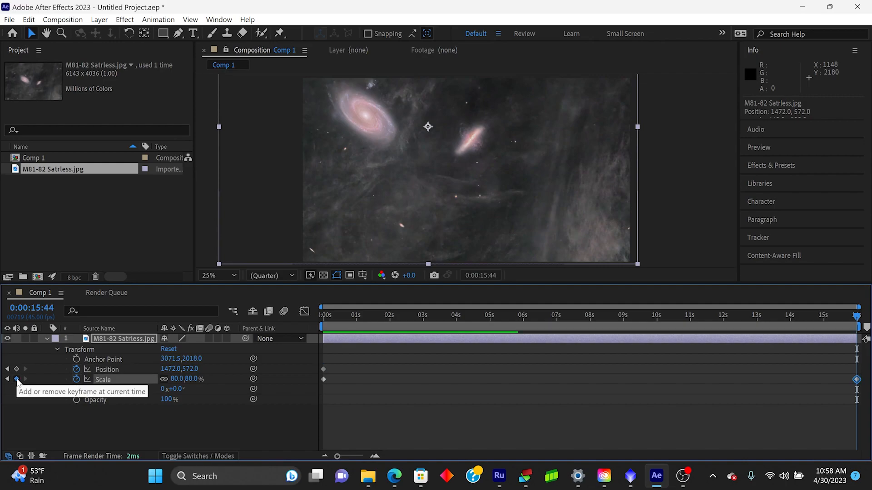
{"action": "left_click", "coordinate": [16, 379]}
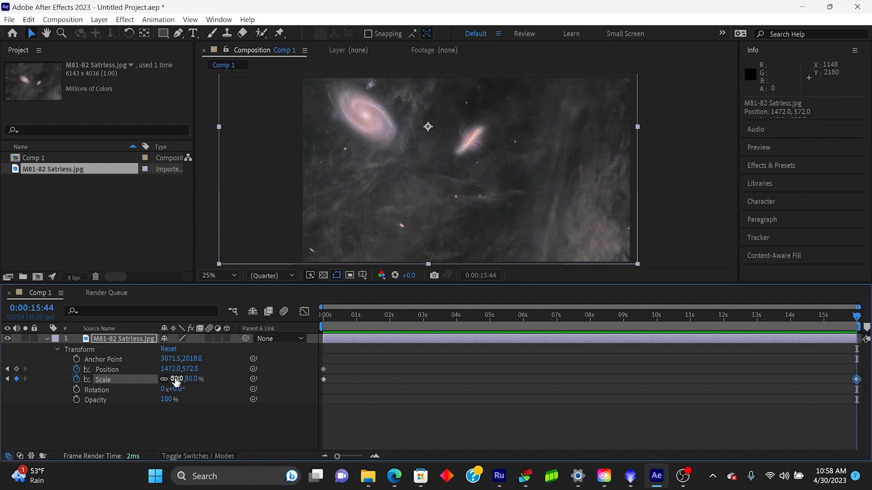
{"action": "double_click", "coordinate": [176, 379]}
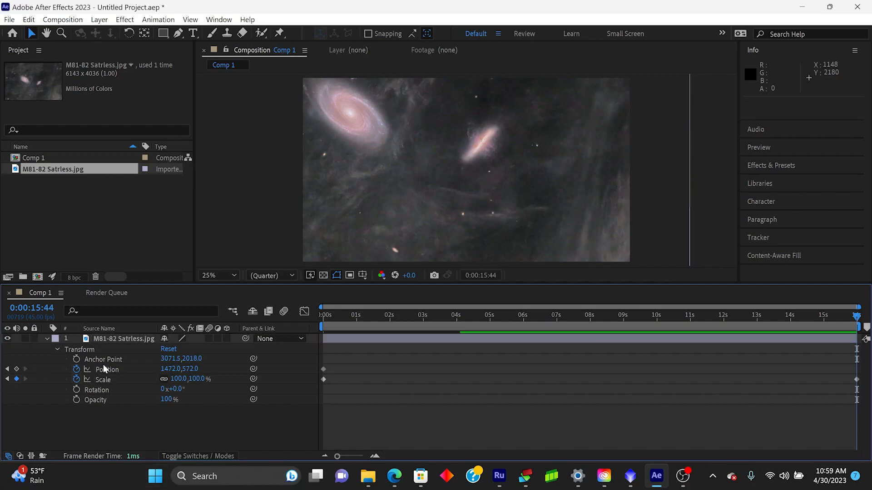
{"action": "left_click", "coordinate": [107, 370]}
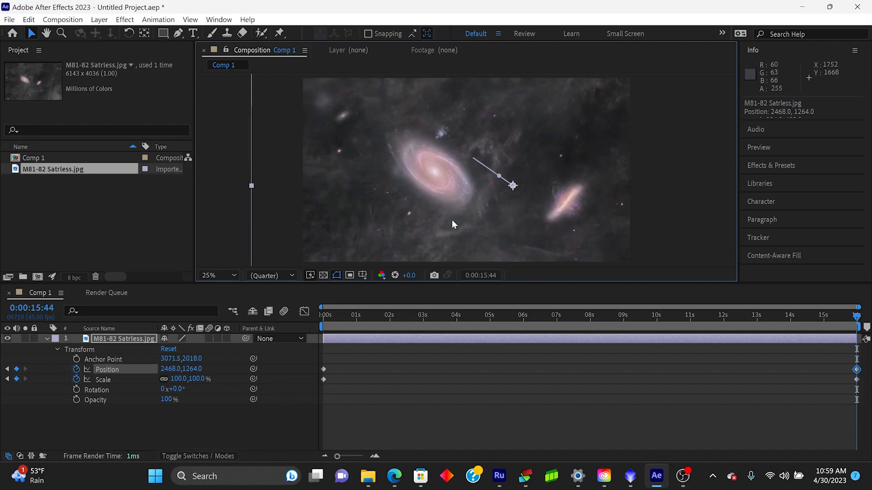
{"action": "mouse_move", "coordinate": [848, 414]}
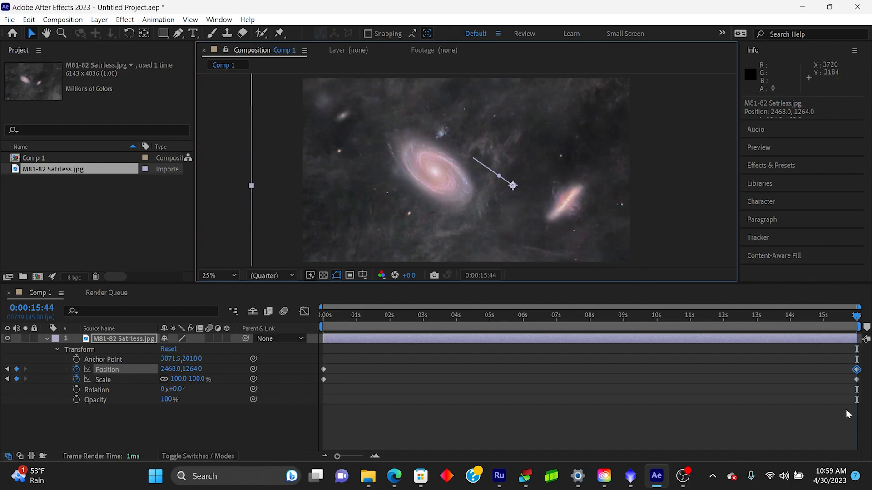
{"action": "mouse_move", "coordinate": [560, 281]}
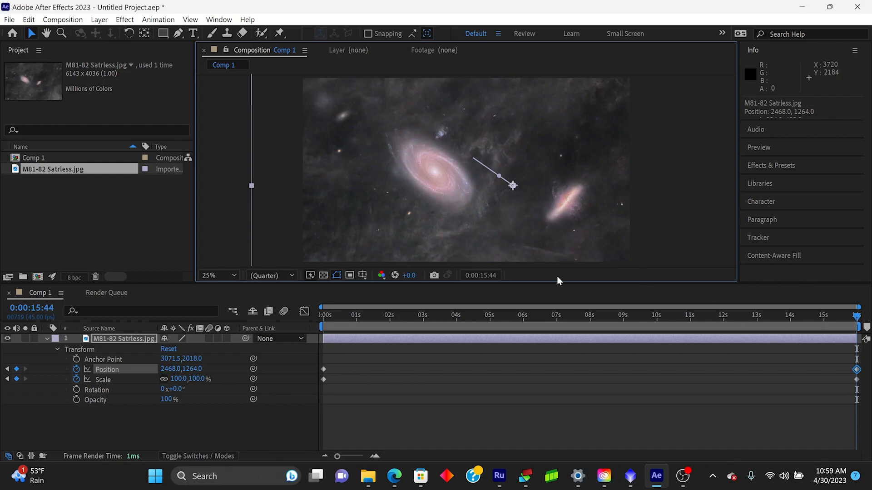
{"action": "mouse_move", "coordinate": [672, 164]}
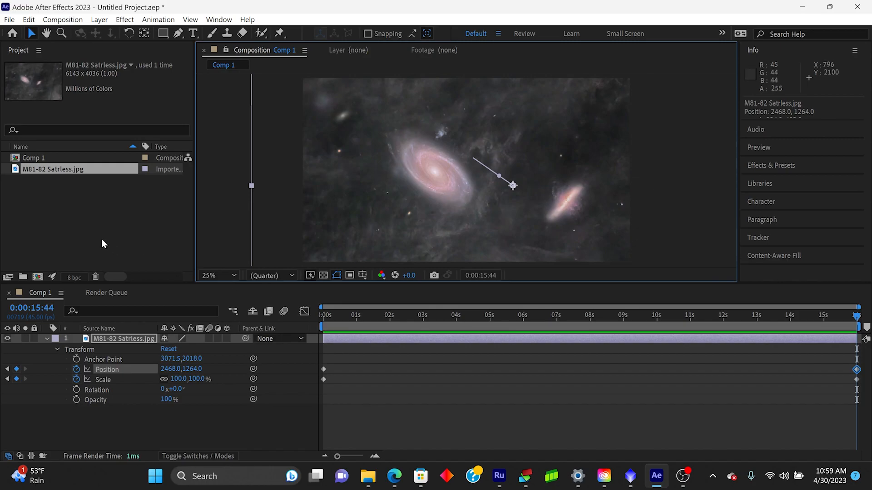
{"action": "mouse_move", "coordinate": [10, 28]}
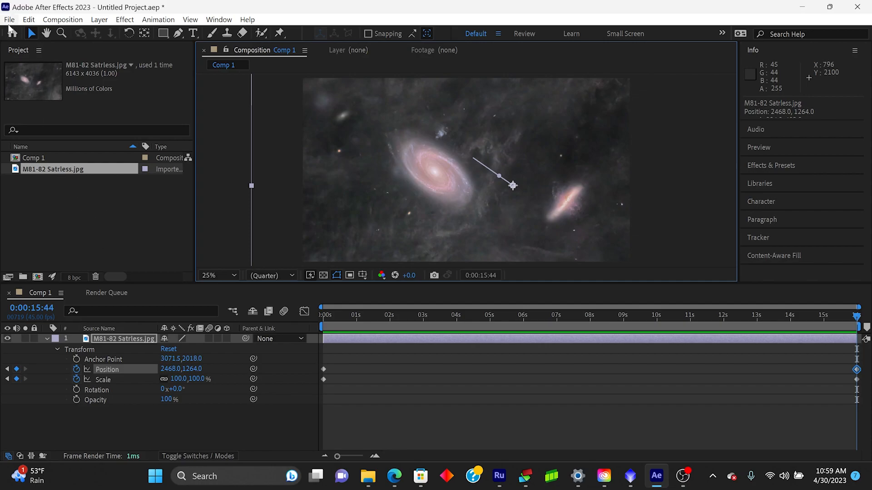
Import the 'M81-82 stars' image and add it to Comp 1 above the galaxy layer
{"action": "left_click", "coordinate": [9, 19]}
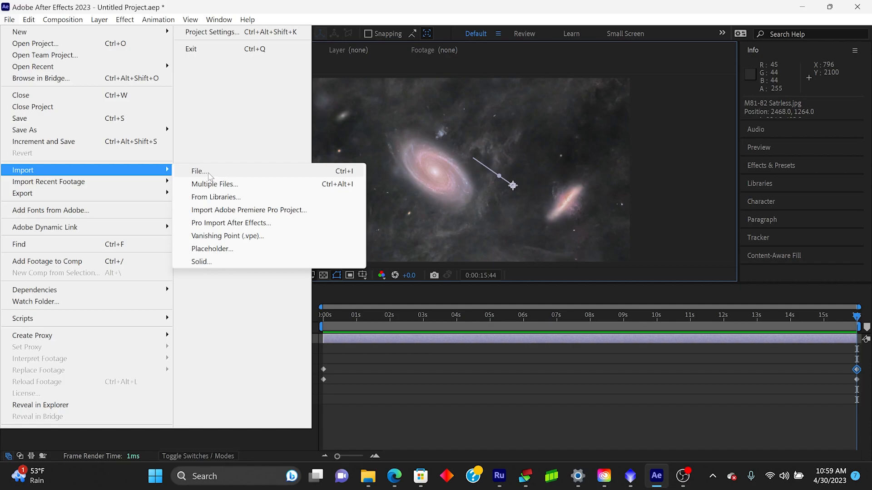
{"action": "left_click", "coordinate": [198, 171]}
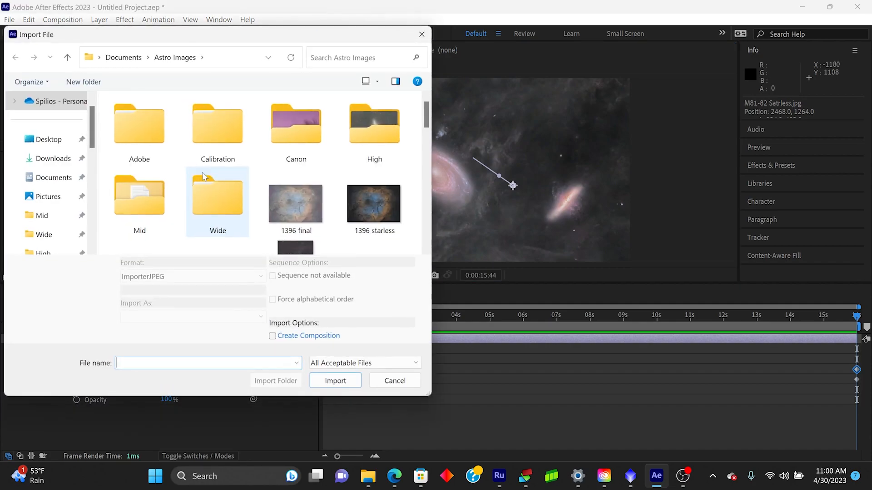
{"action": "scroll", "scroll_direction": "down", "scroll_amount": 3}
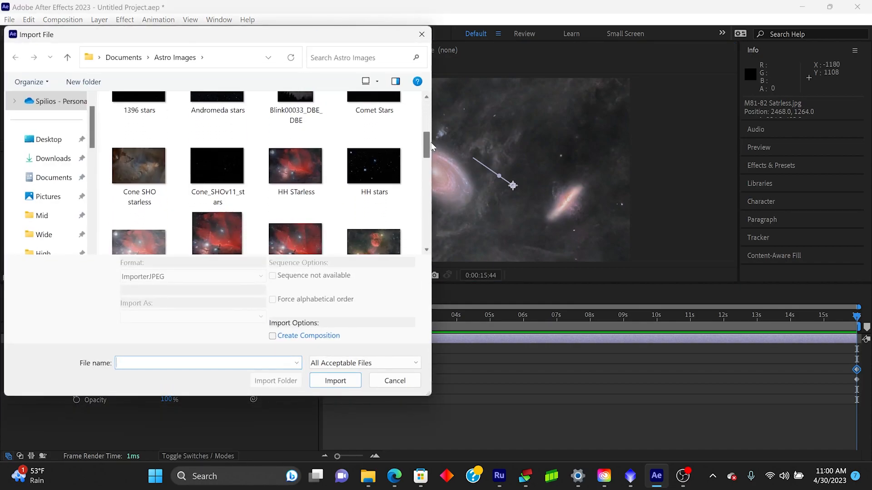
{"action": "scroll", "scroll_direction": "down", "scroll_amount": 3}
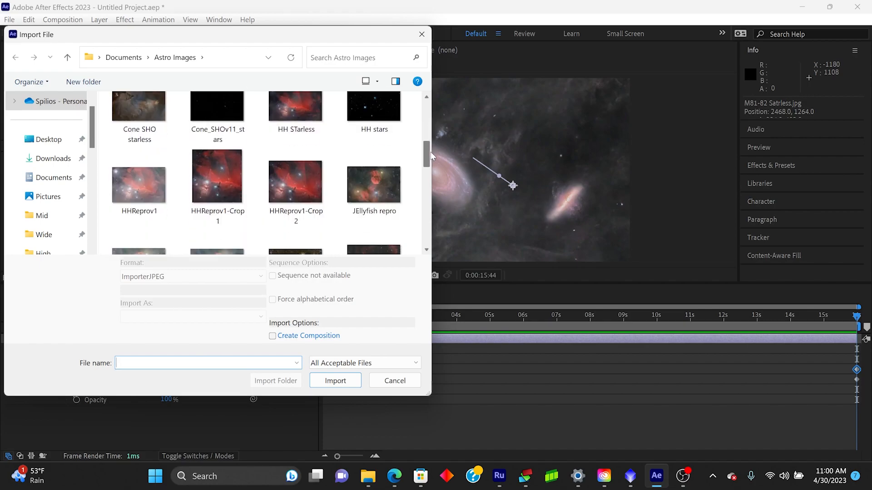
{"action": "scroll", "scroll_direction": "down", "scroll_amount": 3}
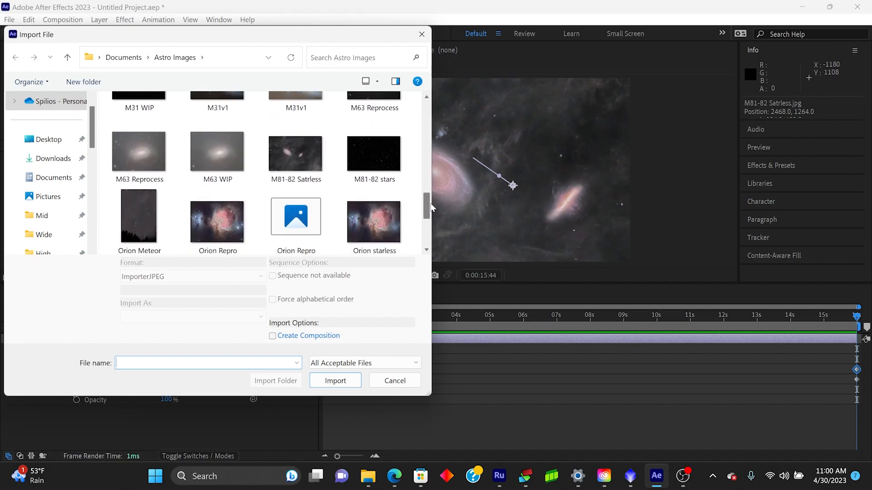
{"action": "left_click", "coordinate": [374, 153]}
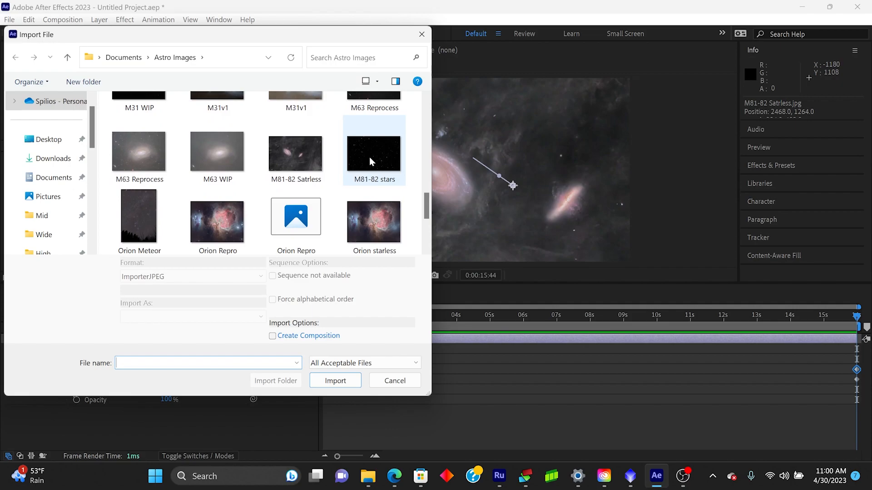
{"action": "left_click", "coordinate": [335, 380]}
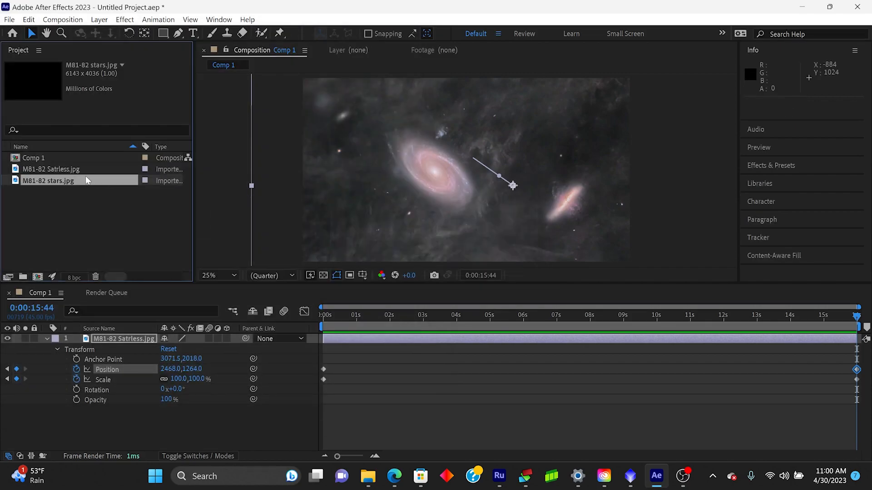
{"action": "mouse_move", "coordinate": [49, 183]}
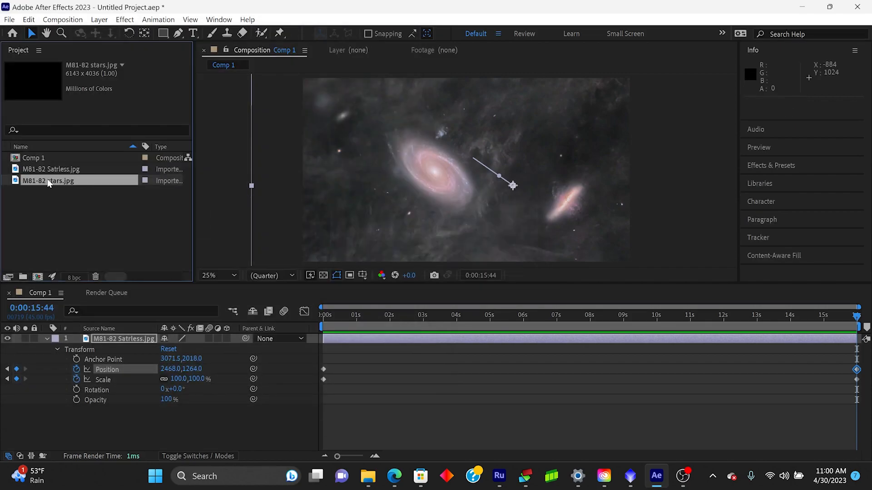
{"action": "left_click", "coordinate": [33, 158]}
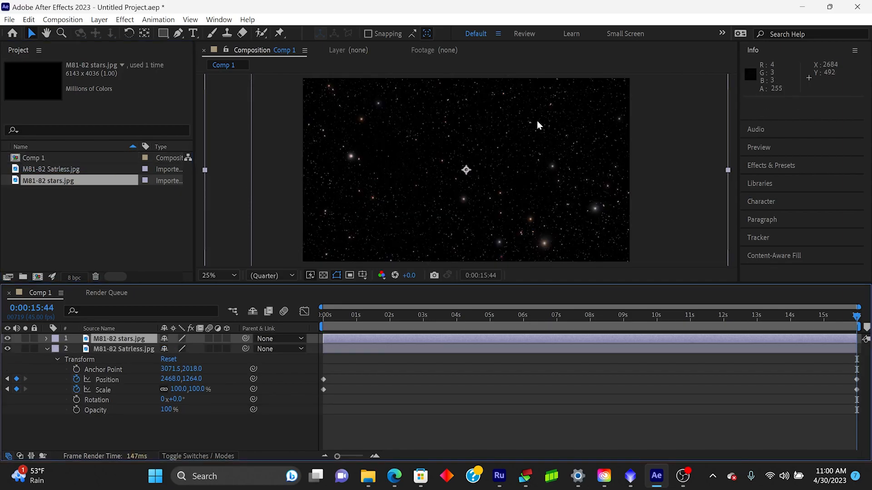
{"action": "mouse_move", "coordinate": [425, 242]}
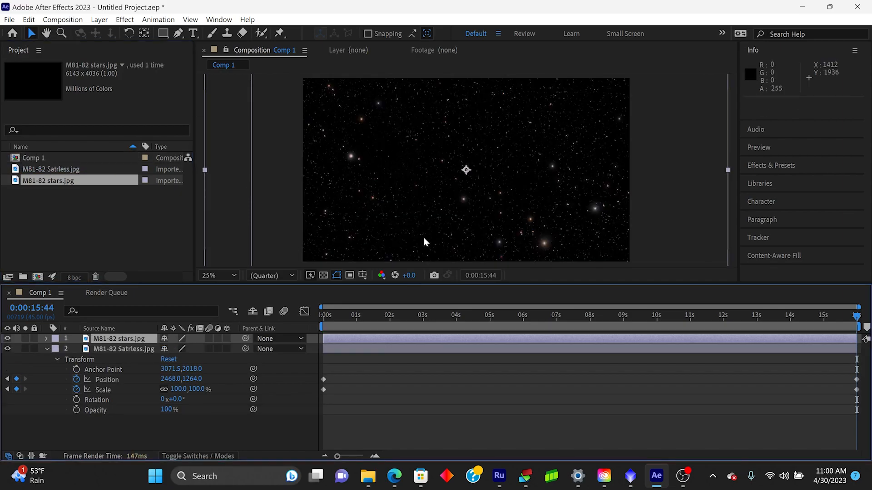
{"action": "mouse_move", "coordinate": [658, 163]}
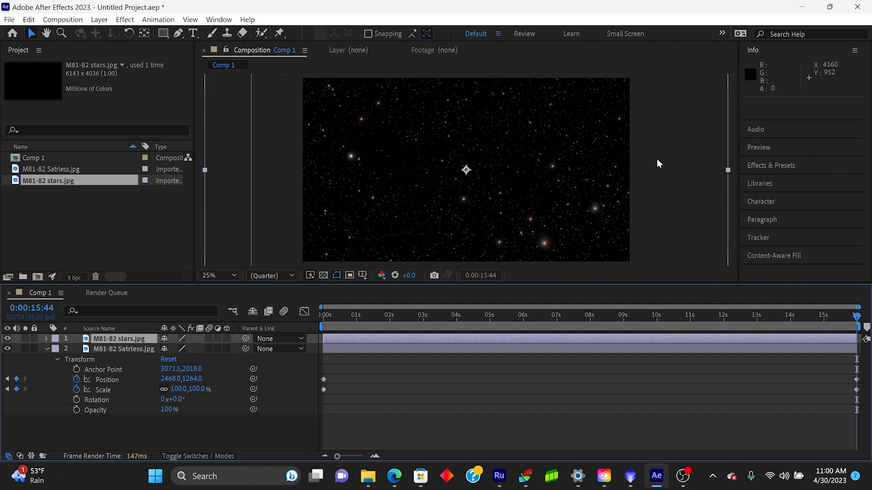
{"action": "mouse_move", "coordinate": [495, 188]}
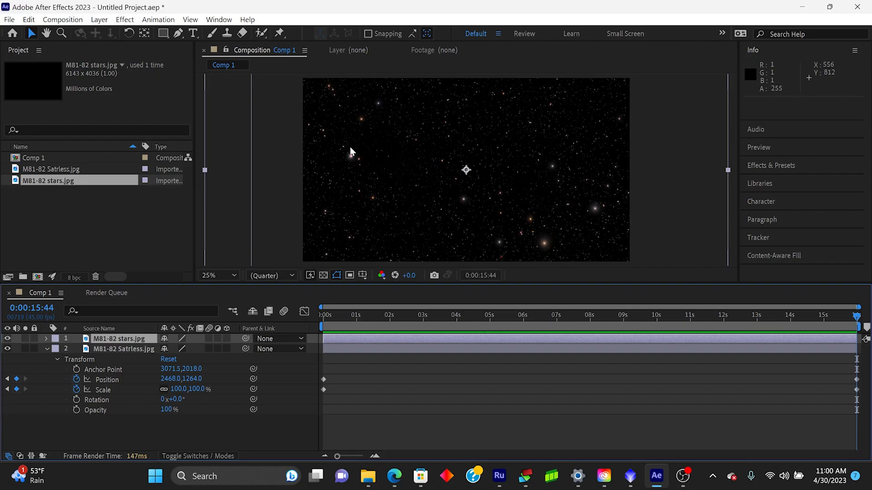
{"action": "mouse_move", "coordinate": [522, 149]}
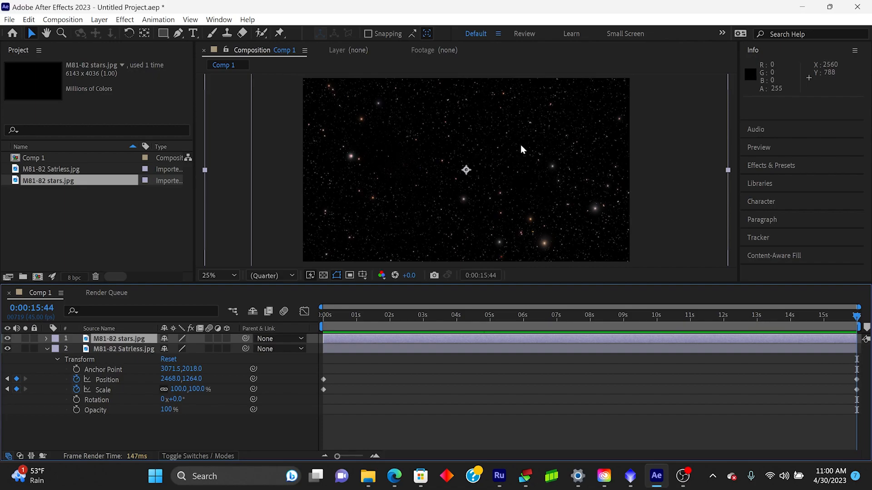
Set the M81-82 stars layer's blending mode to Color Dodge
{"action": "right_click", "coordinate": [521, 149]}
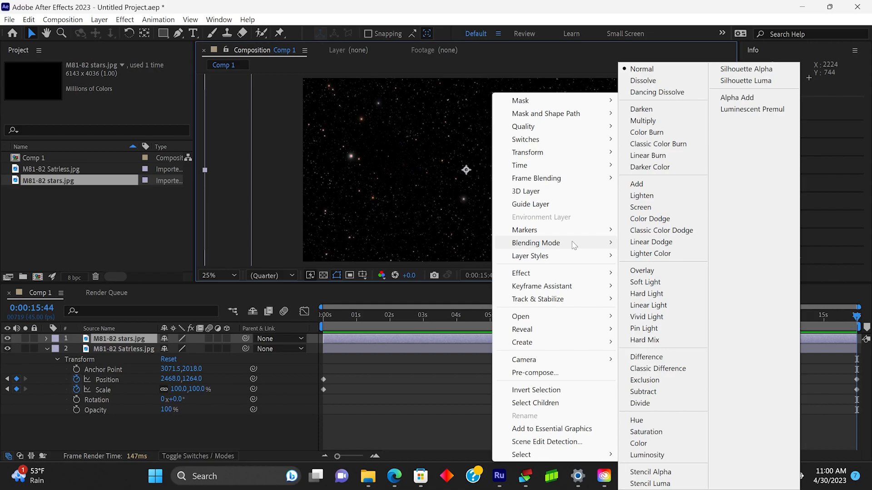
{"action": "mouse_move", "coordinate": [635, 184]}
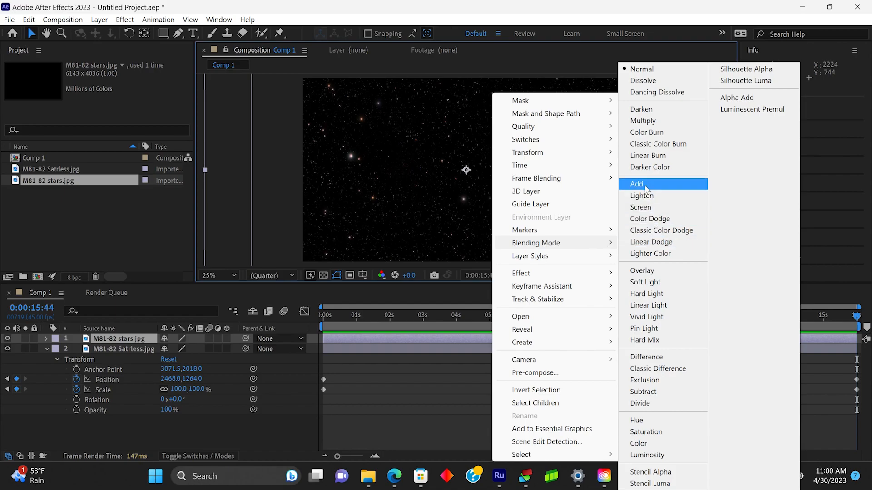
{"action": "mouse_move", "coordinate": [646, 184]}
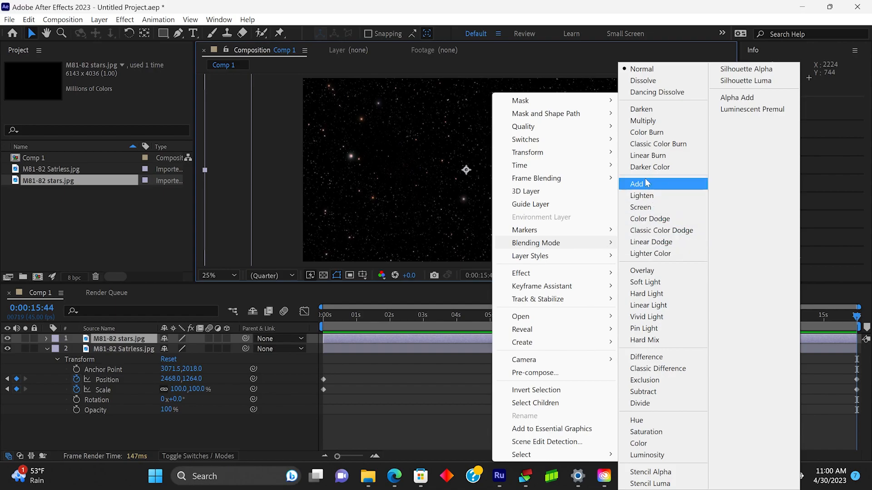
{"action": "mouse_move", "coordinate": [662, 231]}
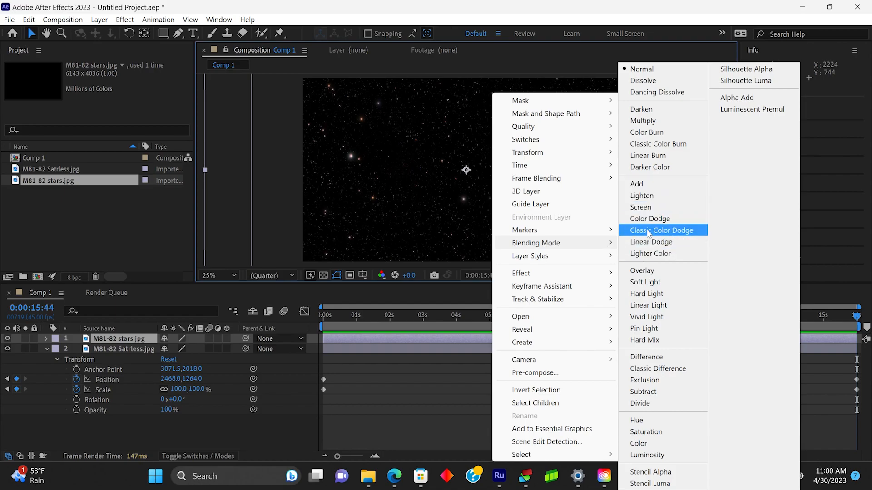
{"action": "mouse_move", "coordinate": [640, 207]}
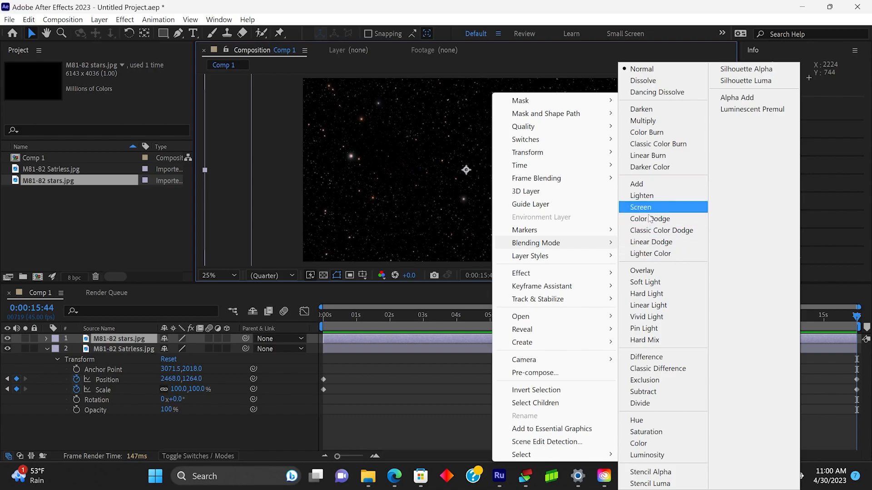
{"action": "mouse_move", "coordinate": [649, 219]}
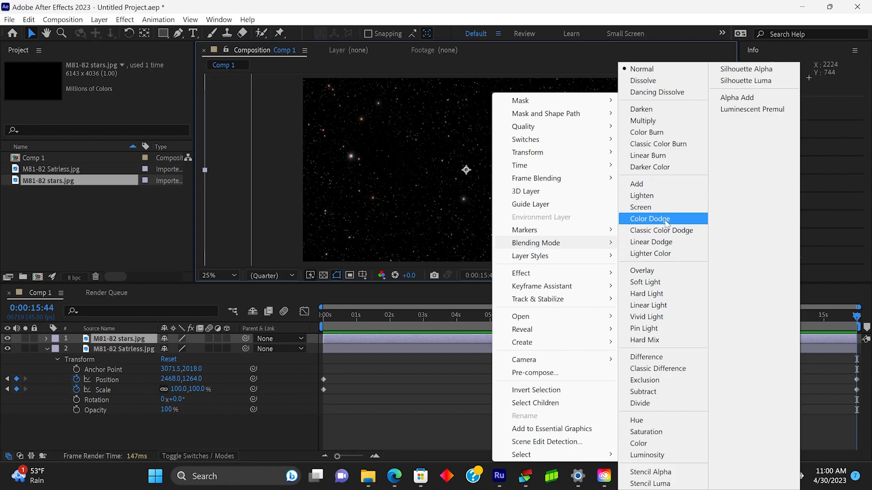
{"action": "mouse_move", "coordinate": [642, 198]}
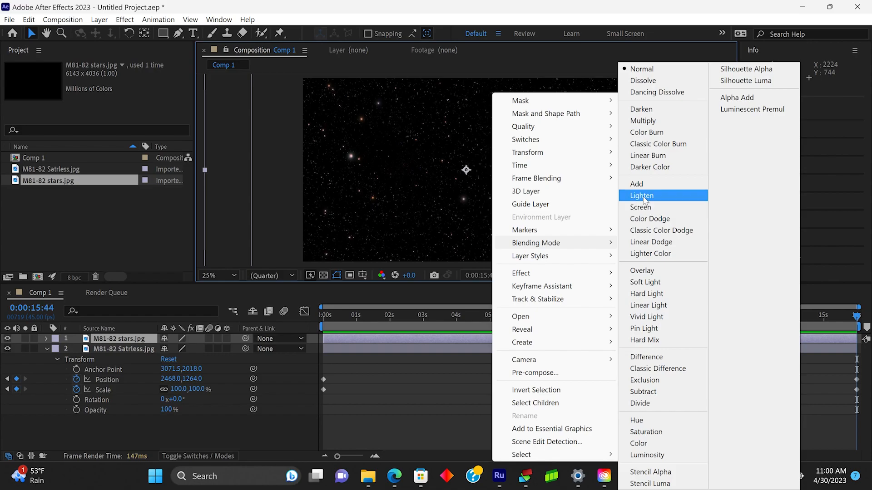
{"action": "mouse_move", "coordinate": [664, 218]}
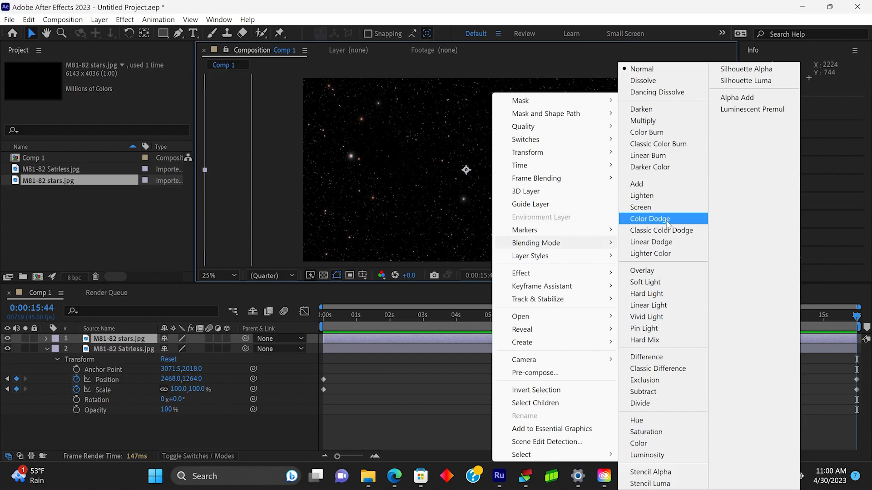
{"action": "mouse_move", "coordinate": [640, 218]}
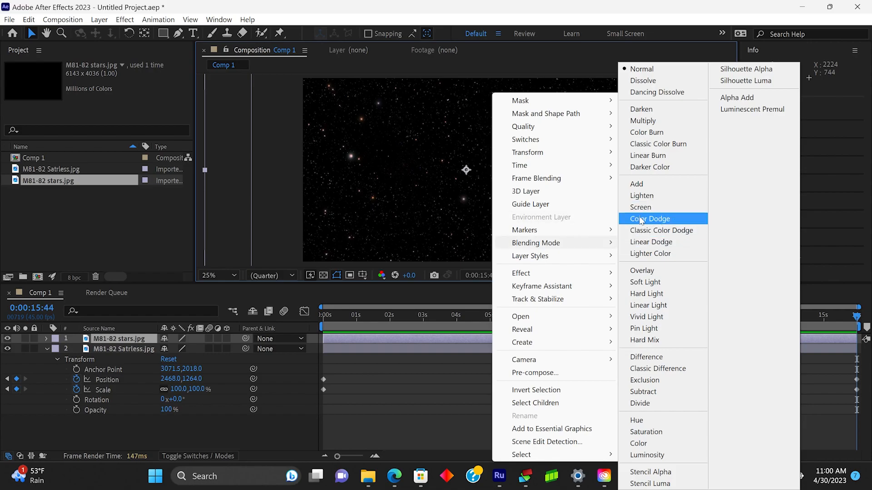
{"action": "left_click", "coordinate": [649, 219]}
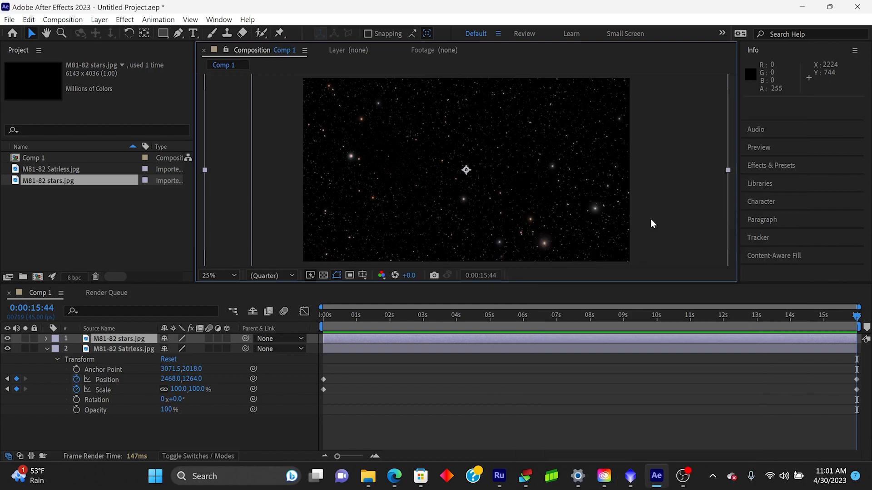
Preview the stars blended over the galaxies, then return the playhead to the first frame
{"action": "left_click", "coordinate": [8, 339]}
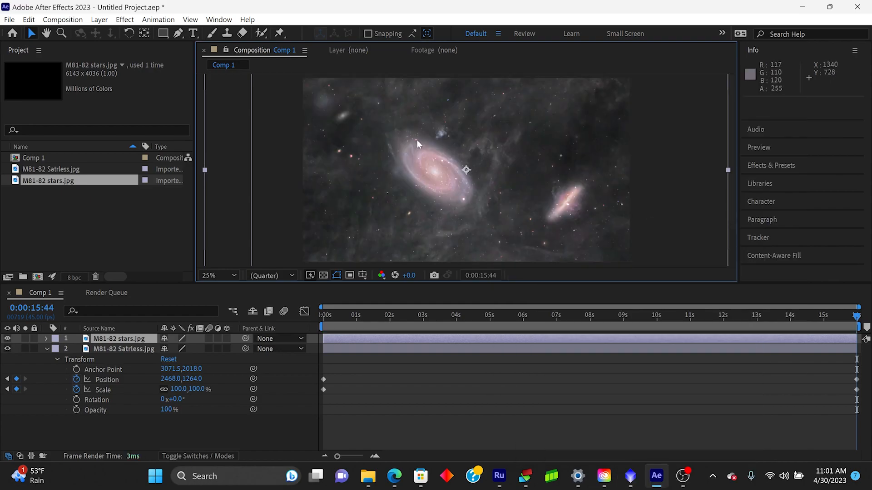
{"action": "mouse_move", "coordinate": [574, 207]}
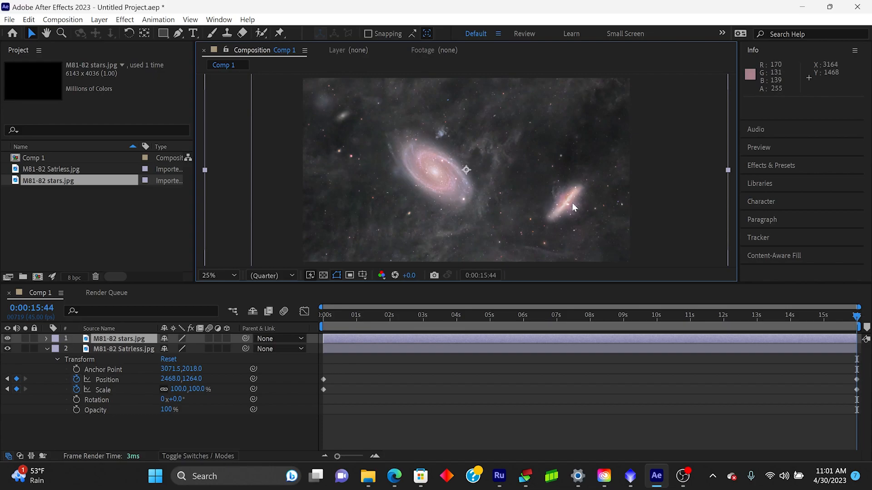
{"action": "mouse_move", "coordinate": [451, 134]}
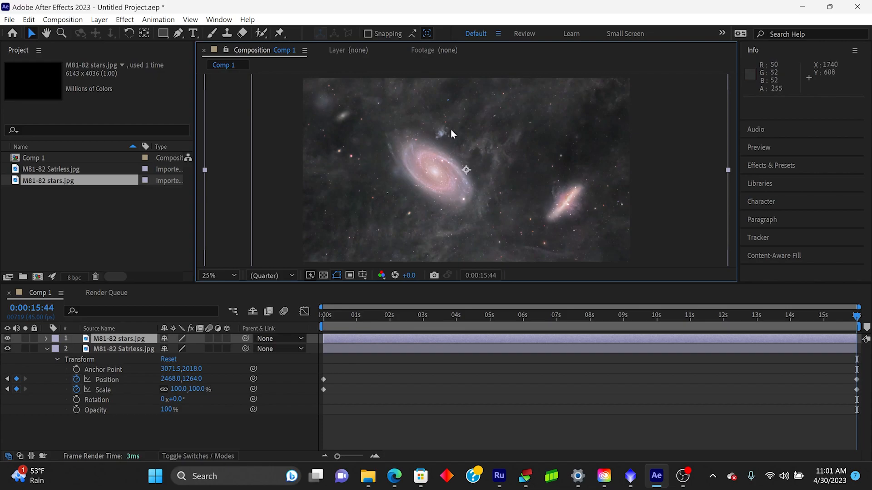
{"action": "mouse_move", "coordinate": [595, 230]}
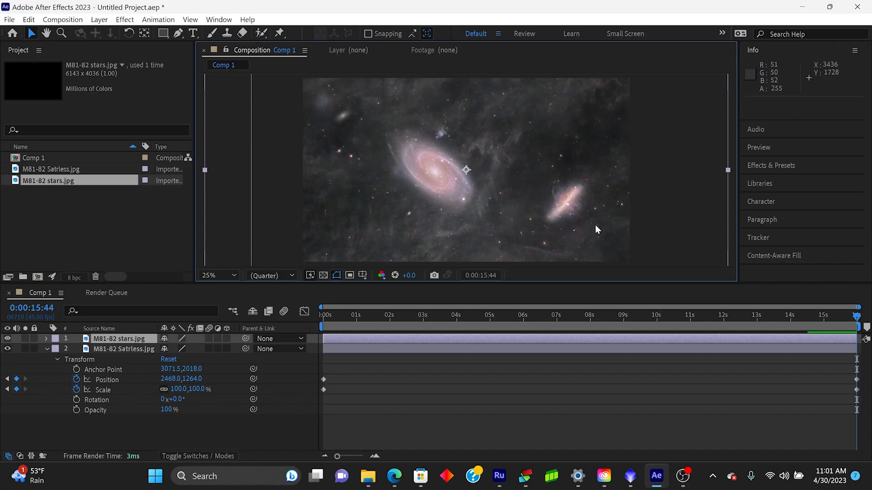
{"action": "mouse_move", "coordinate": [843, 336]}
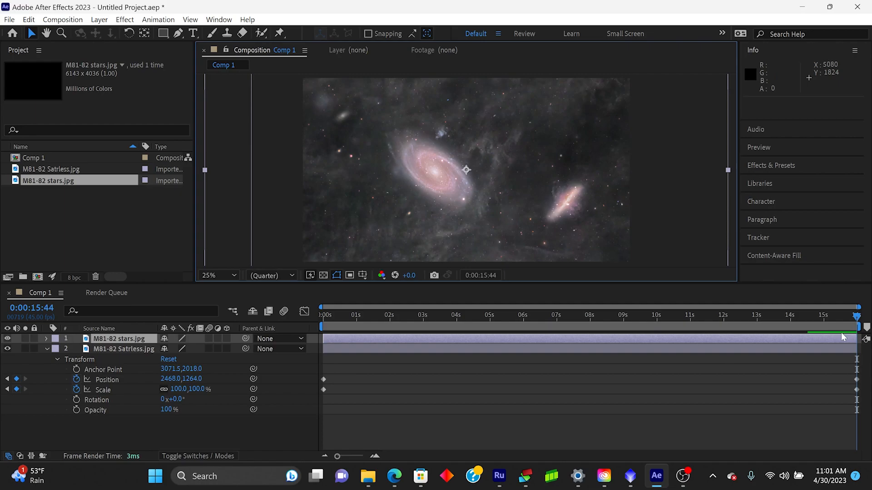
{"action": "left_click", "coordinate": [544, 315]}
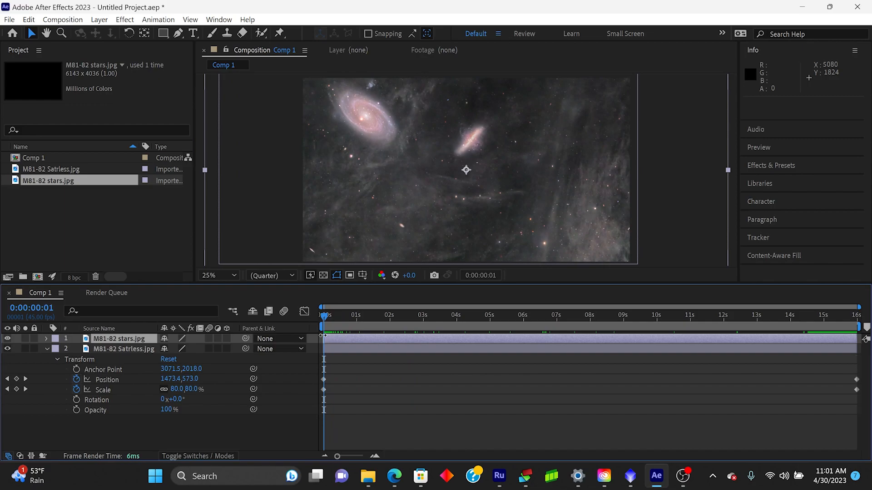
{"action": "left_click", "coordinate": [176, 388]}
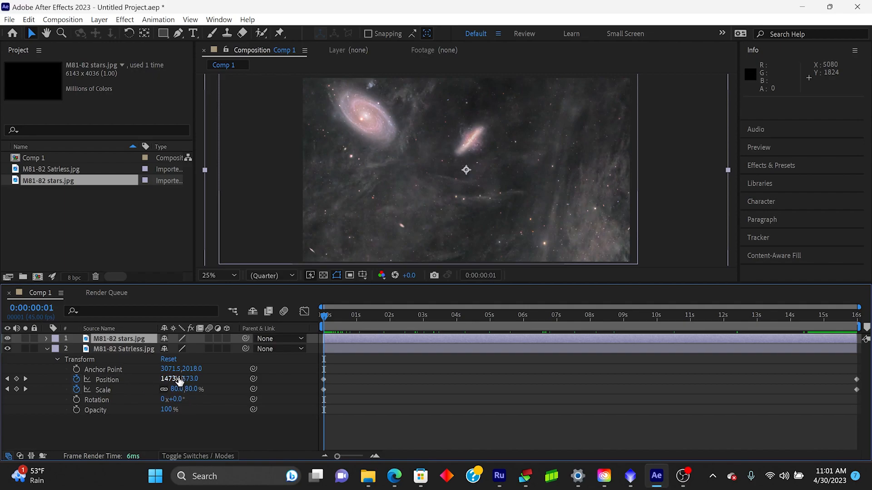
{"action": "left_click", "coordinate": [179, 379]}
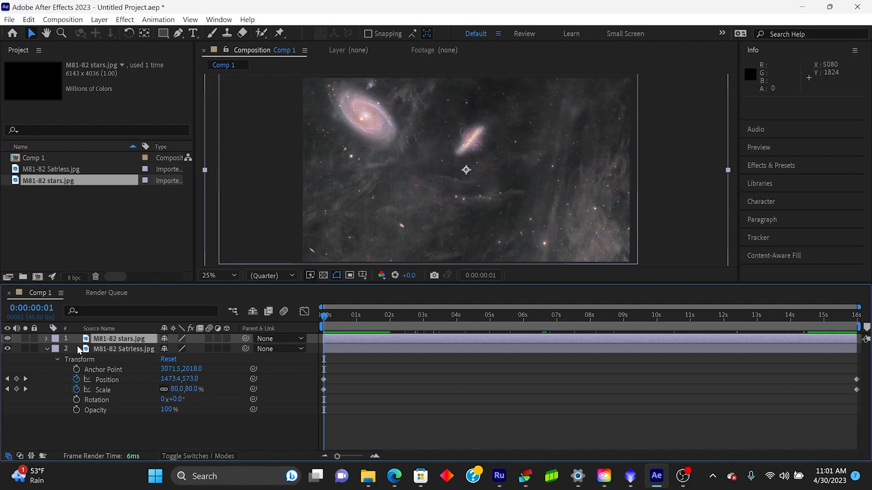
Keyframe the stars layer's Scale at 80% and set its Position to 1473, 573
{"action": "left_click", "coordinate": [46, 339]}
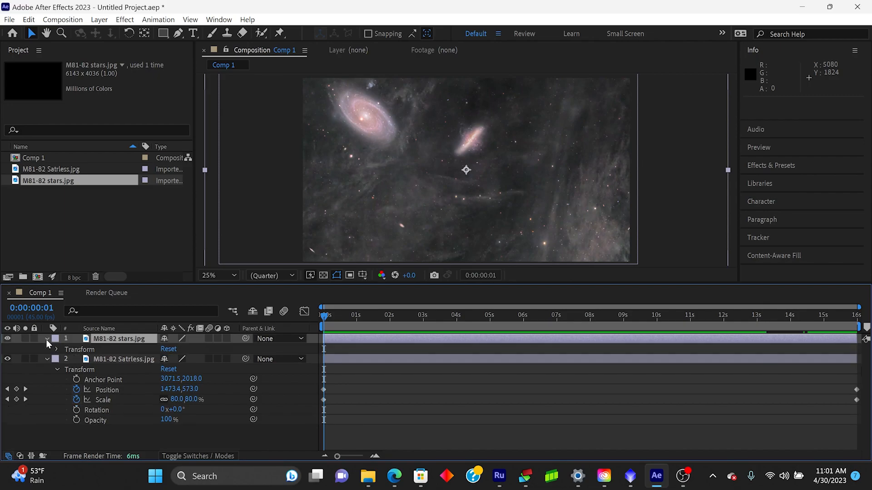
{"action": "left_click", "coordinate": [56, 350]}
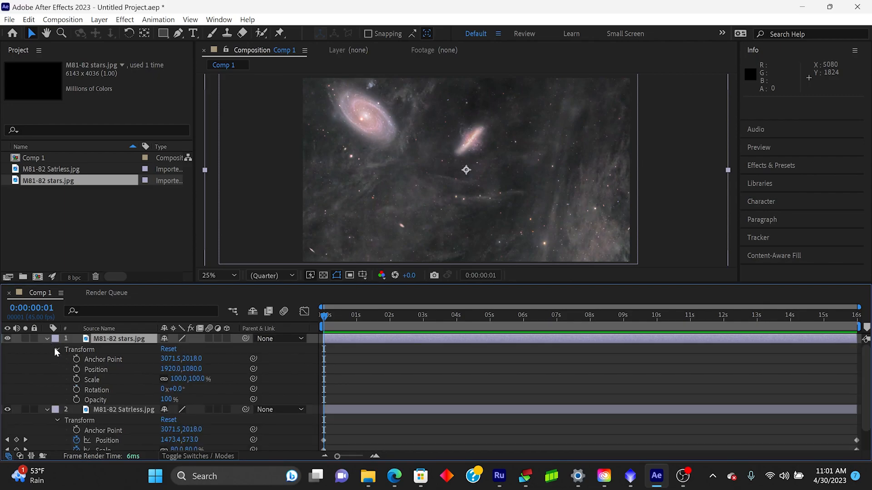
{"action": "mouse_move", "coordinate": [76, 383]}
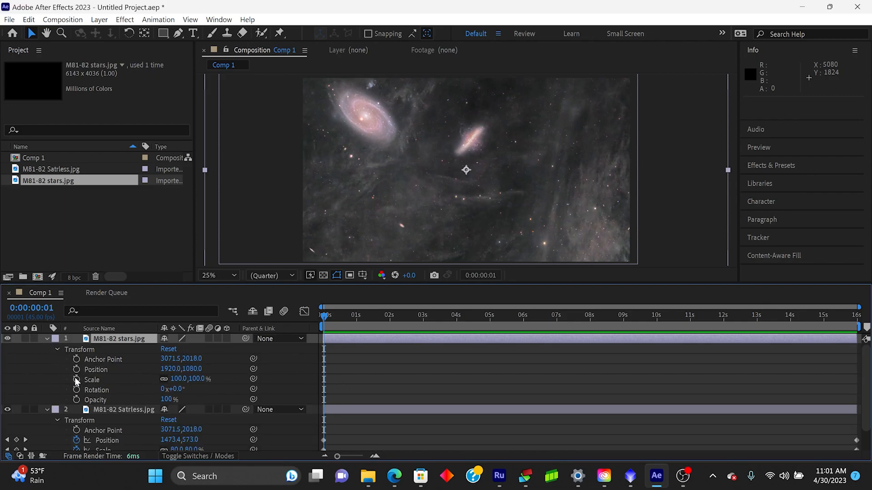
{"action": "left_click", "coordinate": [76, 370]}
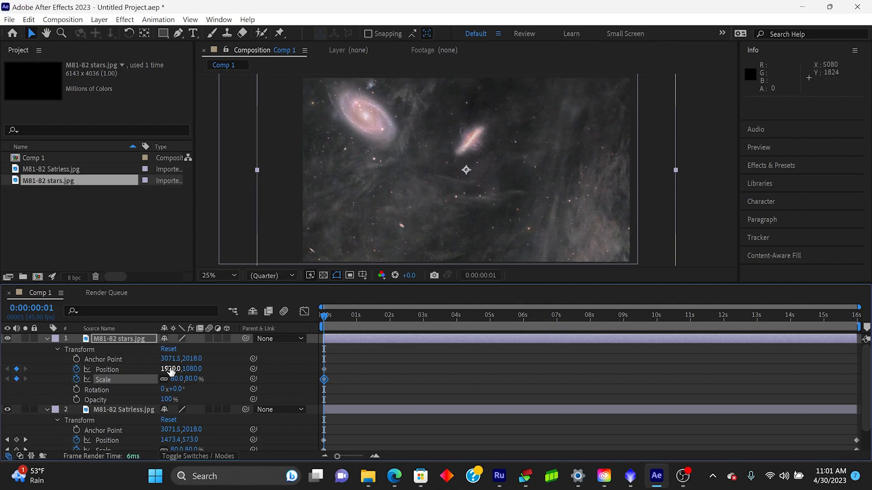
{"action": "double_click", "coordinate": [171, 368]}
{"action": "type", "text": "1473"}
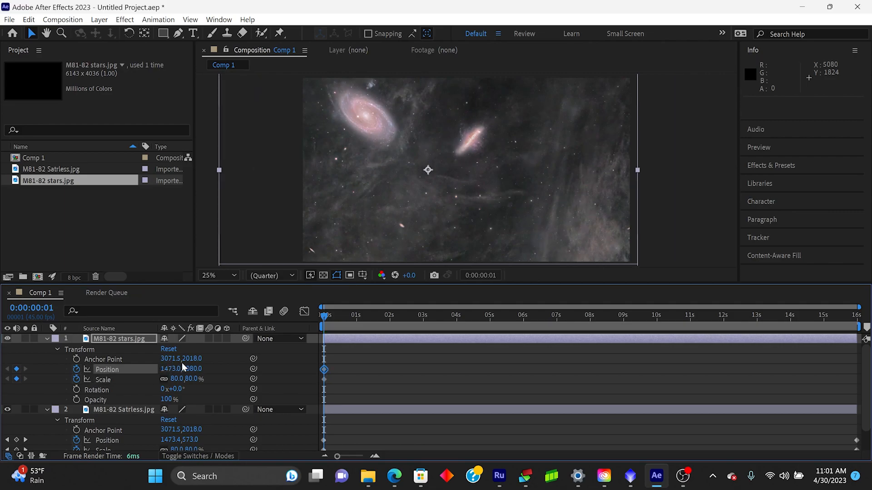
{"action": "double_click", "coordinate": [194, 368]}
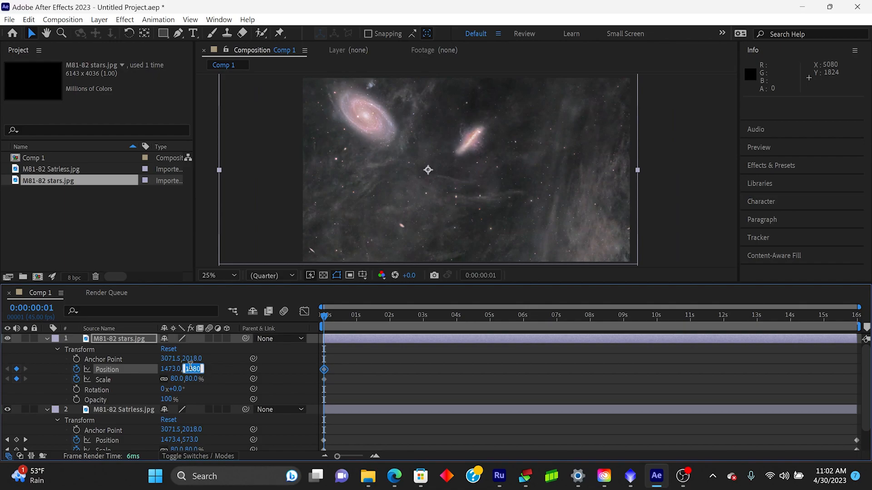
{"action": "type", "text": "573."}
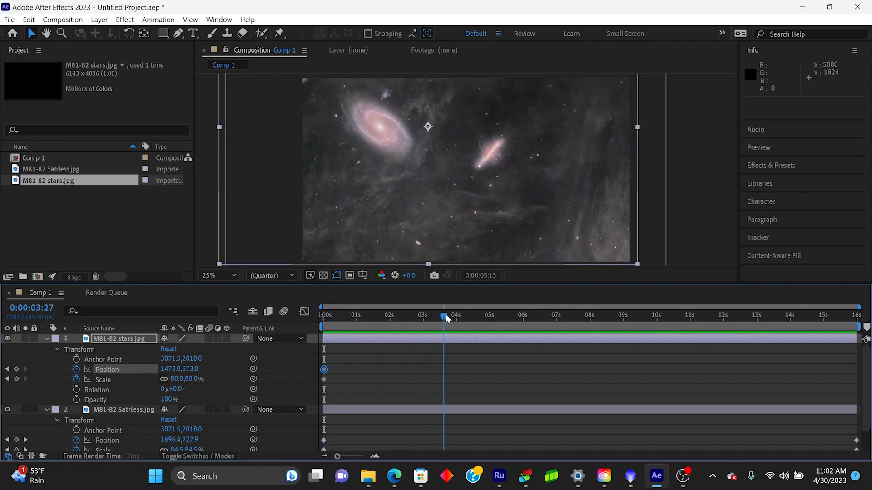
At the final frame (15:44), set the stars layer's Scale keyframe to 110%
{"action": "left_click", "coordinate": [861, 315]}
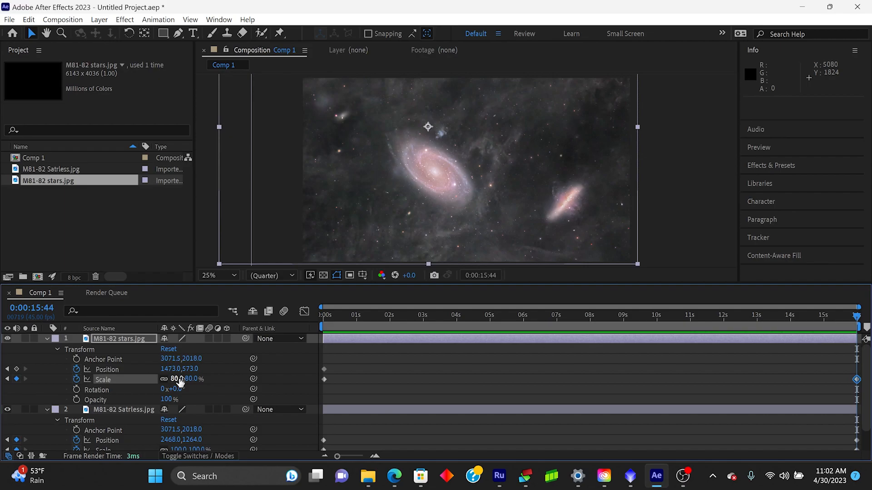
{"action": "double_click", "coordinate": [177, 379]}
{"action": "type", "text": "110"}
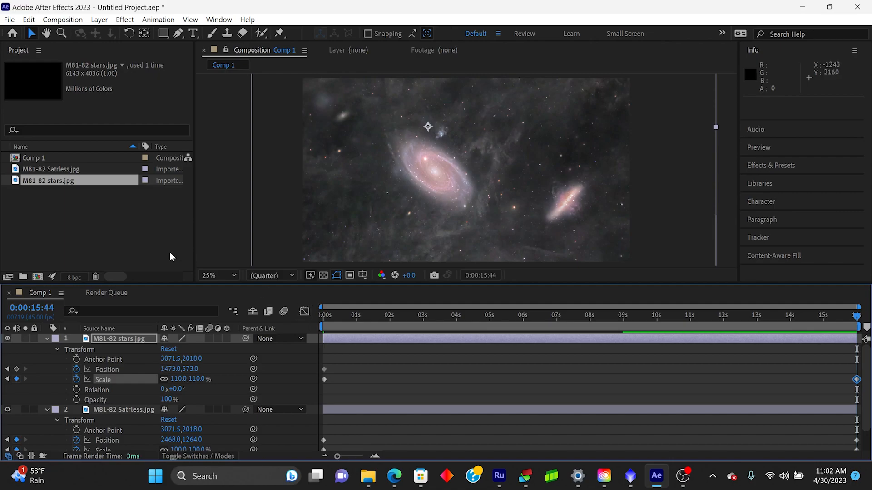
At 12.5% viewer zoom, drag the stars layer to 2169, 1061, then restore 25% zoom
{"action": "left_click", "coordinate": [217, 276]}
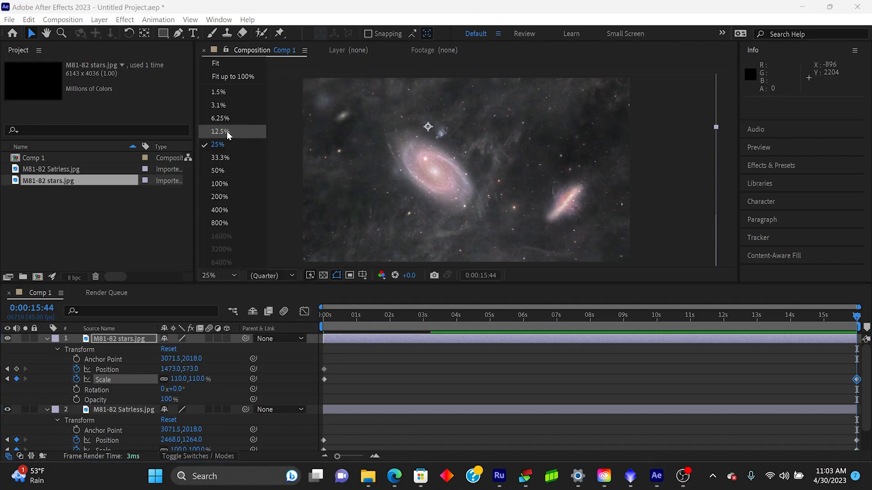
{"action": "left_click", "coordinate": [217, 131]}
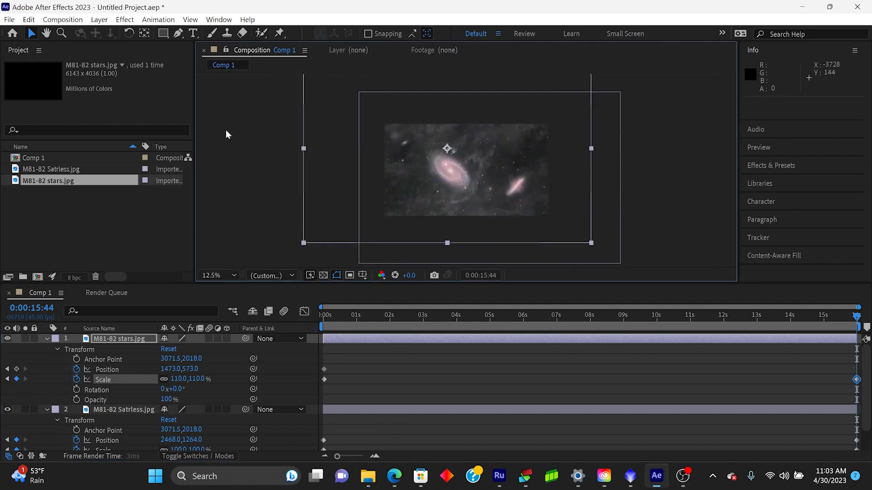
{"action": "mouse_move", "coordinate": [508, 184]}
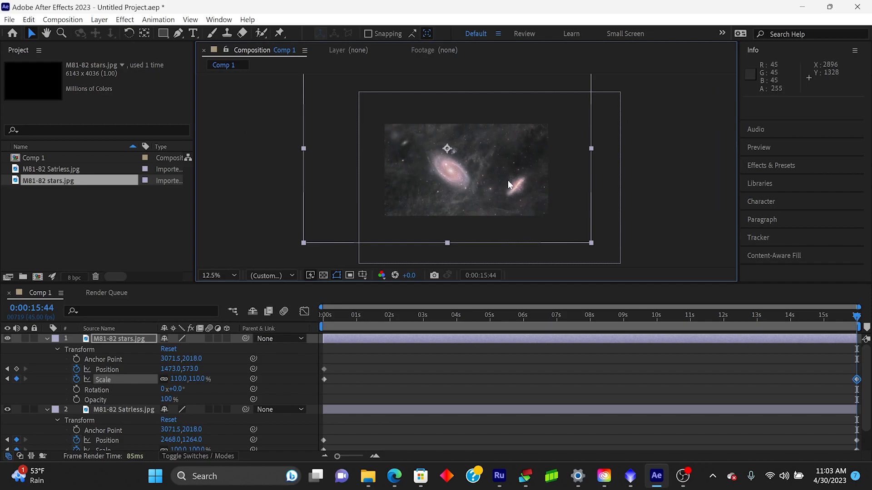
{"action": "mouse_move", "coordinate": [341, 95]}
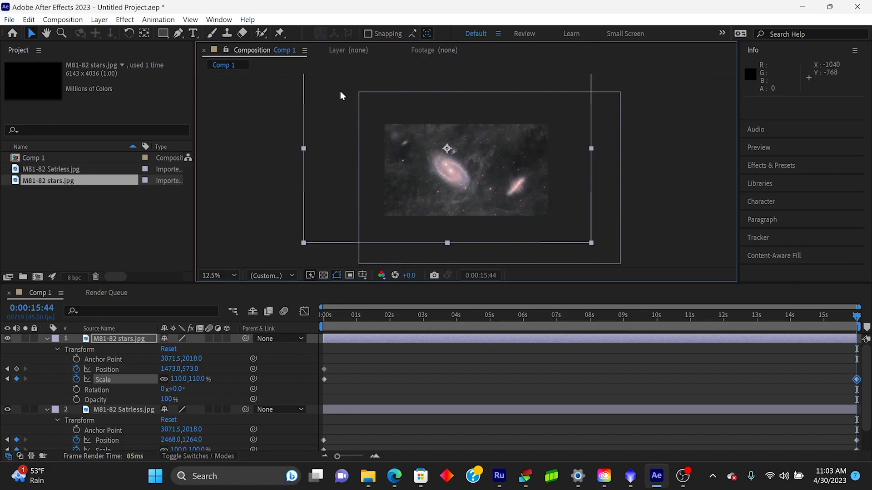
{"action": "mouse_move", "coordinate": [666, 221]}
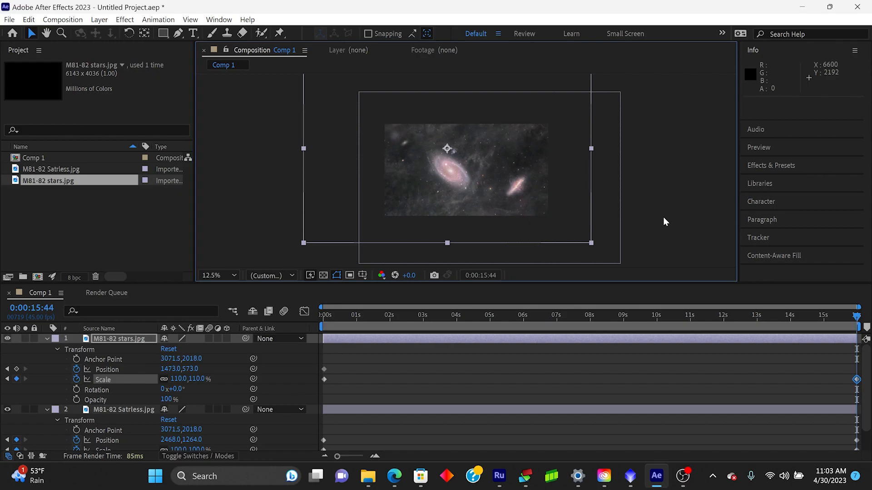
{"action": "mouse_move", "coordinate": [341, 106]}
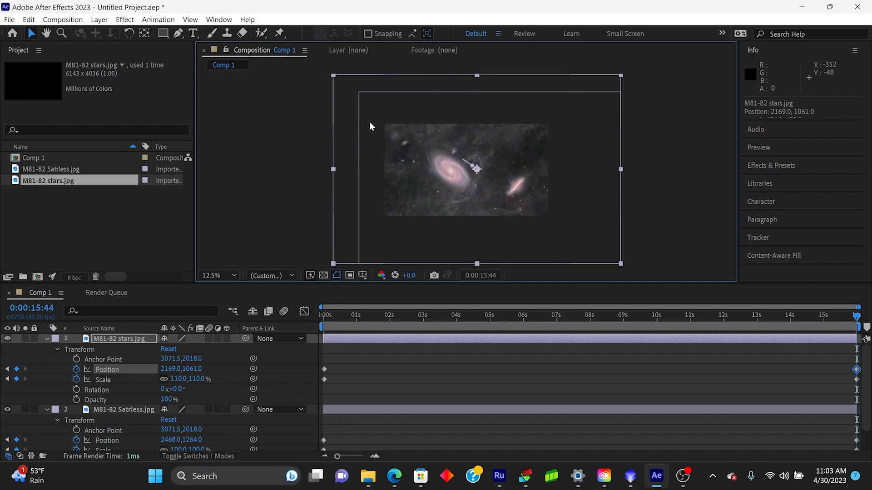
{"action": "mouse_move", "coordinate": [428, 231]}
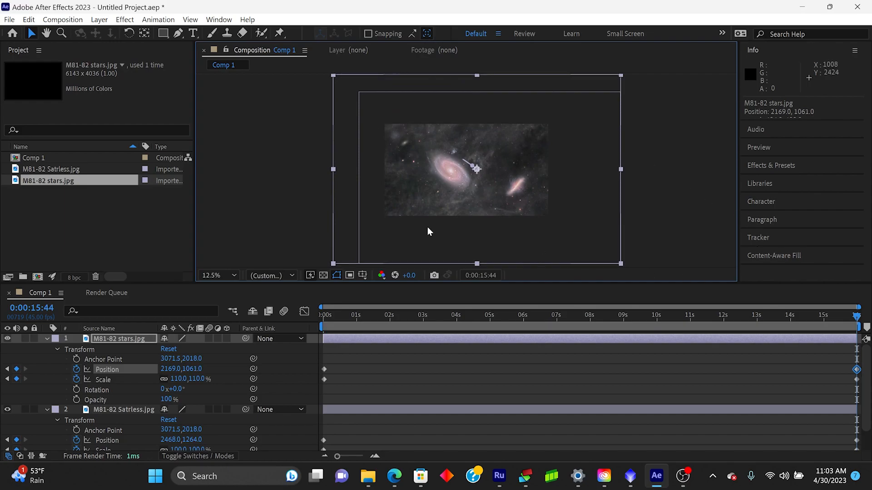
{"action": "left_click", "coordinate": [213, 275]}
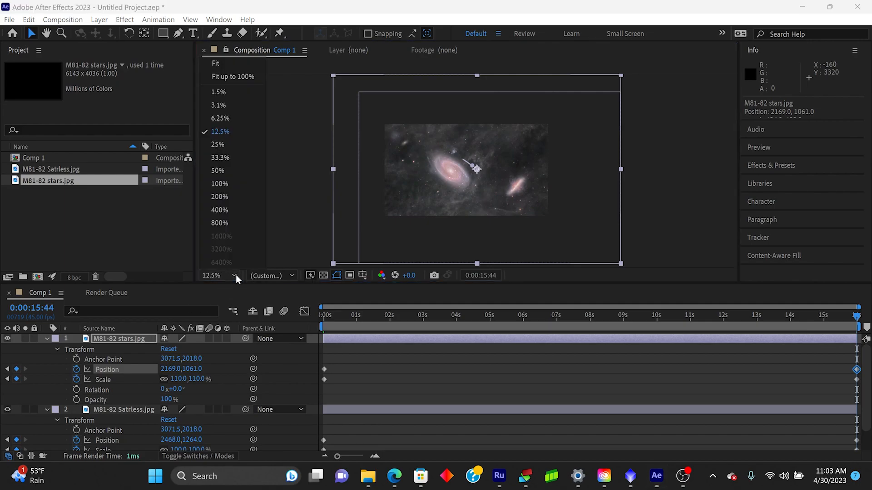
{"action": "left_click", "coordinate": [217, 144]}
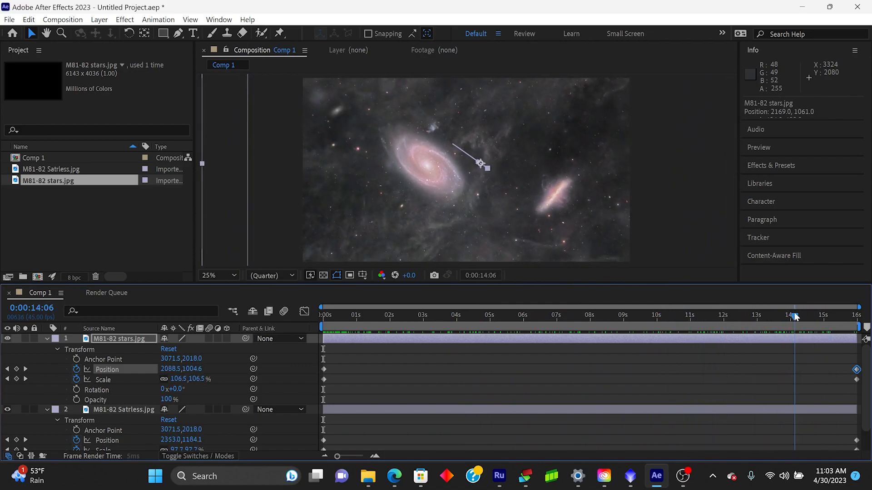
{"action": "left_click", "coordinate": [539, 315]}
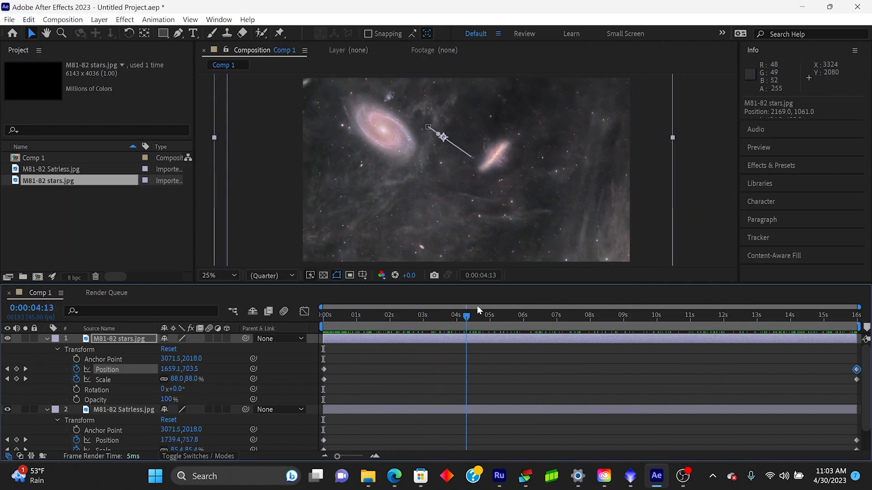
{"action": "left_click", "coordinate": [865, 315]}
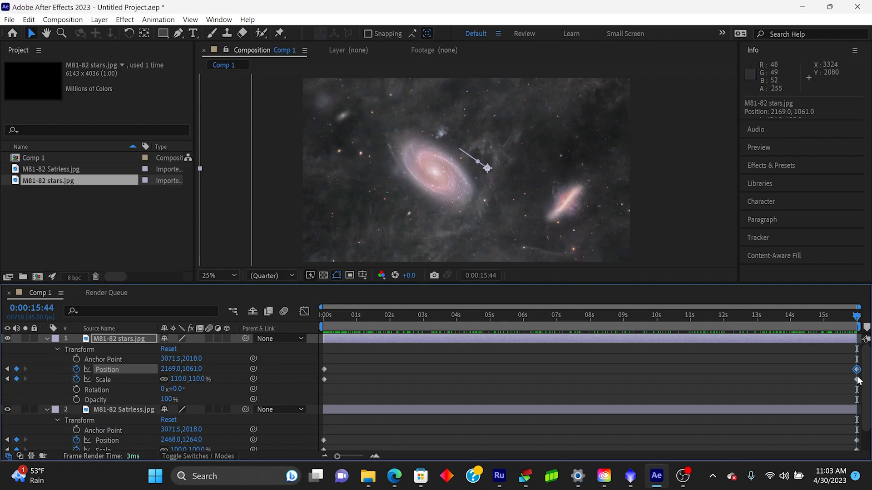
{"action": "mouse_move", "coordinate": [707, 383]}
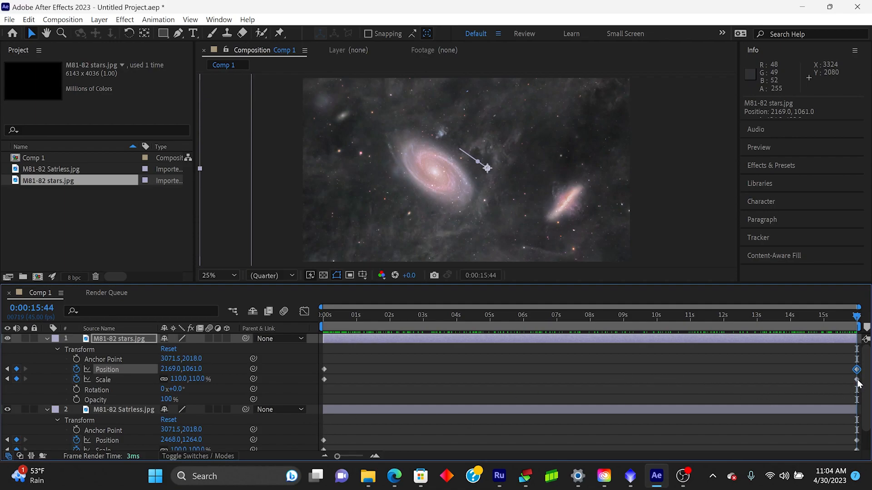
Change the stars layer's final Scale keyframe to 105%
{"action": "double_click", "coordinate": [186, 379]}
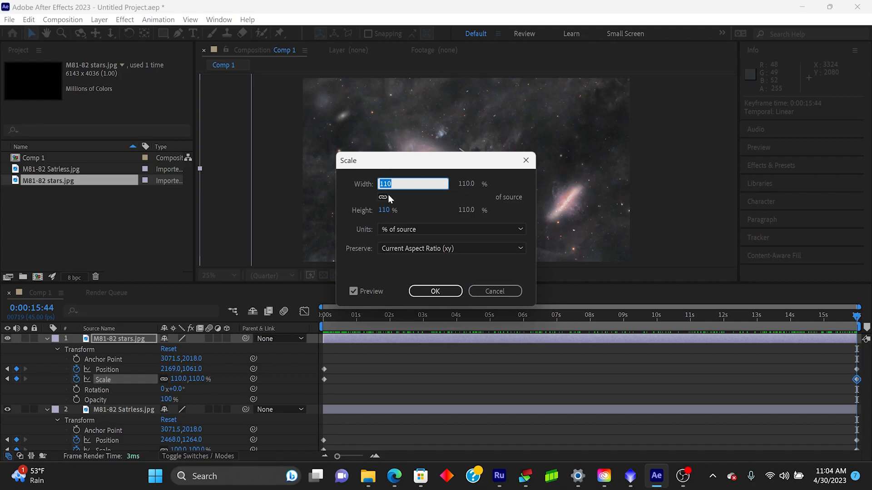
{"action": "type", "text": "105"}
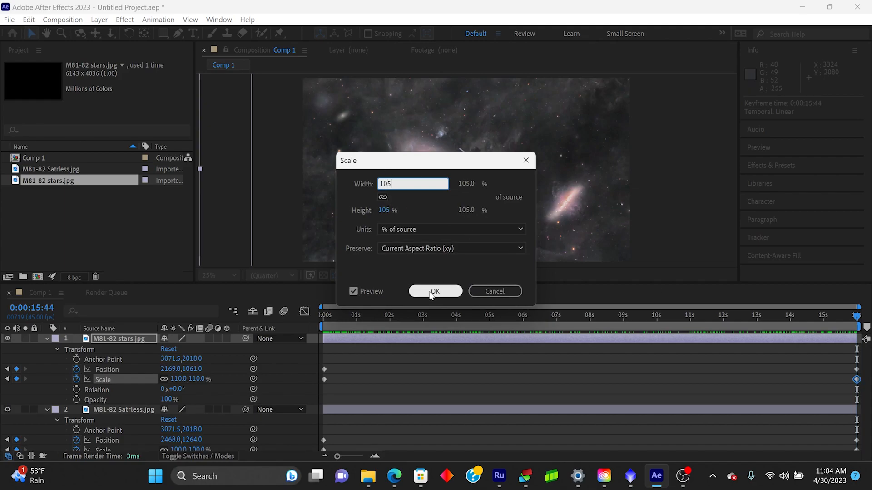
{"action": "left_click", "coordinate": [435, 290]}
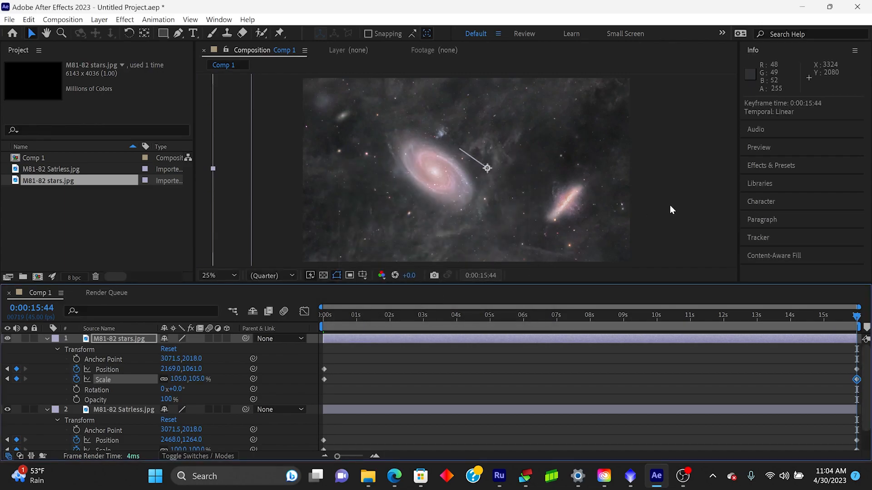
Zoom the viewer to 12.5% and move the stars layer to 2329, 1141
{"action": "left_click", "coordinate": [217, 276]}
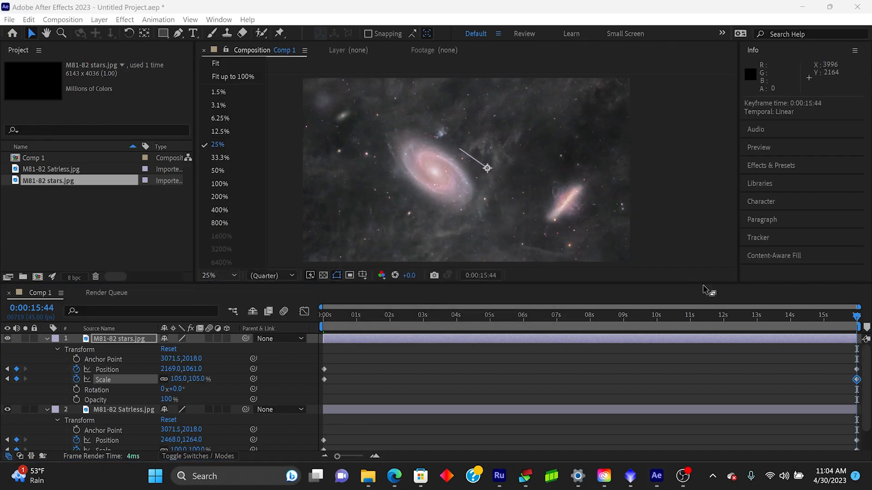
{"action": "left_click", "coordinate": [220, 131]}
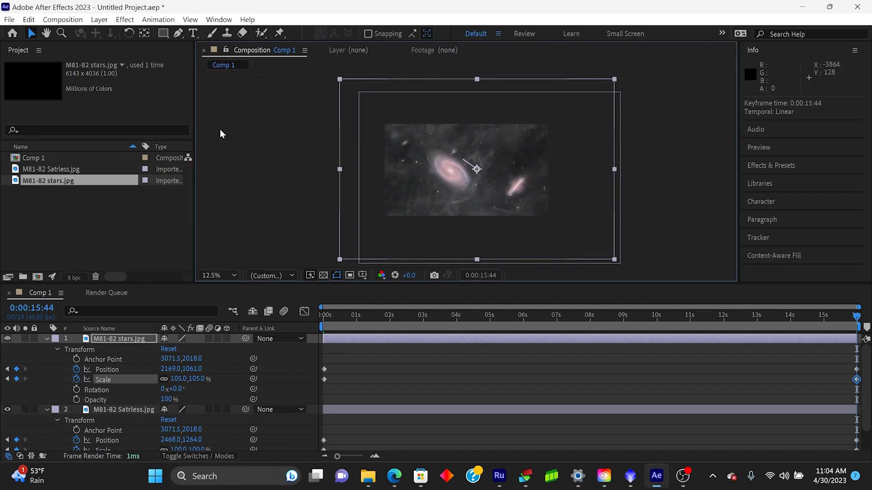
{"action": "mouse_move", "coordinate": [496, 184]}
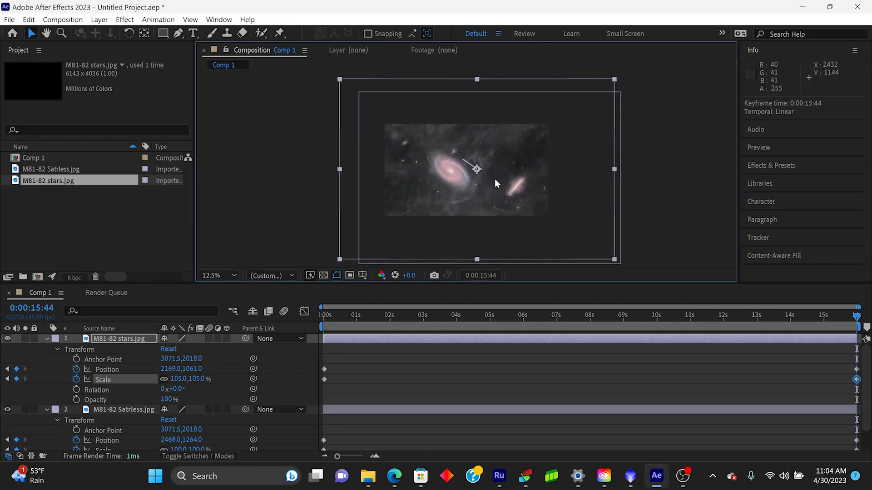
{"action": "mouse_move", "coordinate": [523, 232]}
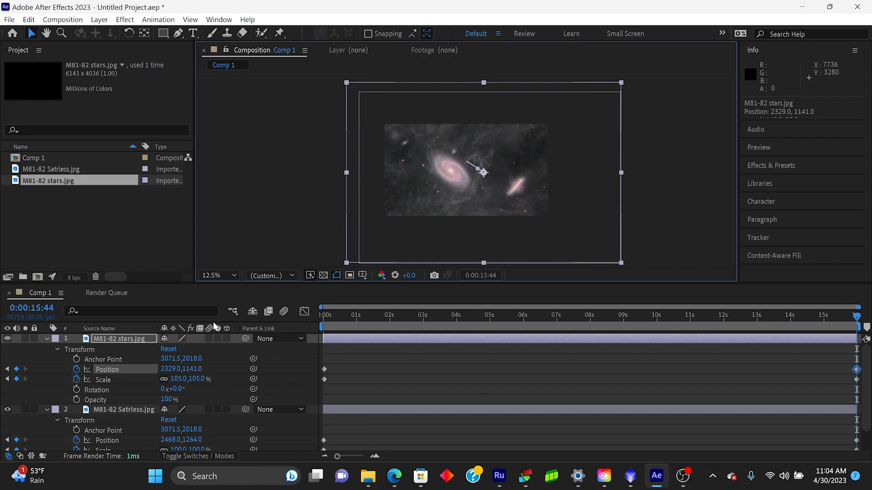
{"action": "left_click", "coordinate": [217, 276]}
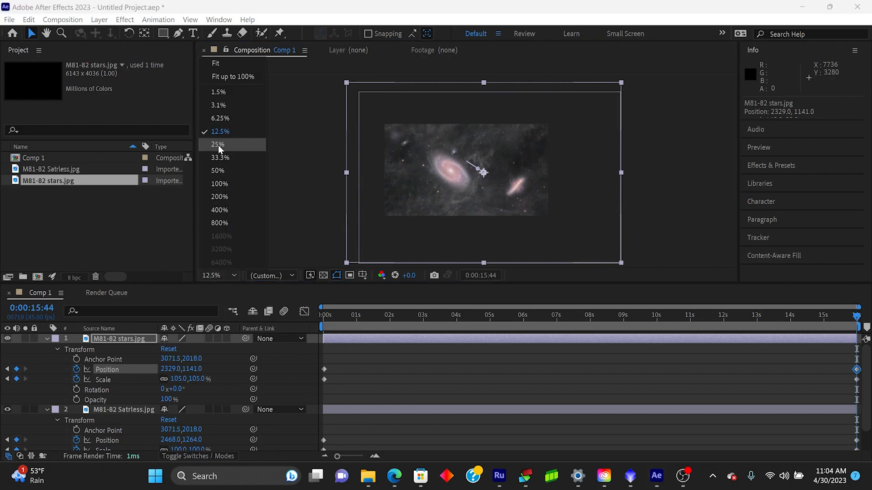
{"action": "left_click", "coordinate": [215, 144]}
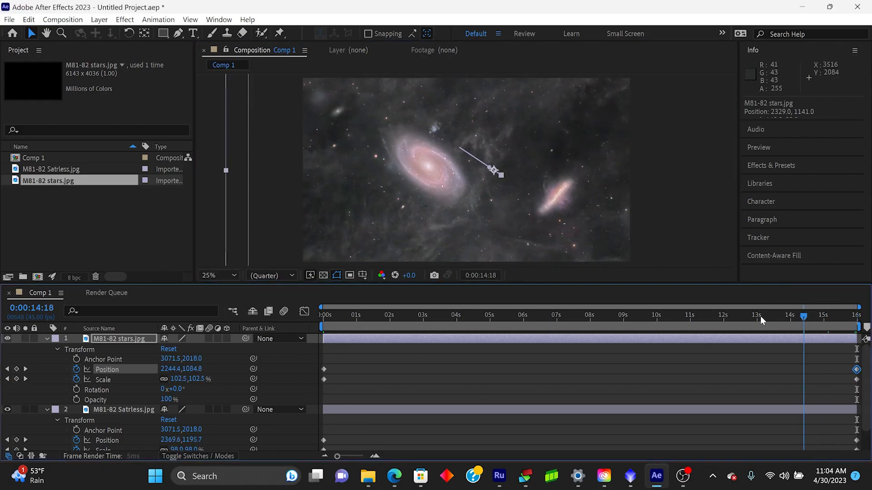
{"action": "left_click", "coordinate": [323, 315]}
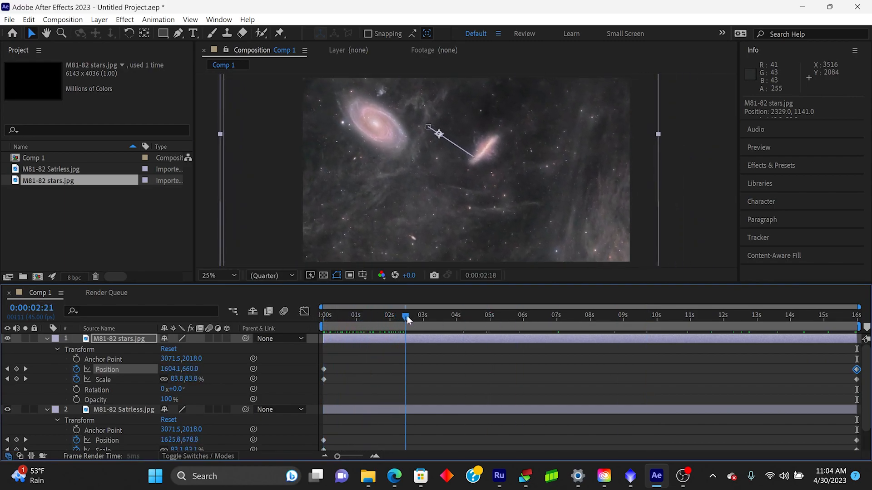
{"action": "left_click", "coordinate": [535, 315]}
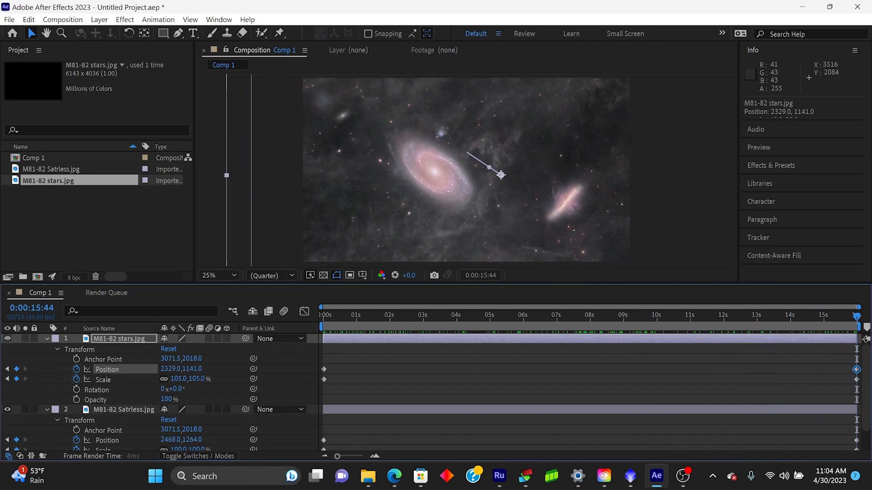
{"action": "left_click", "coordinate": [400, 315]}
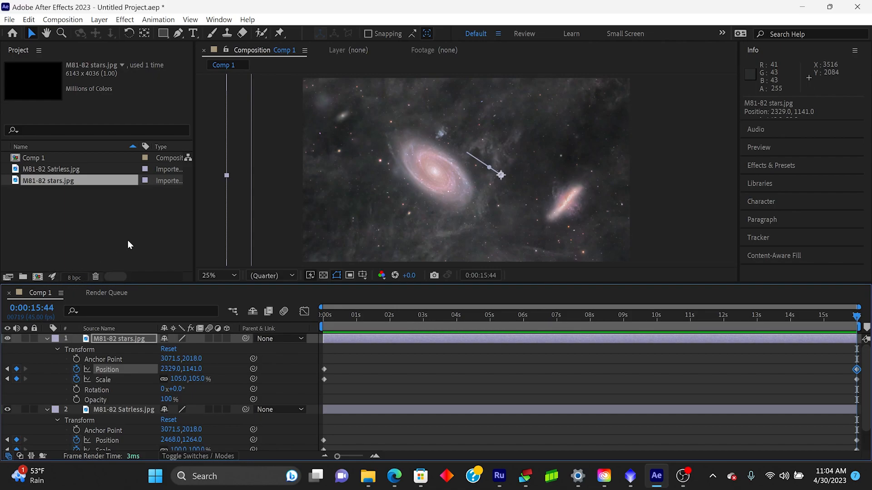
{"action": "mouse_move", "coordinate": [294, 284]}
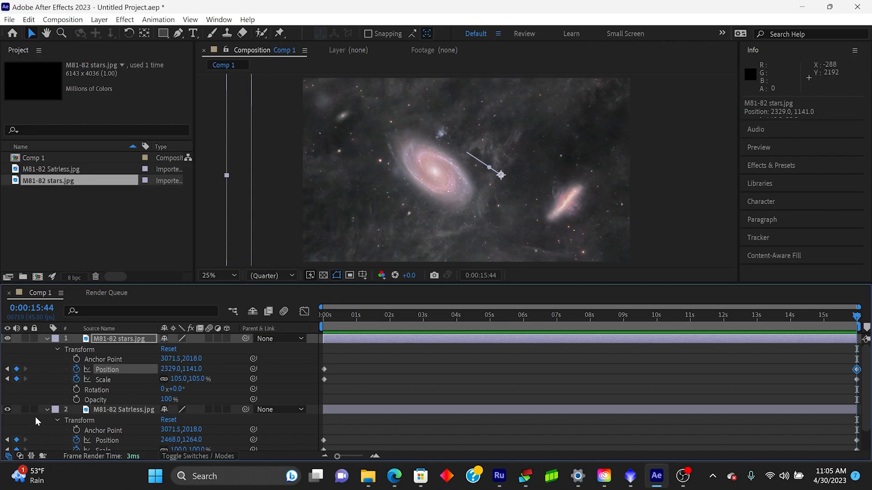
{"action": "mouse_move", "coordinate": [50, 415]}
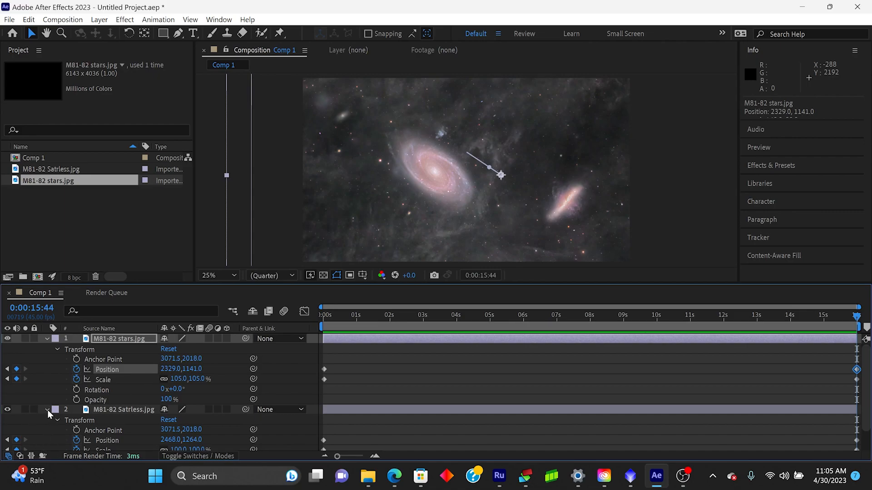
Collapse the Starless layer and import M81-82 stars again from Astro Images
{"action": "left_click", "coordinate": [47, 409]}
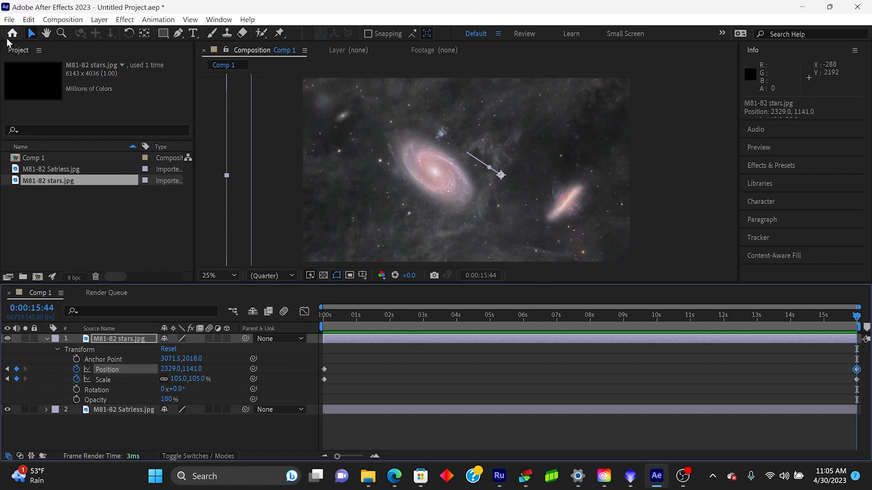
{"action": "left_click", "coordinate": [9, 20]}
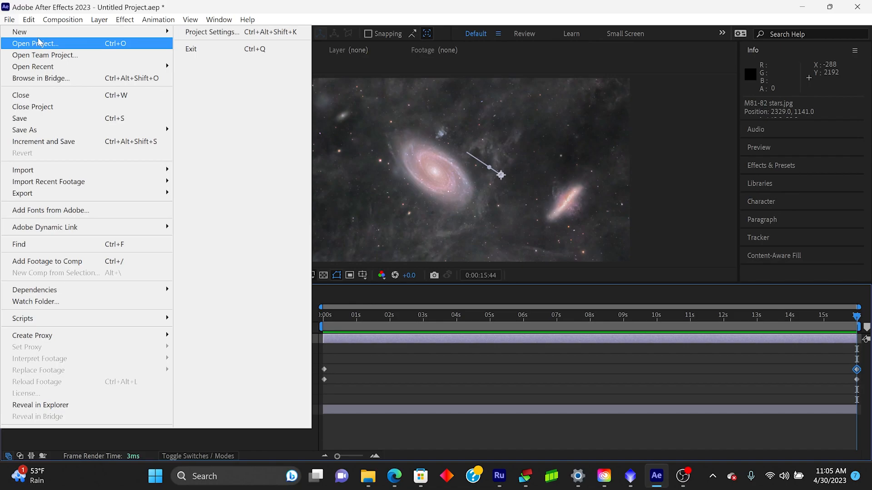
{"action": "mouse_move", "coordinate": [18, 244]}
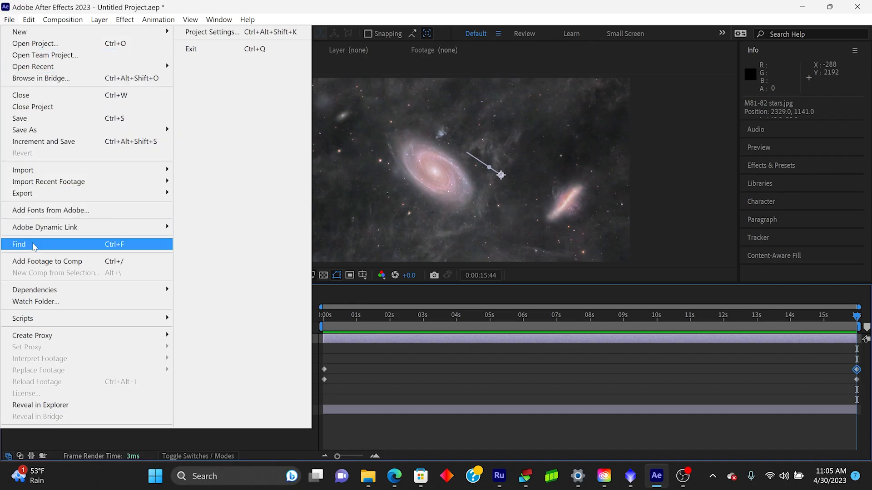
{"action": "mouse_move", "coordinate": [42, 169]}
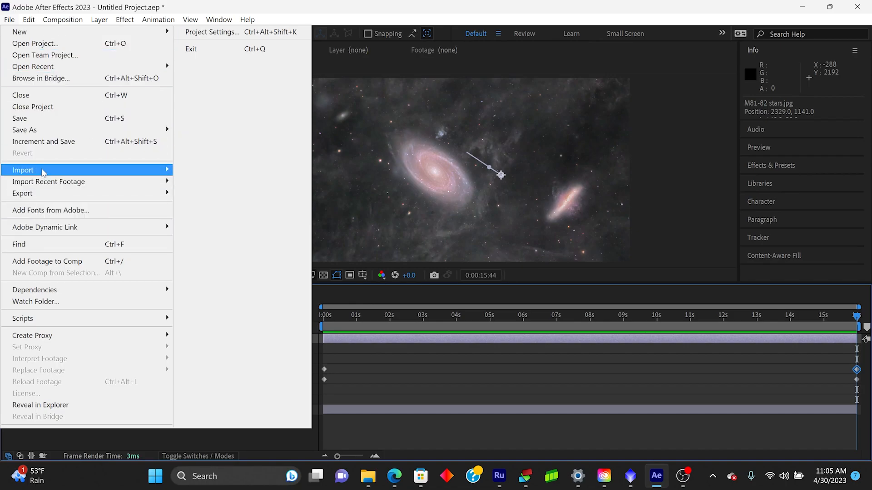
{"action": "left_click", "coordinate": [23, 170]}
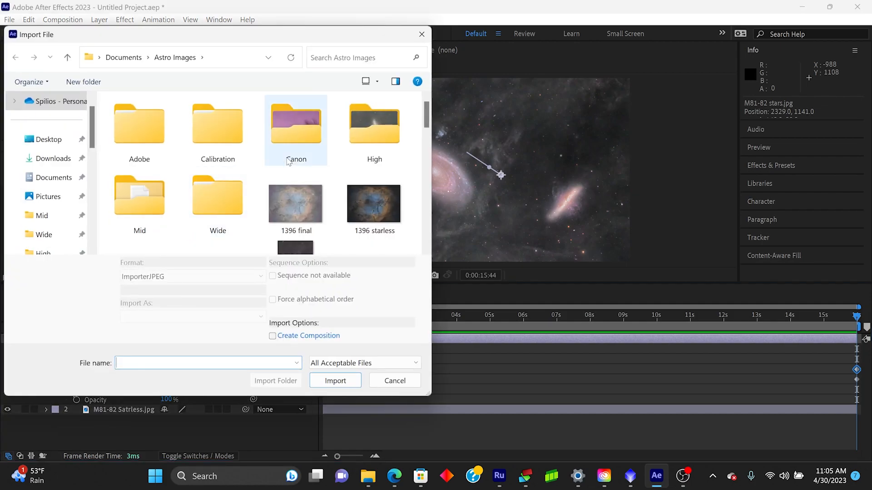
{"action": "scroll", "scroll_direction": "down", "scroll_amount": 3}
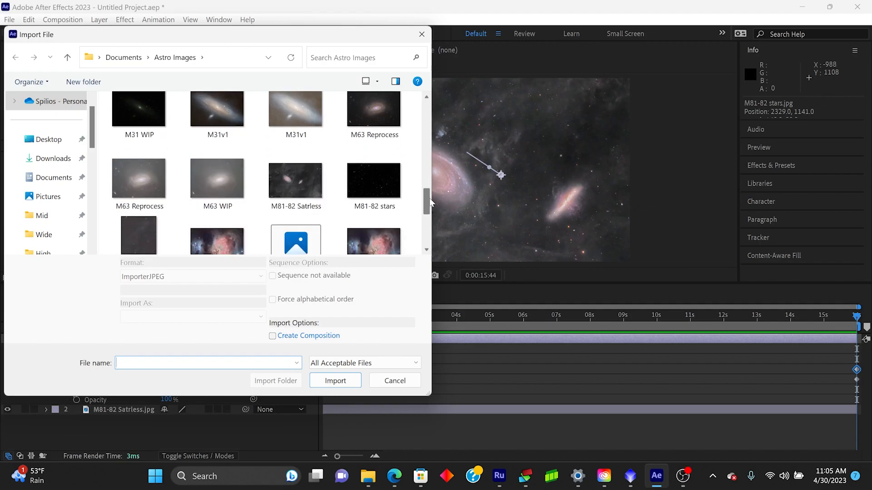
{"action": "left_click", "coordinate": [334, 381]}
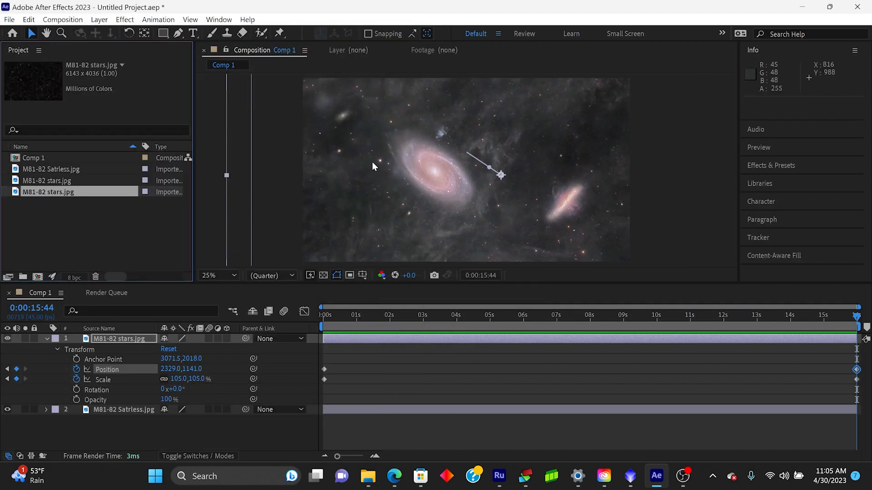
{"action": "mouse_move", "coordinate": [47, 195]}
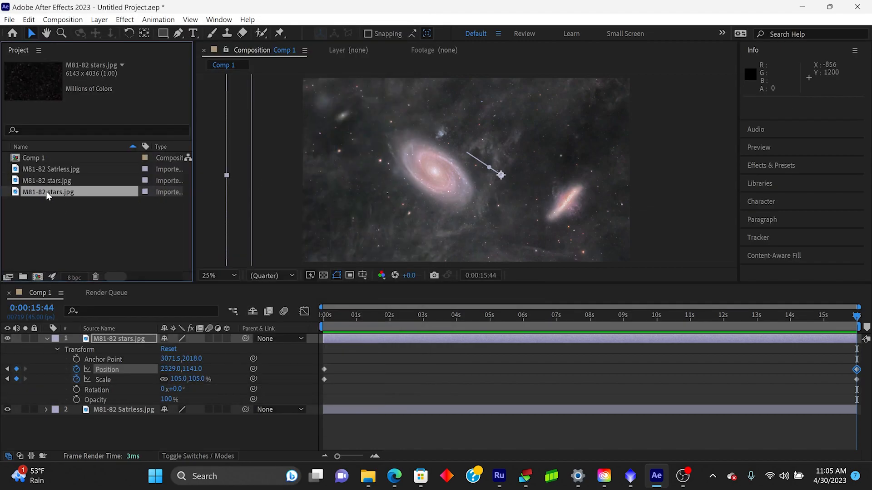
Rename the duplicate stars footage to 'stars2' and add it to Comp 1 as the top layer
{"action": "right_click", "coordinate": [48, 192]}
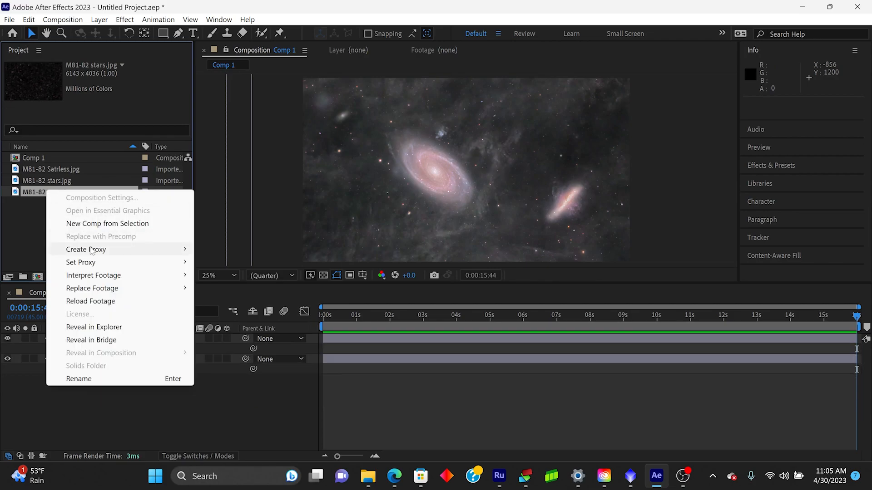
{"action": "left_click", "coordinate": [79, 379]}
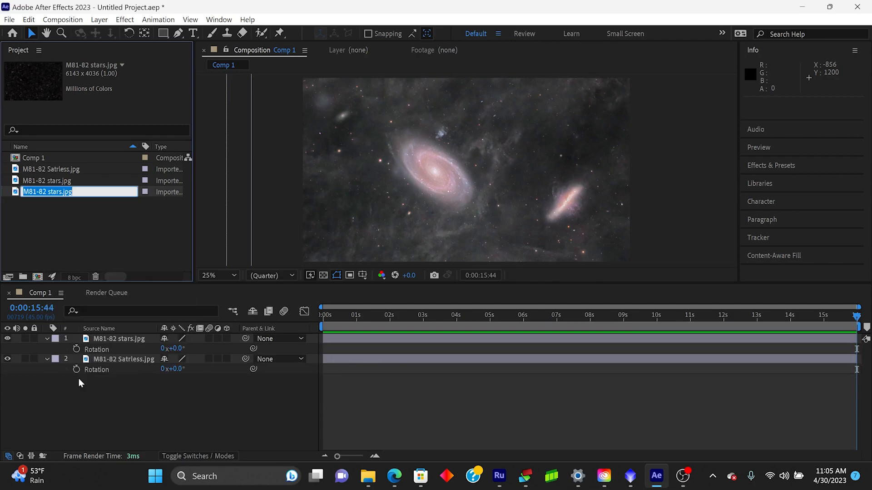
{"action": "type", "text": "stars2"}
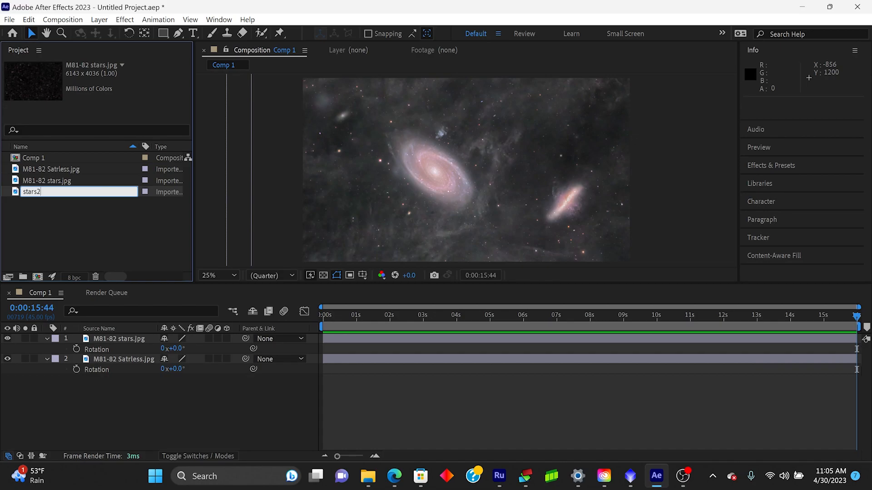
{"action": "left_click", "coordinate": [87, 227]}
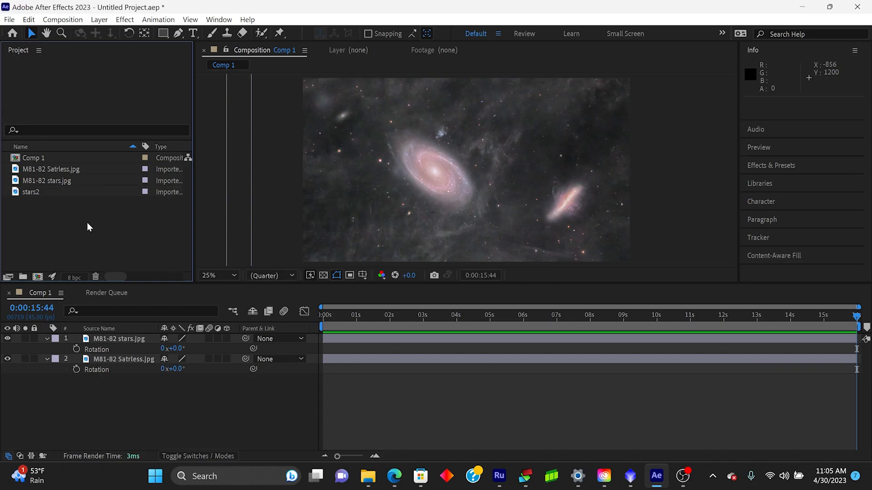
{"action": "left_click", "coordinate": [32, 192]}
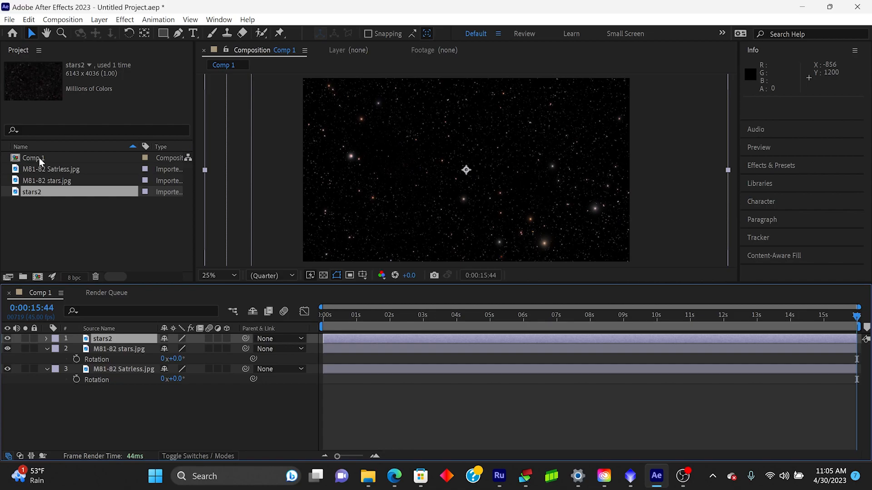
{"action": "mouse_move", "coordinate": [499, 160]}
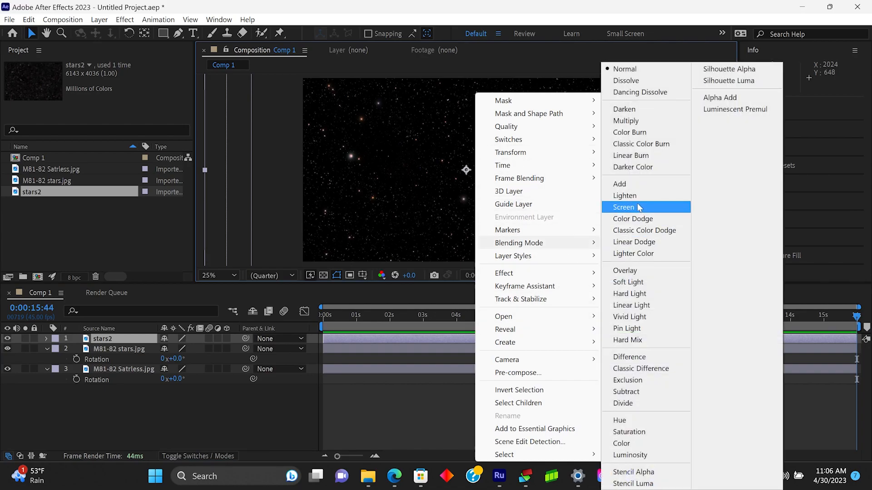
Set the stars2 layer's blending mode to Screen
{"action": "left_click", "coordinate": [624, 207]}
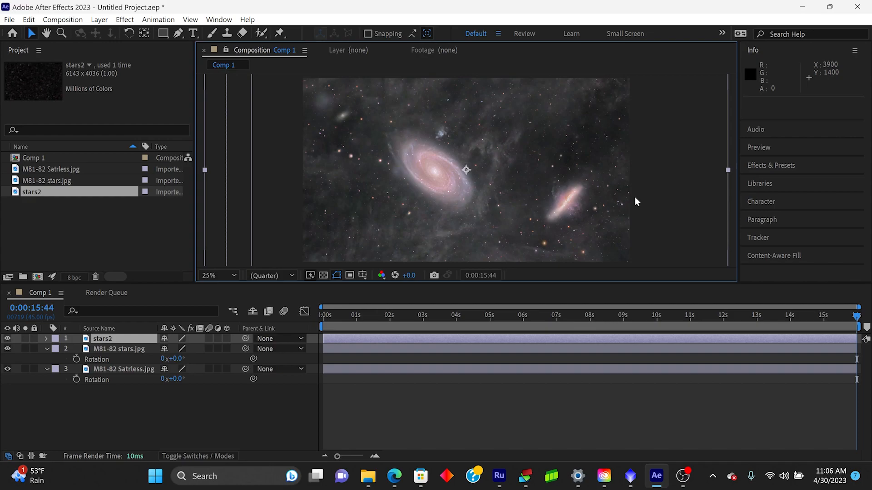
{"action": "mouse_move", "coordinate": [334, 290]}
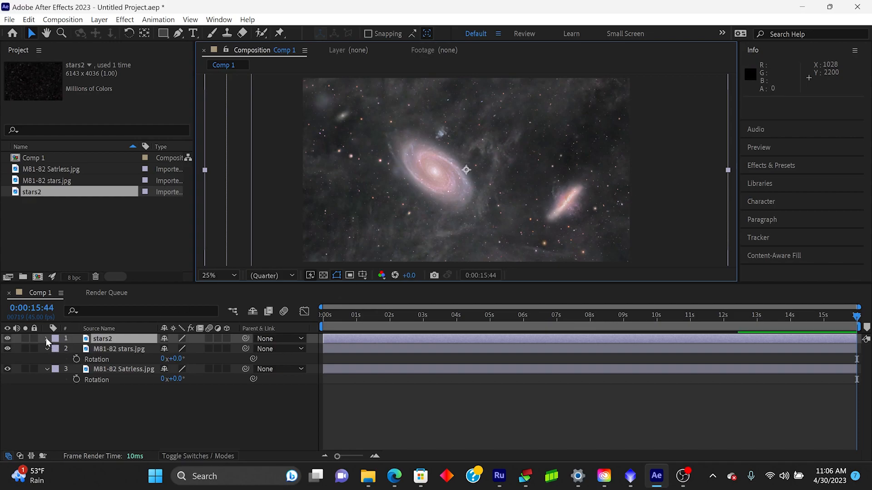
At 12.5% zoom, add stars2 Position (1920, 1080) and Scale (100%) keyframes at 15:44
{"action": "left_click", "coordinate": [47, 339]}
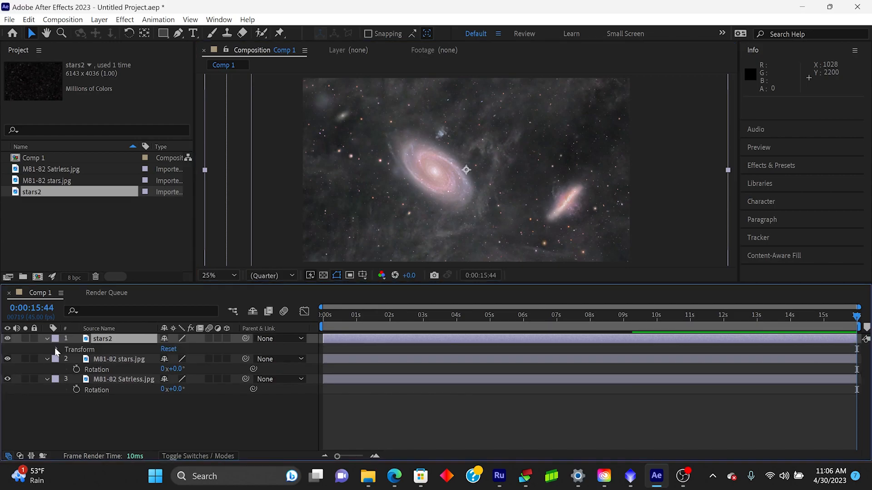
{"action": "left_click", "coordinate": [210, 275]}
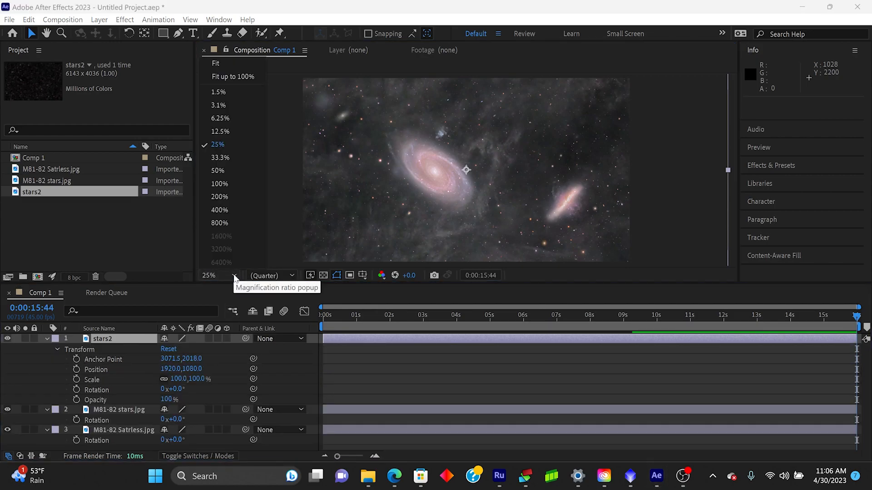
{"action": "mouse_move", "coordinate": [220, 131]}
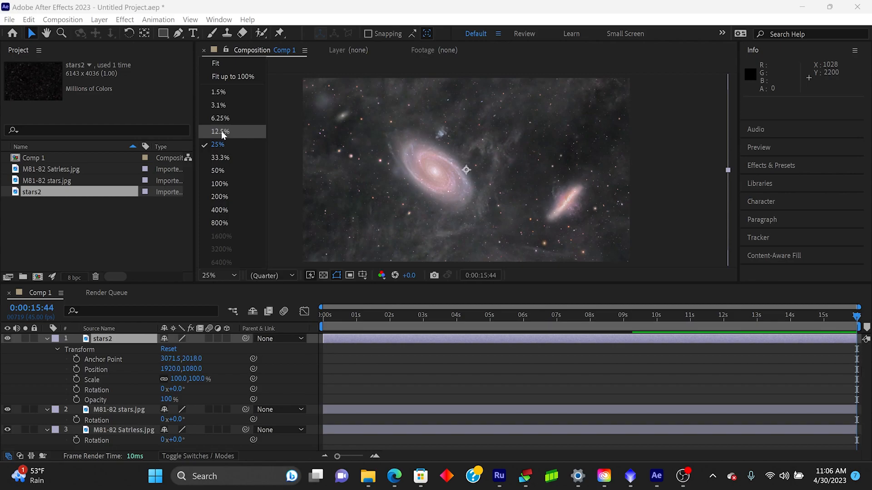
{"action": "left_click", "coordinate": [217, 131]}
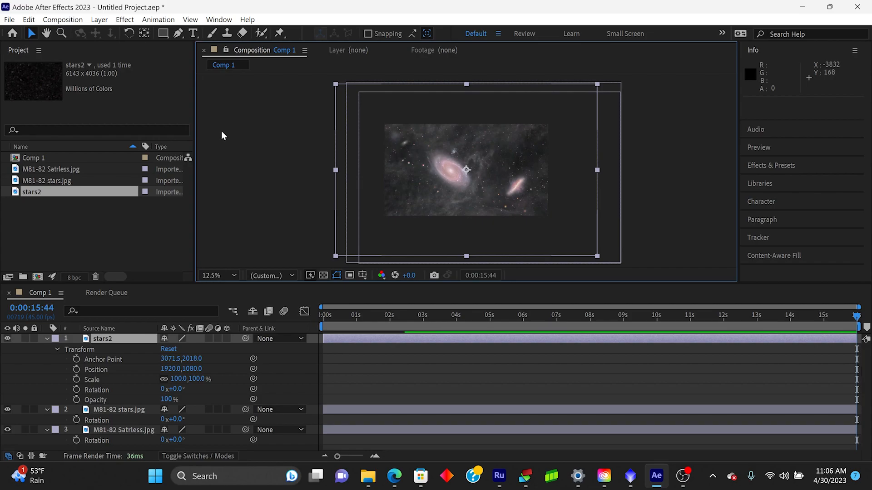
{"action": "mouse_move", "coordinate": [277, 270]}
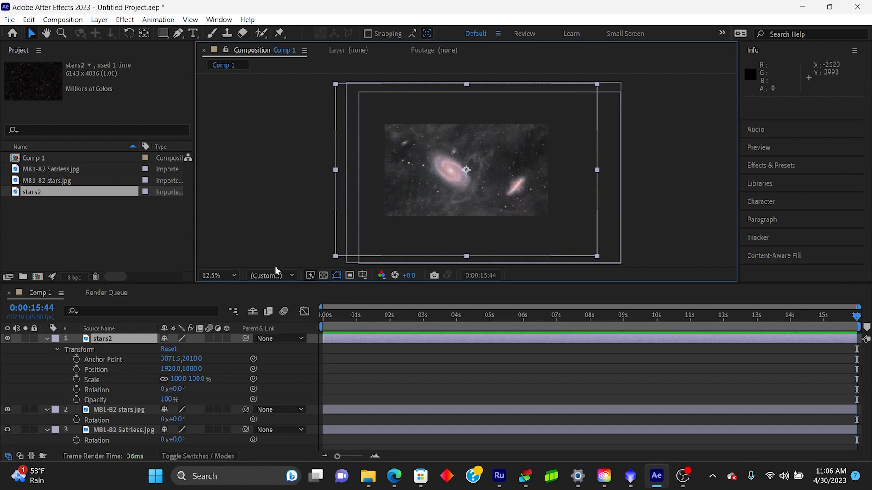
{"action": "mouse_move", "coordinate": [410, 264]}
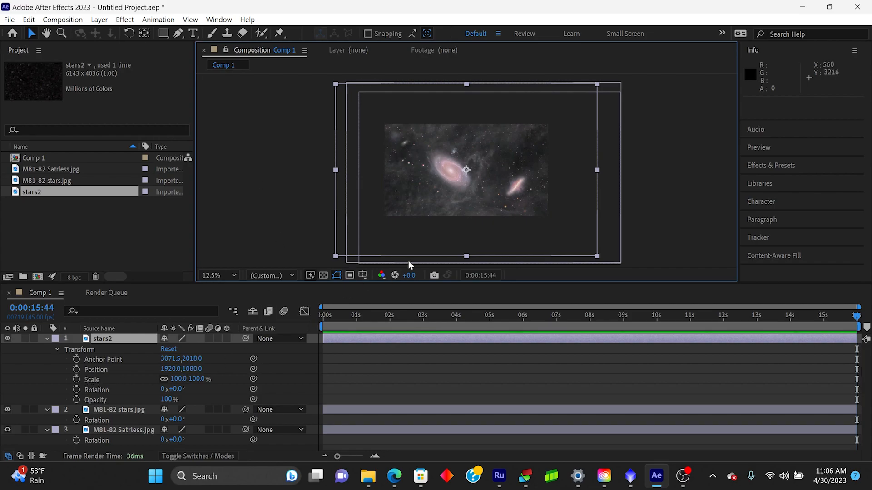
{"action": "left_click", "coordinate": [76, 369]}
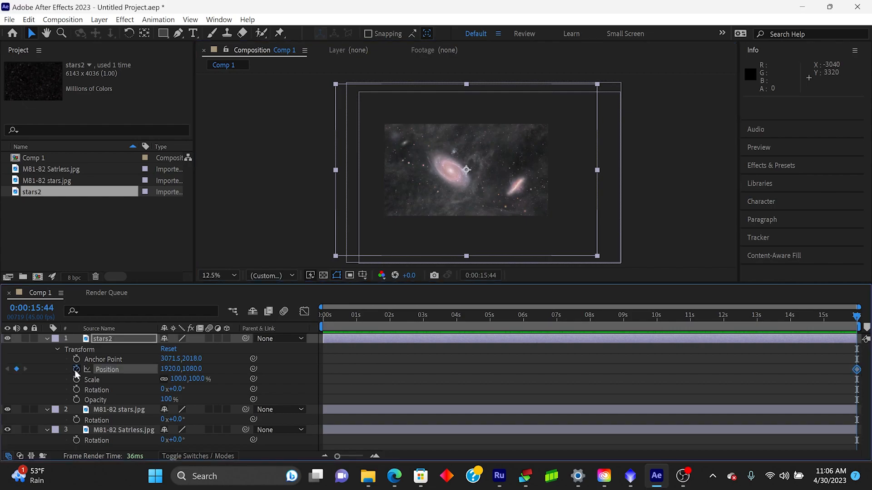
{"action": "left_click", "coordinate": [93, 379]}
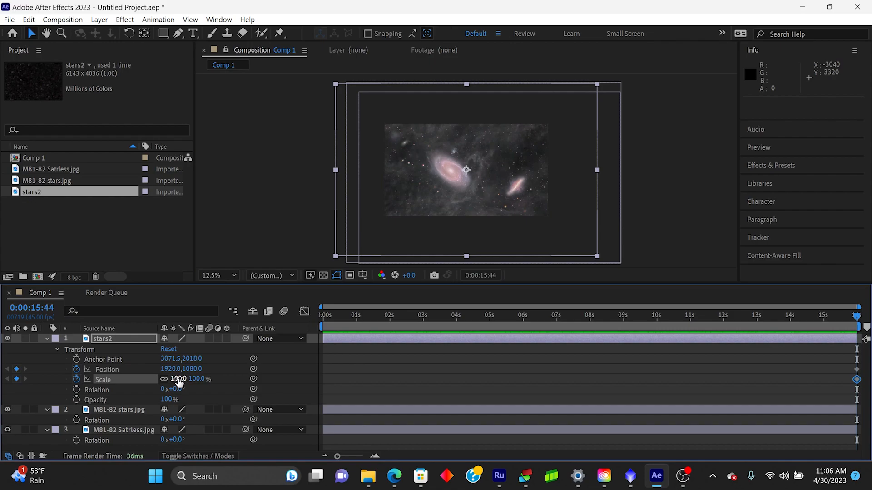
{"action": "left_click", "coordinate": [356, 306]}
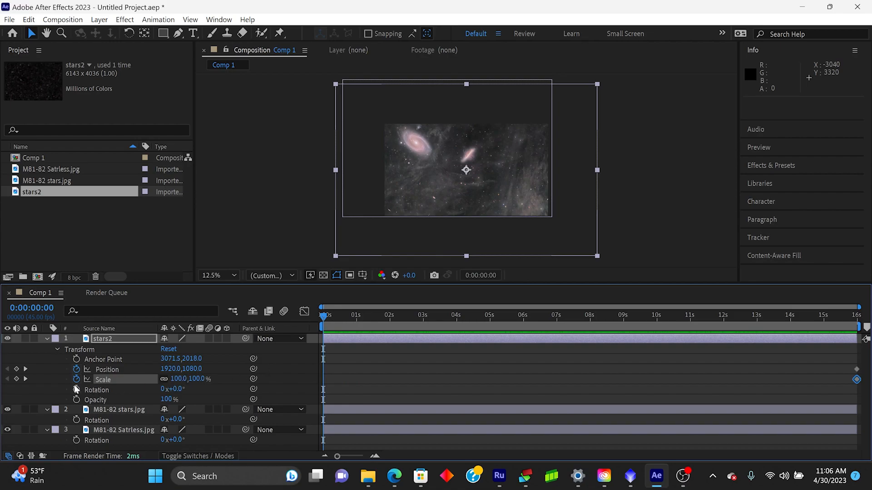
{"action": "mouse_move", "coordinate": [17, 379]}
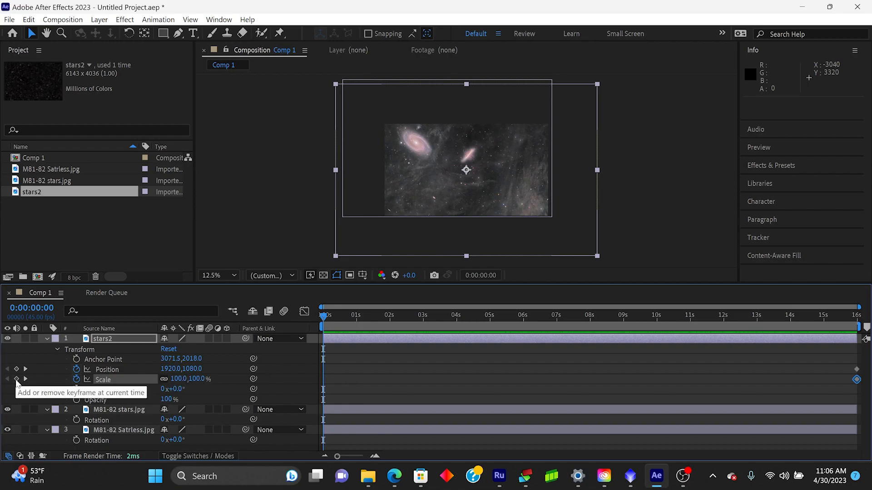
Give stars2 start keyframes at 0:00: Scale 150% and Position -384, 1560
{"action": "left_click", "coordinate": [16, 379]}
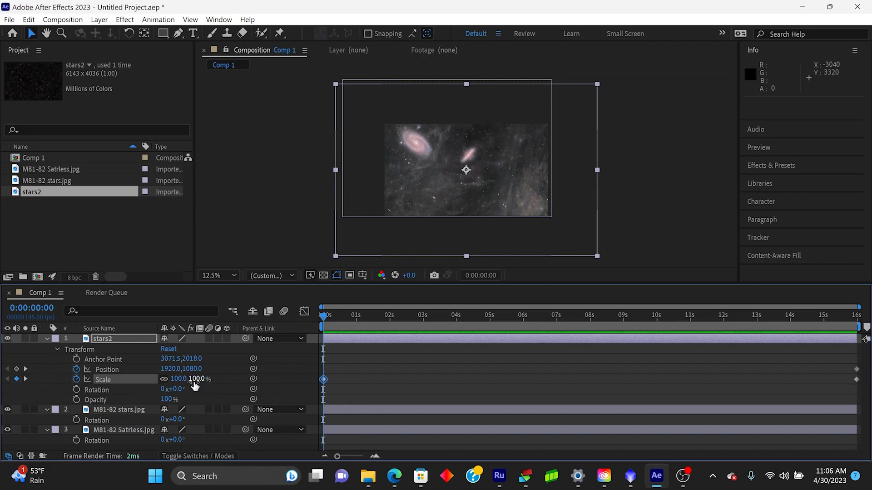
{"action": "double_click", "coordinate": [179, 379]}
{"action": "type", "text": "150"}
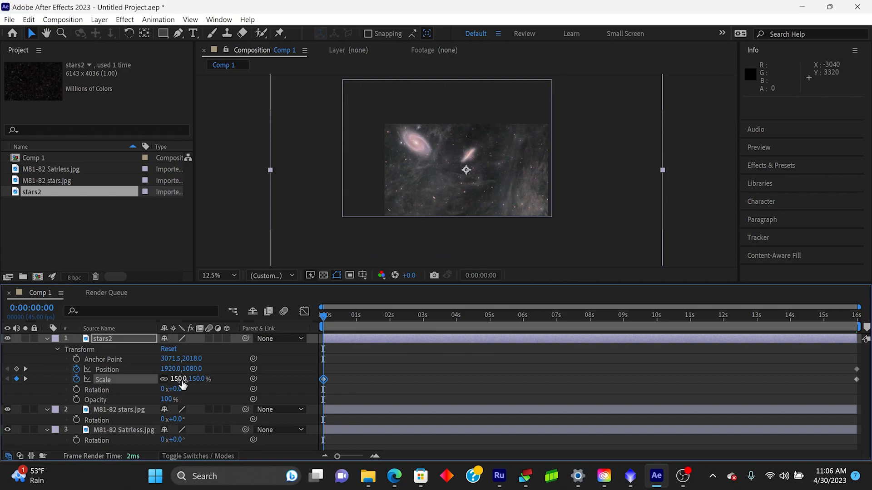
{"action": "mouse_move", "coordinate": [245, 328]}
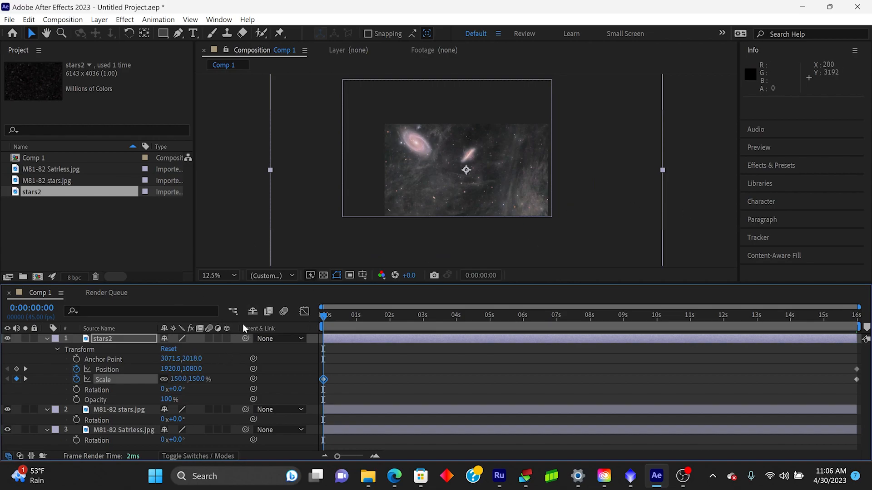
{"action": "mouse_move", "coordinate": [428, 245]}
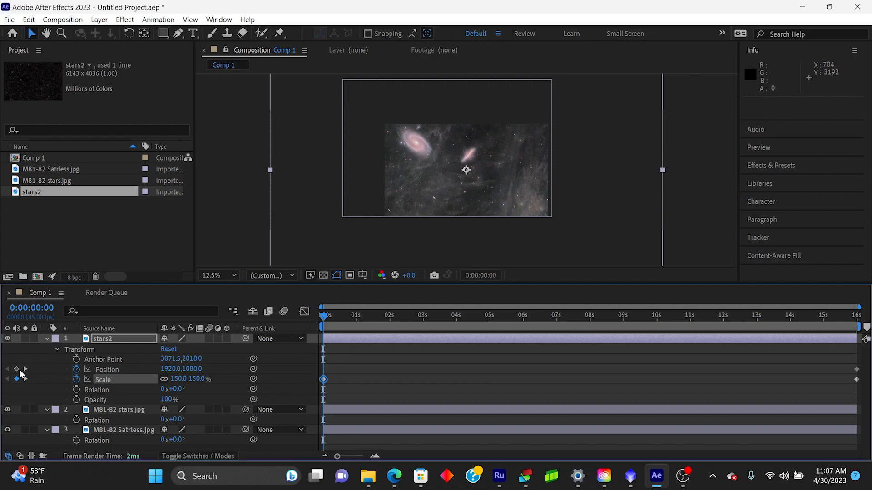
{"action": "left_click", "coordinate": [16, 369]}
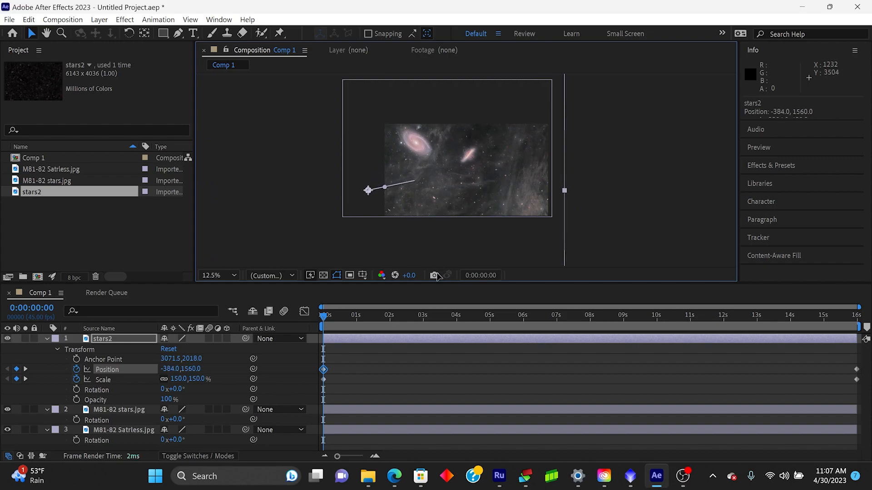
{"action": "mouse_move", "coordinate": [434, 276]}
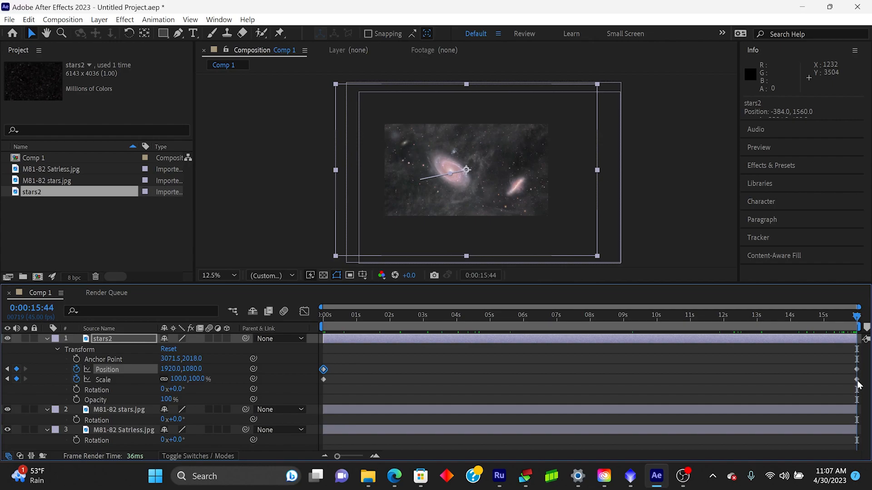
{"action": "mouse_move", "coordinate": [857, 384]}
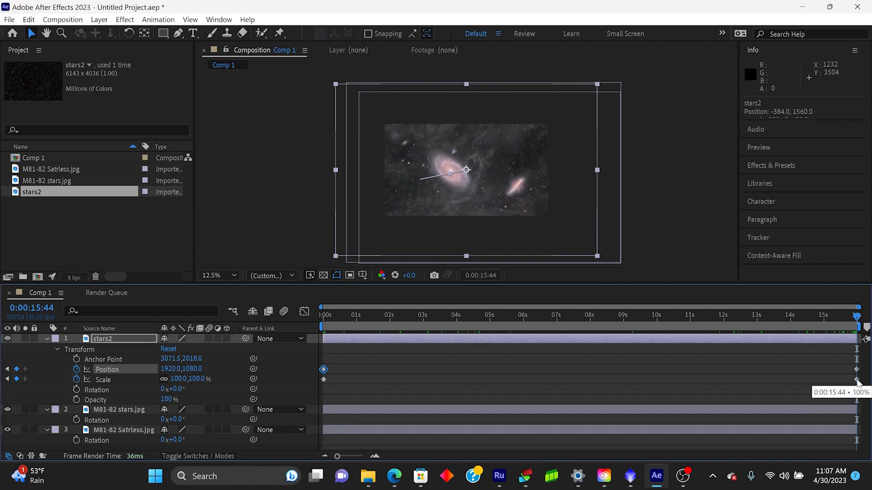
Change stars2's final Scale keyframe at 15:44 from its old value to 225%
{"action": "double_click", "coordinate": [186, 379]}
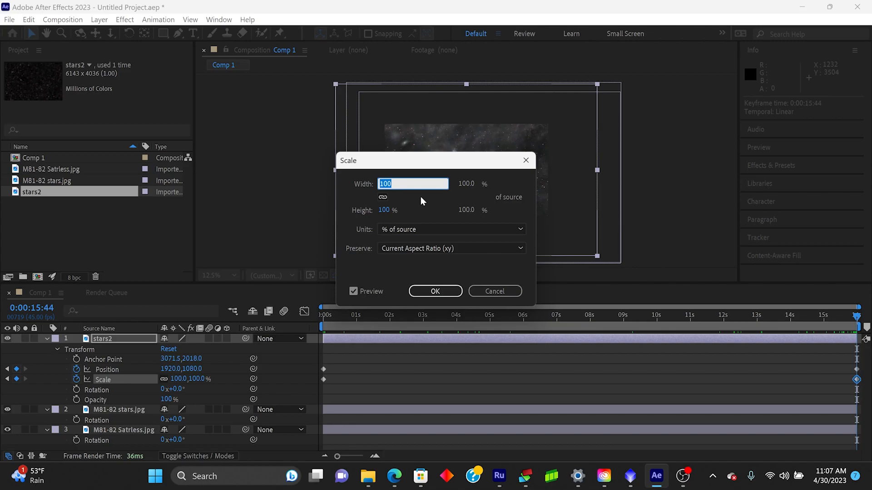
{"action": "type", "text": "225"}
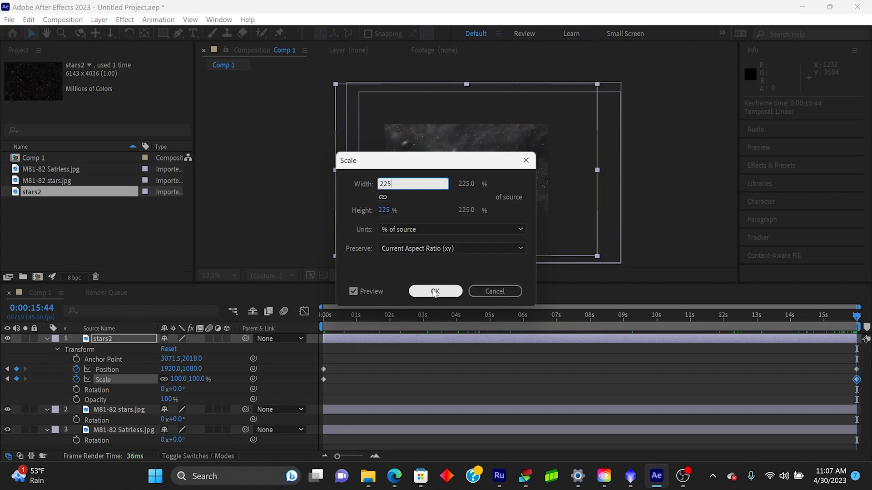
{"action": "left_click", "coordinate": [435, 290]}
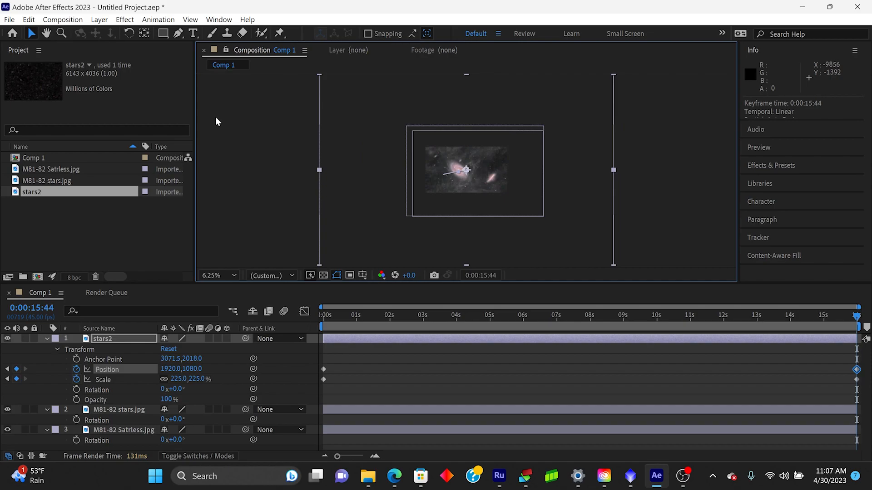
{"action": "mouse_move", "coordinate": [546, 225]}
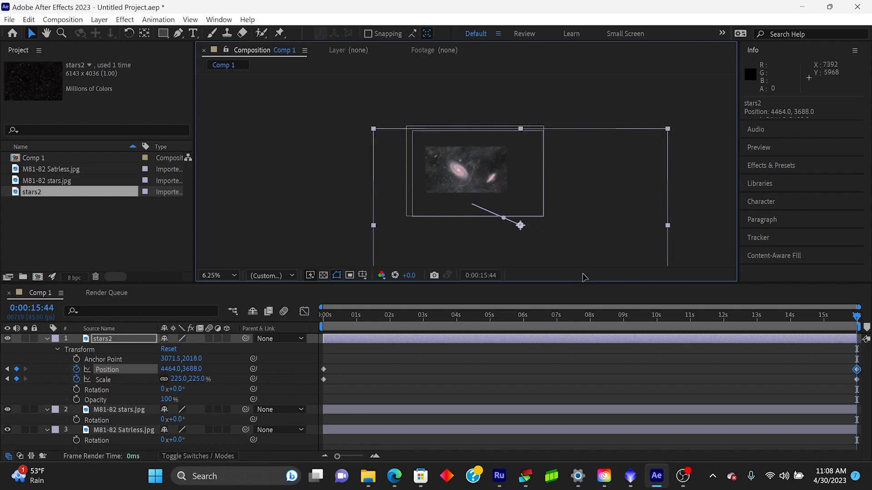
{"action": "mouse_move", "coordinate": [794, 326]}
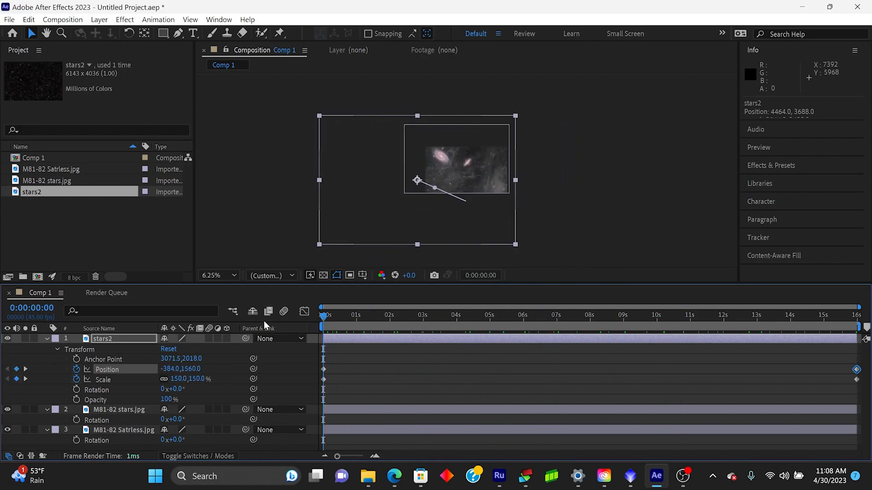
Set the viewer to 25% and scrub the star motion around 4, 7 and 13 seconds
{"action": "left_click", "coordinate": [218, 275]}
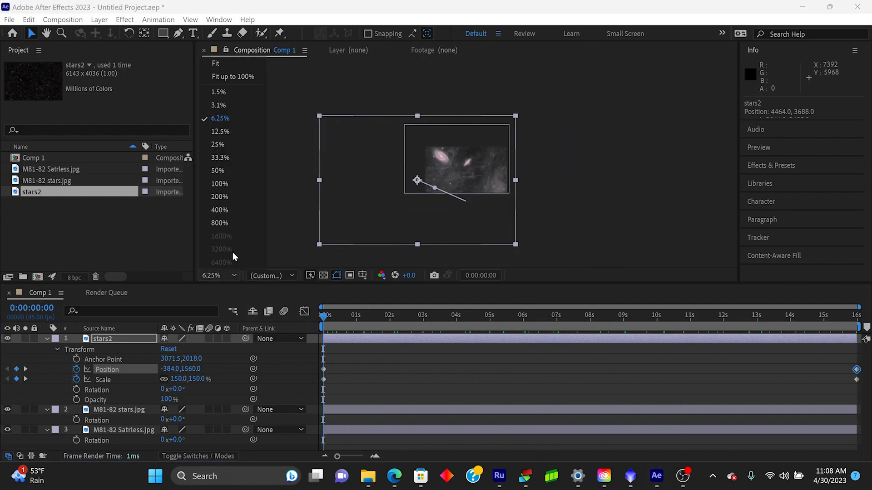
{"action": "left_click", "coordinate": [217, 144]}
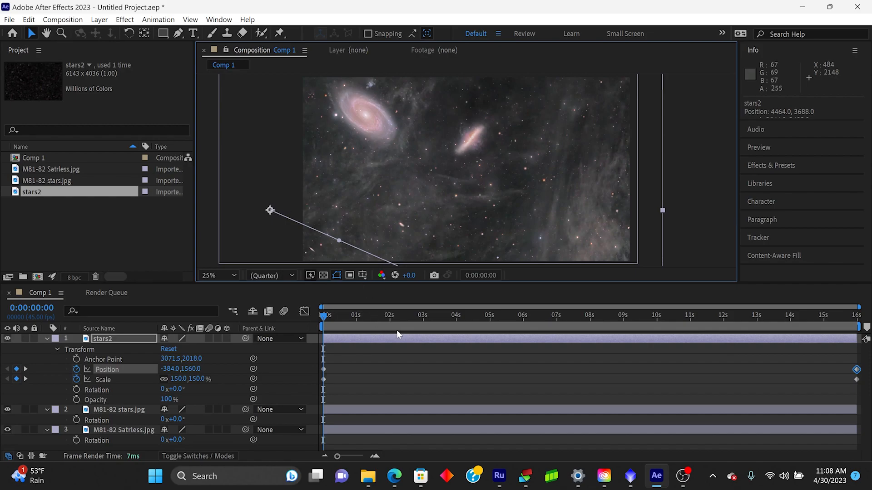
{"action": "mouse_move", "coordinate": [234, 275]}
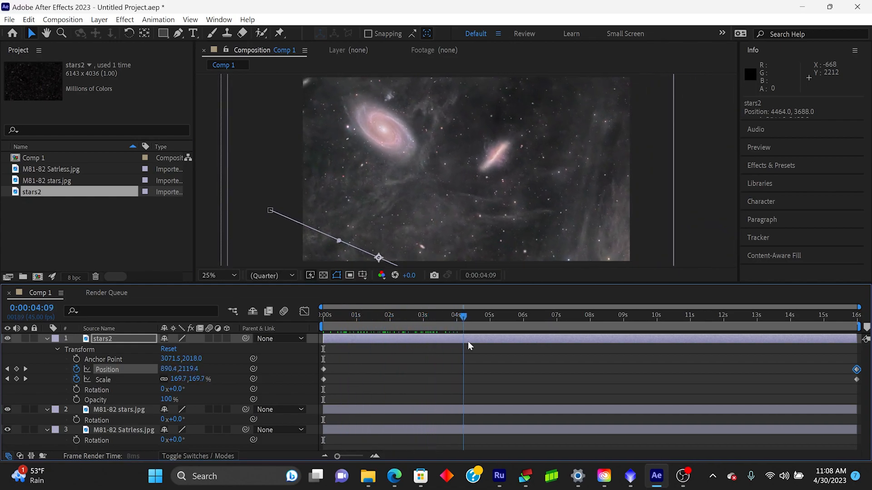
{"action": "left_click", "coordinate": [577, 315]}
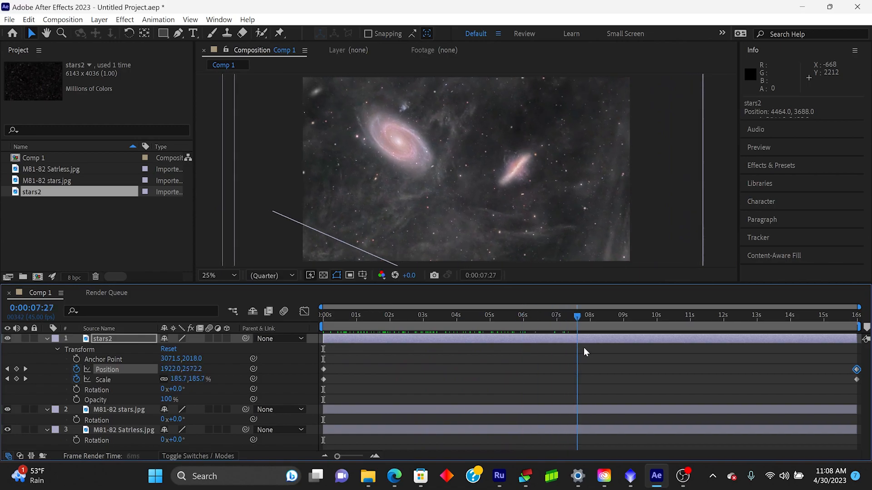
{"action": "left_click", "coordinate": [770, 315]}
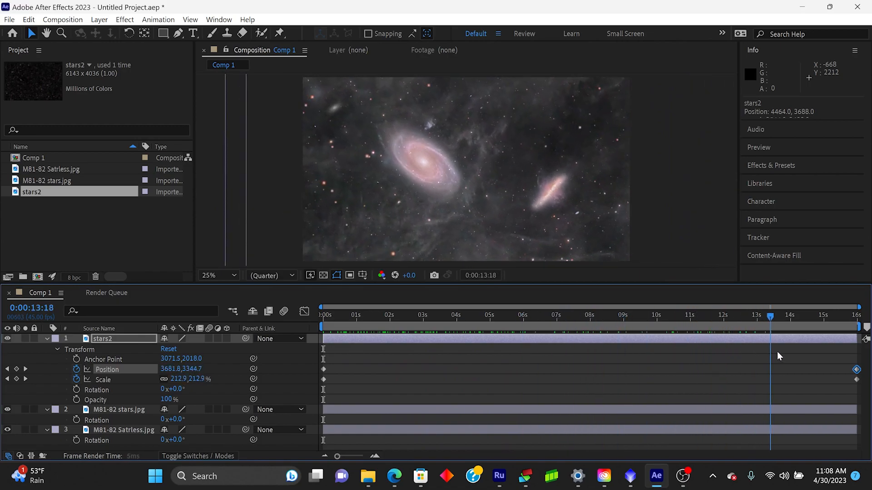
{"action": "left_click", "coordinate": [673, 315]}
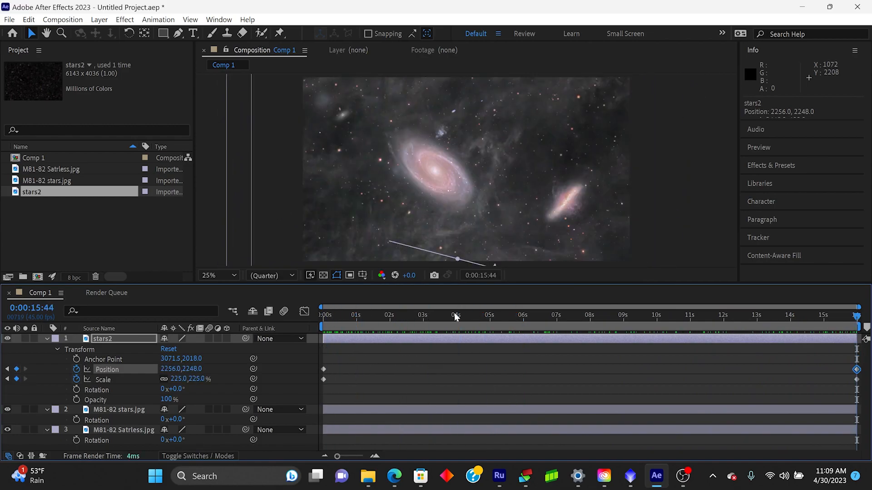
Zoom out to 6.25% to move stars2's end Position to 2096,3240, then return to 25%
{"action": "left_click", "coordinate": [217, 275]}
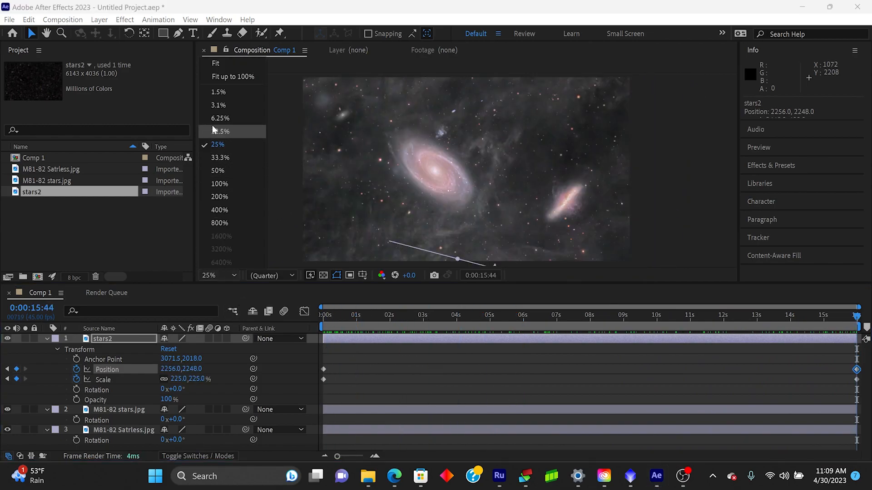
{"action": "left_click", "coordinate": [219, 118]}
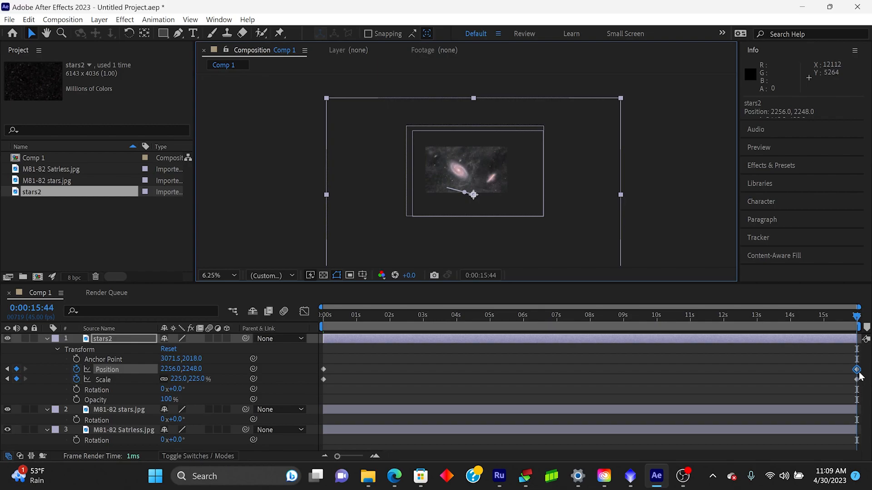
{"action": "mouse_move", "coordinate": [448, 203]}
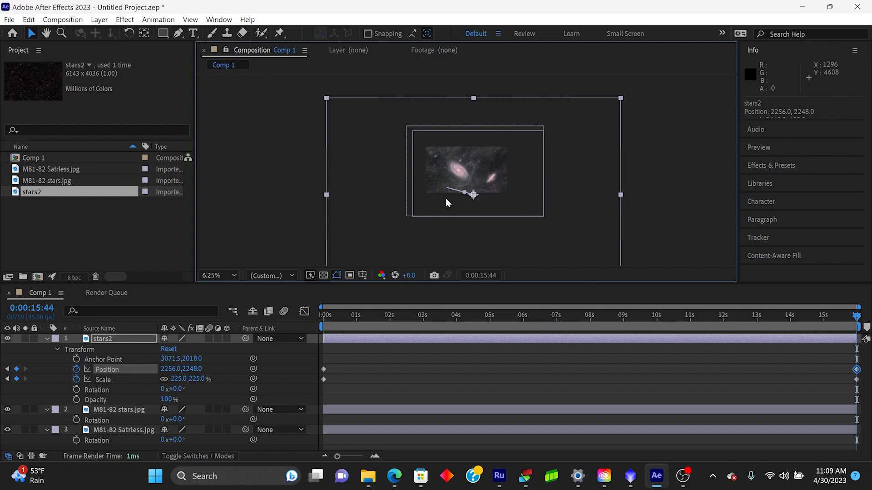
{"action": "mouse_move", "coordinate": [356, 166]}
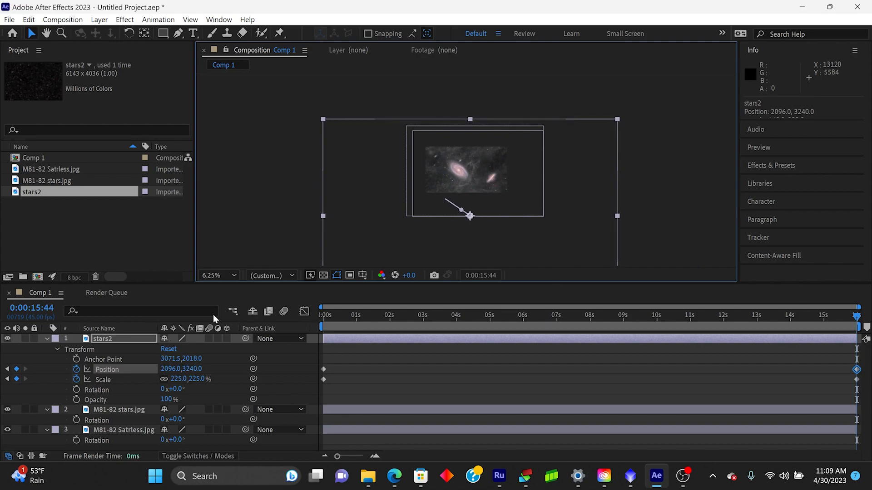
{"action": "left_click", "coordinate": [216, 275]}
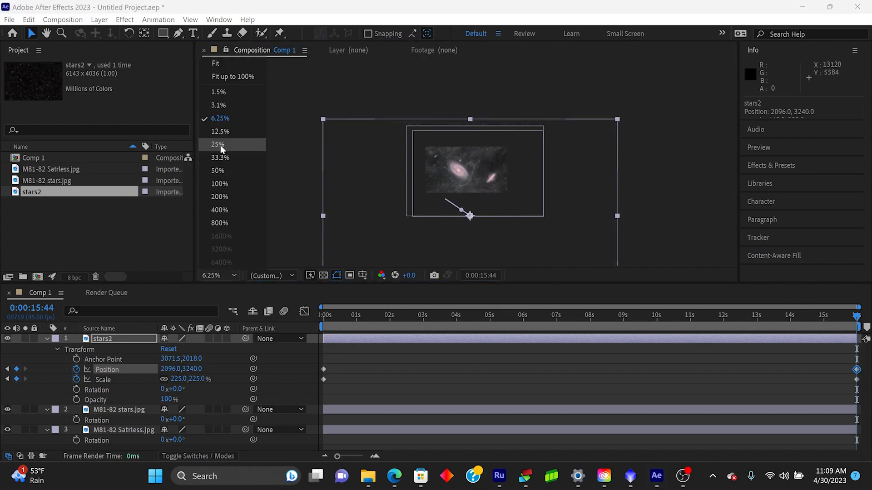
{"action": "left_click", "coordinate": [217, 144]}
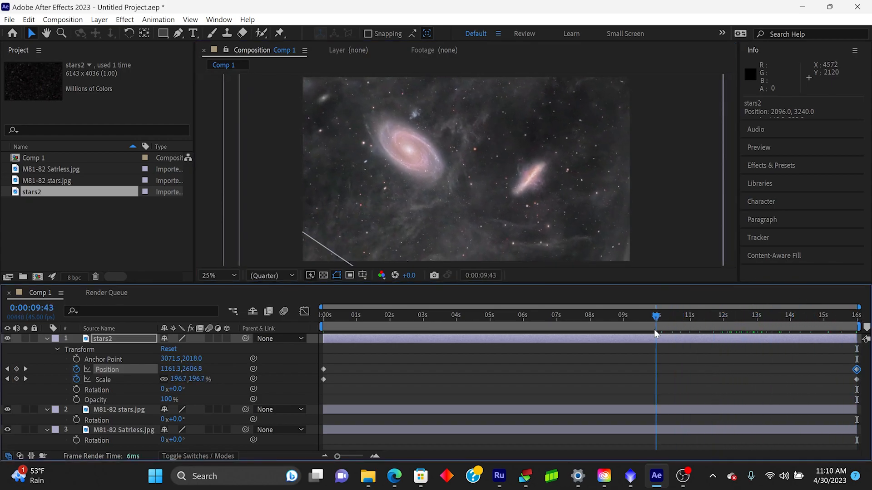
Scrub the preview around 9 seconds, 3 seconds and near the end
{"action": "left_click", "coordinate": [401, 315]}
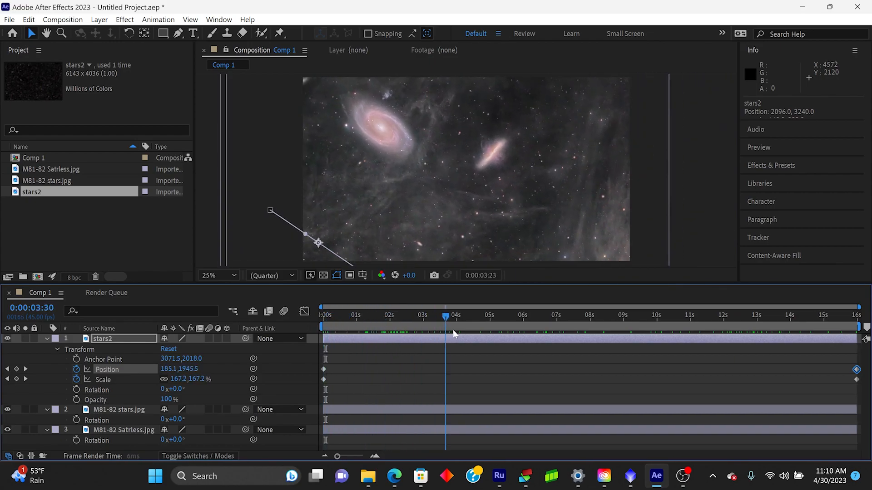
{"action": "left_click", "coordinate": [622, 315]}
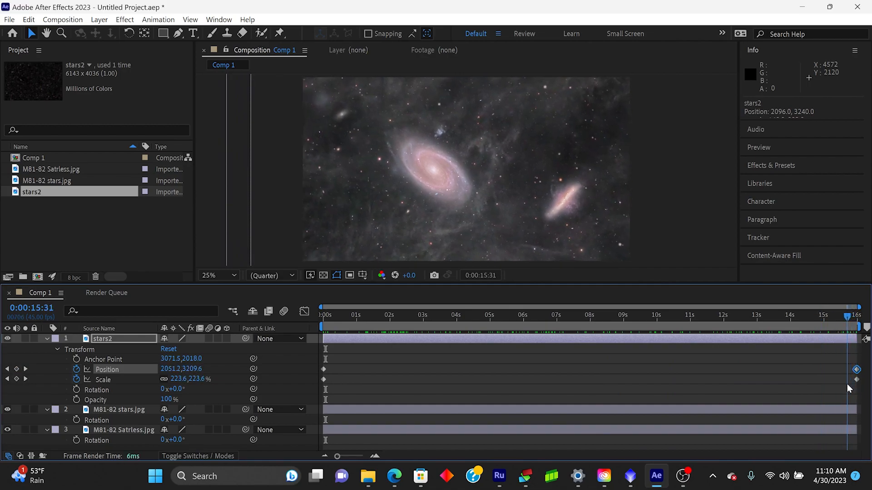
{"action": "left_click", "coordinate": [337, 315]}
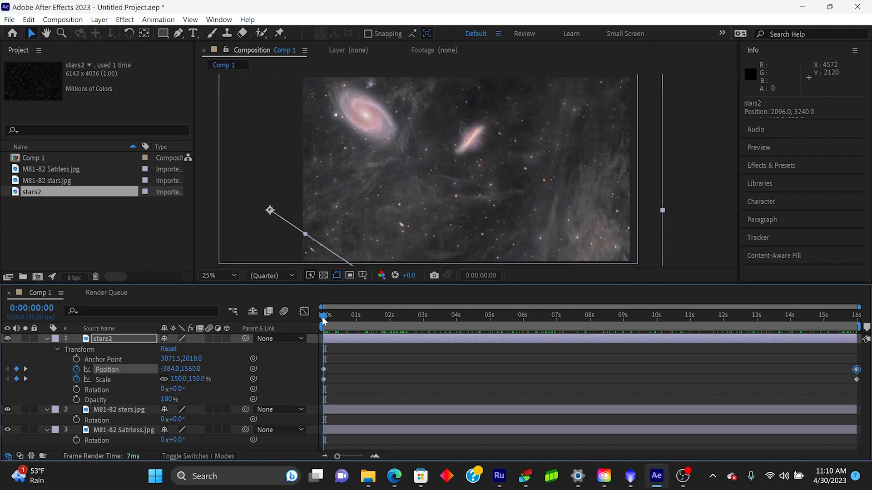
Set stars2's starting Position keyframe to -400,1096 at 6.25% zoom, then return to 25%
{"action": "left_click", "coordinate": [323, 371]}
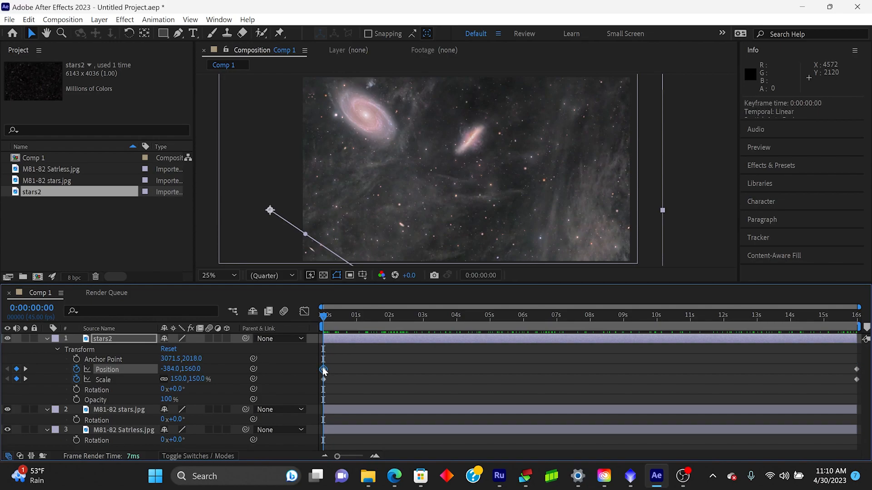
{"action": "left_click", "coordinate": [217, 275]}
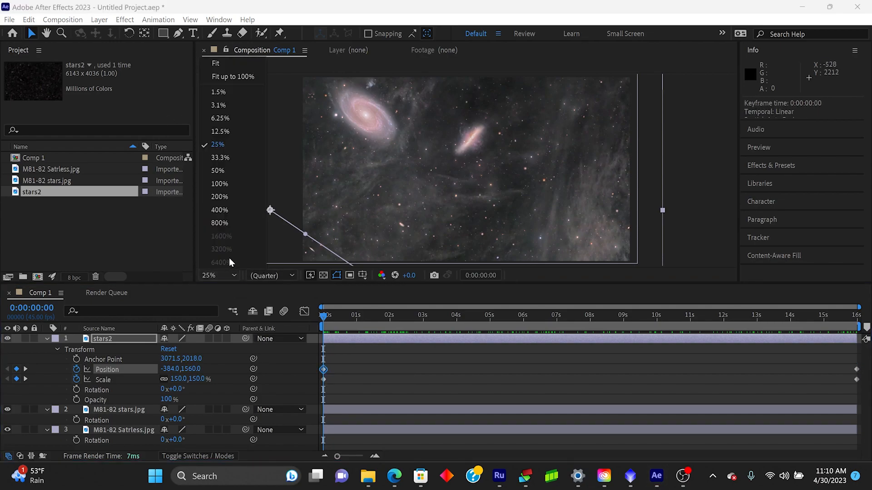
{"action": "left_click", "coordinate": [220, 118]}
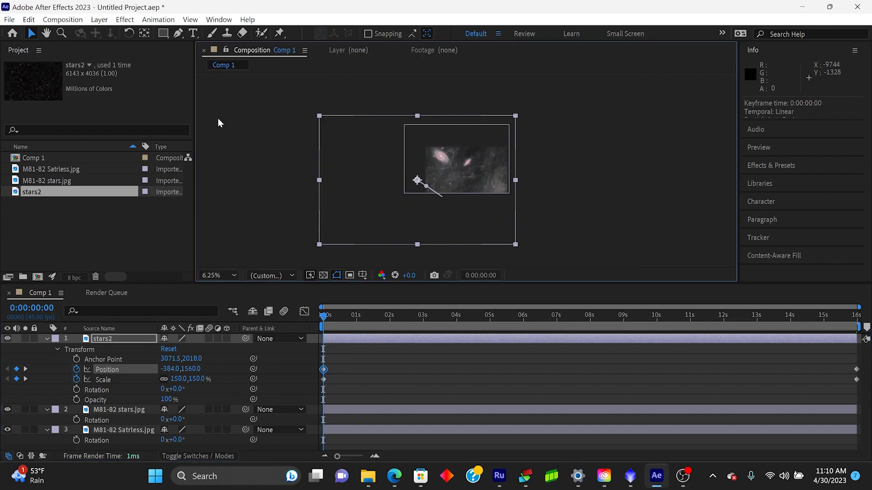
{"action": "mouse_move", "coordinate": [495, 217]}
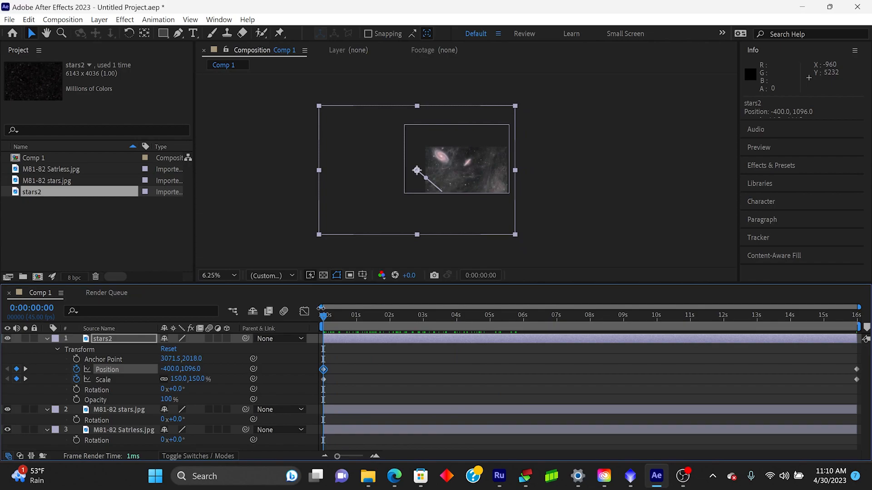
{"action": "left_click", "coordinate": [217, 276]}
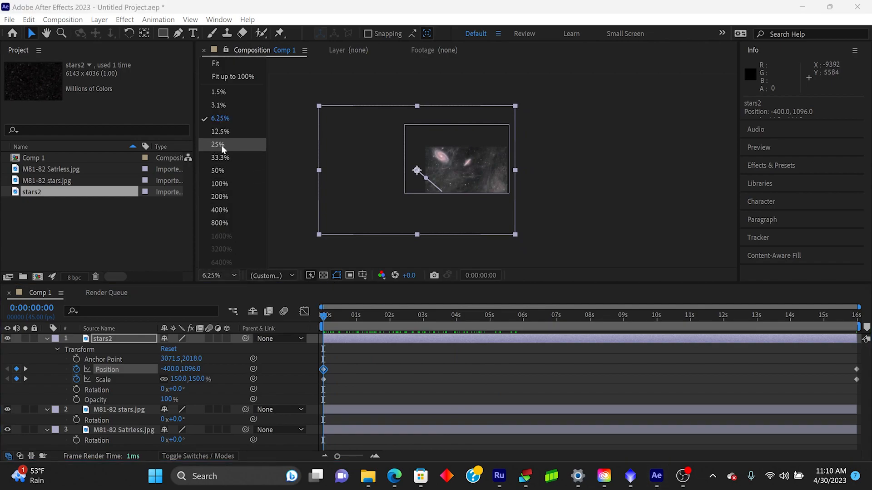
{"action": "left_click", "coordinate": [218, 145]}
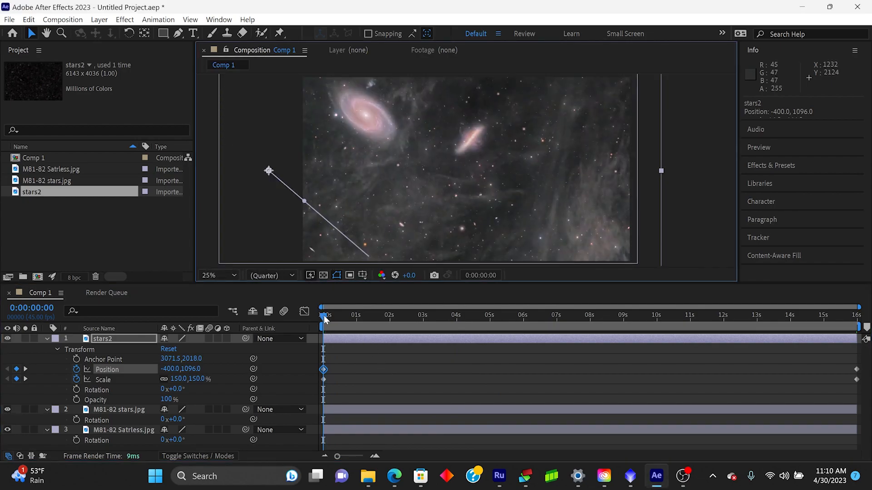
Scrub the playhead forward through the animation to about 15:13
{"action": "left_click", "coordinate": [612, 315]}
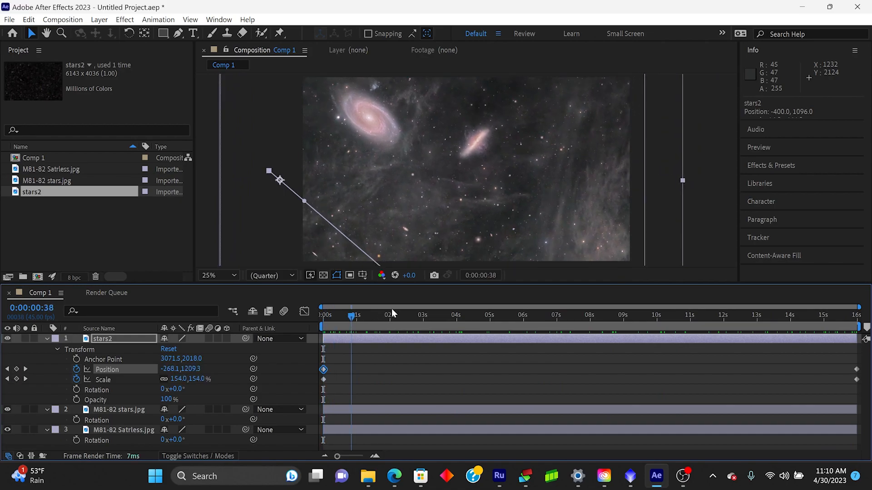
{"action": "left_click", "coordinate": [715, 314]}
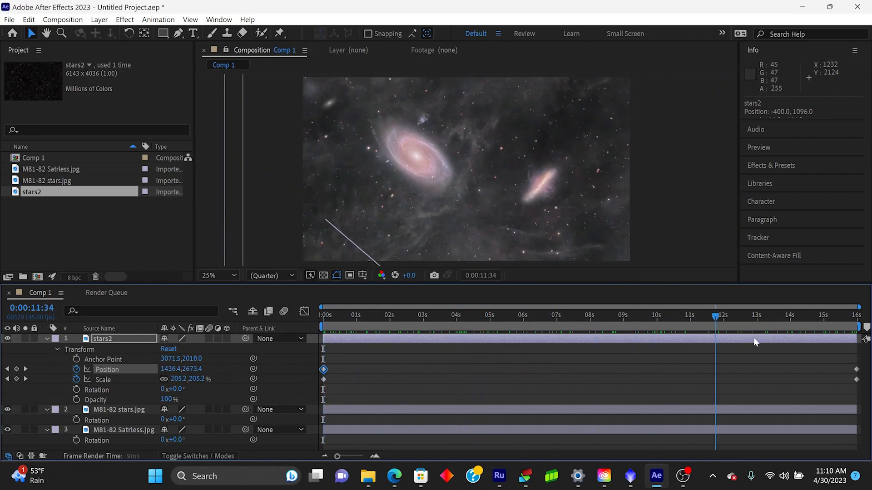
{"action": "left_click", "coordinate": [493, 314]}
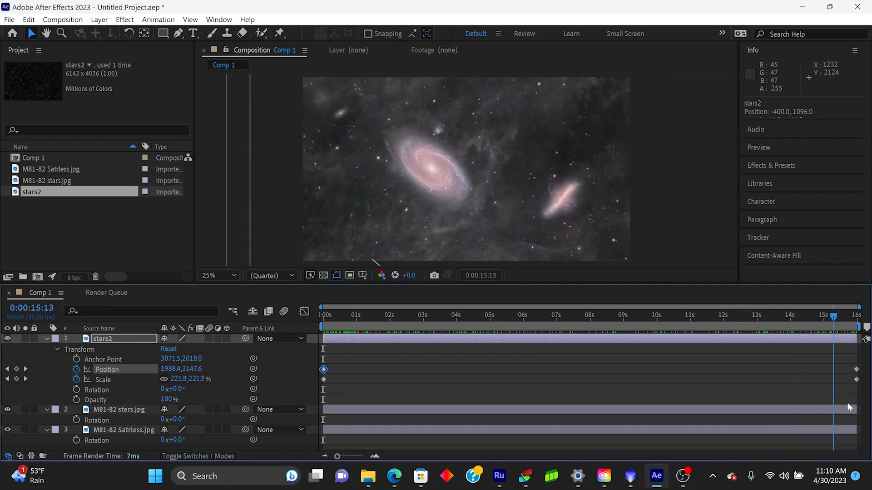
Move the playhead back to the start of Comp 1 to preview the animation
{"action": "left_click", "coordinate": [324, 315]}
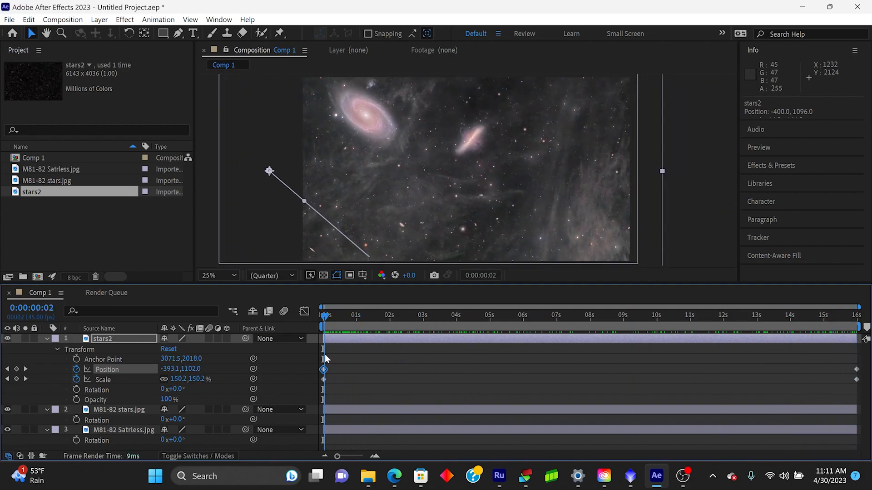
{"action": "mouse_move", "coordinate": [503, 163]}
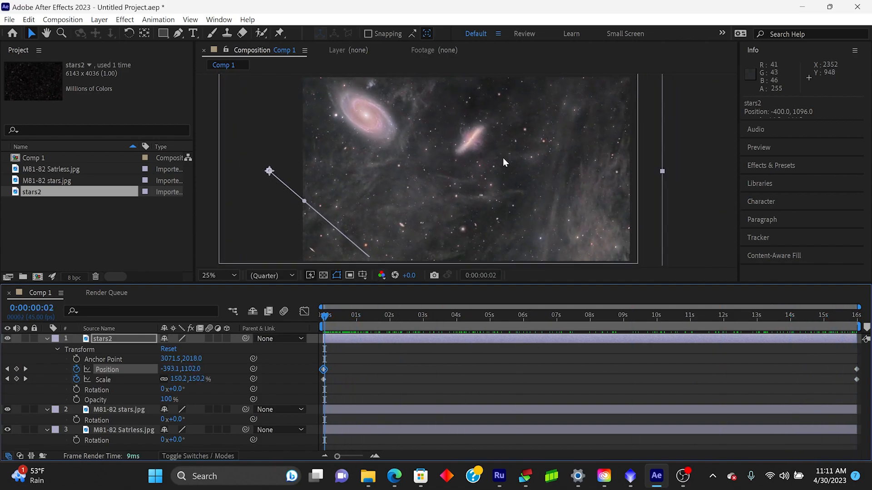
{"action": "mouse_move", "coordinate": [563, 269]}
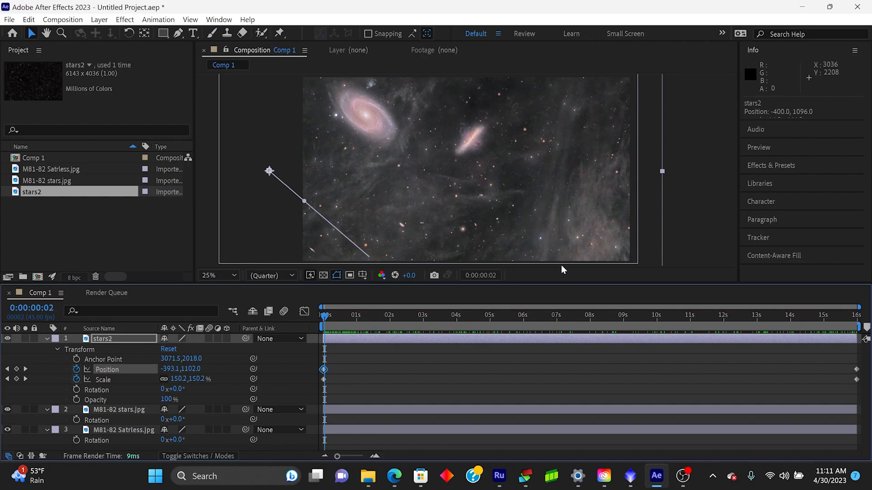
{"action": "mouse_move", "coordinate": [573, 299]}
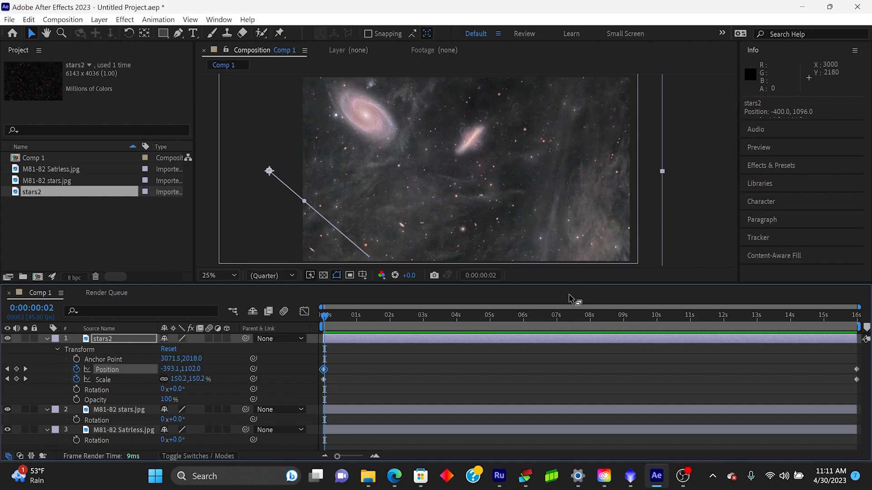
{"action": "mouse_move", "coordinate": [465, 200]}
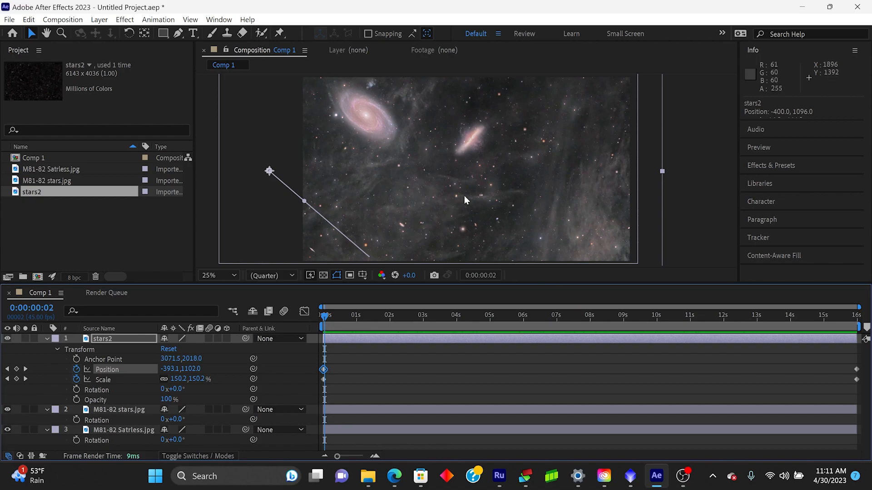
{"action": "mouse_move", "coordinate": [559, 183]}
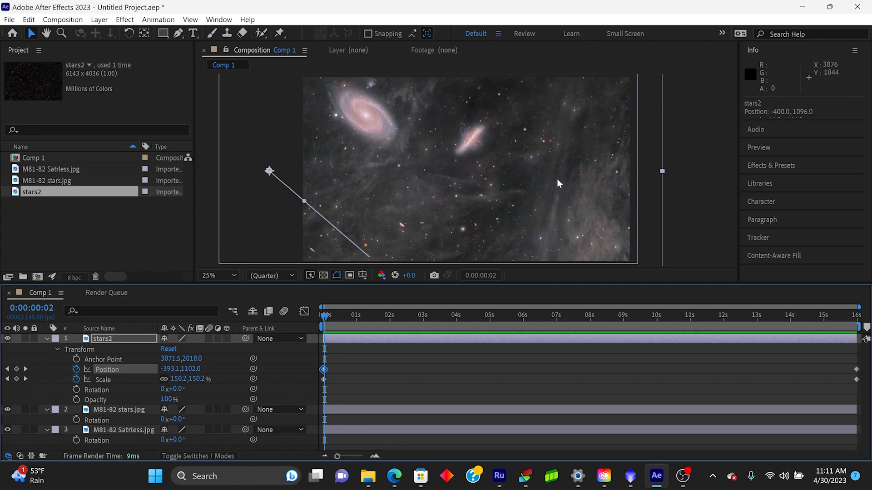
{"action": "mouse_move", "coordinate": [236, 123]}
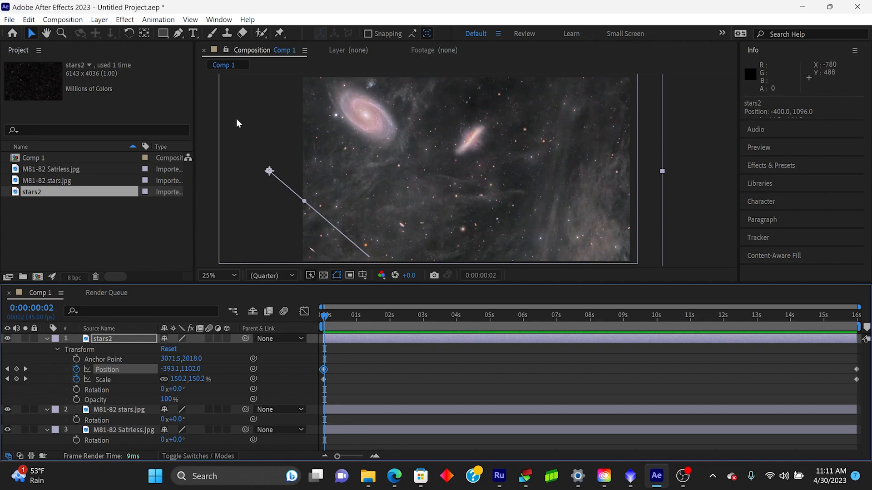
{"action": "mouse_move", "coordinate": [9, 20]}
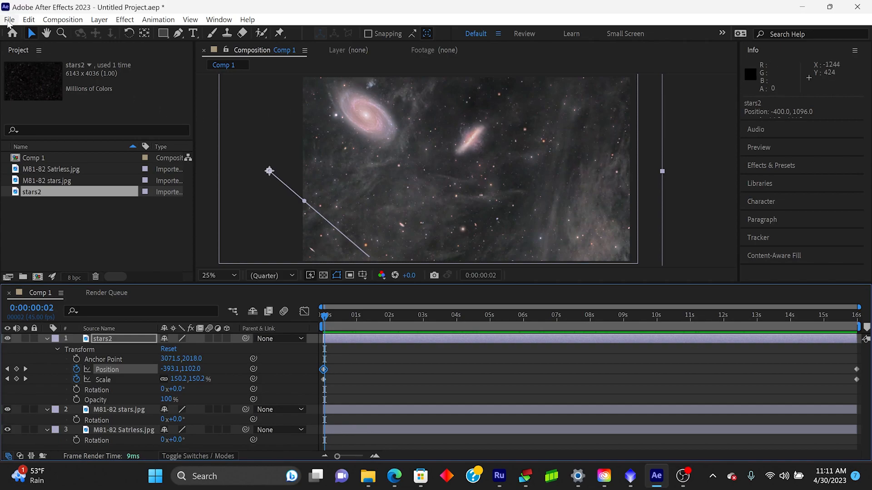
Add Comp 1 to the Render Queue and review the output naming template
{"action": "left_click", "coordinate": [9, 19]}
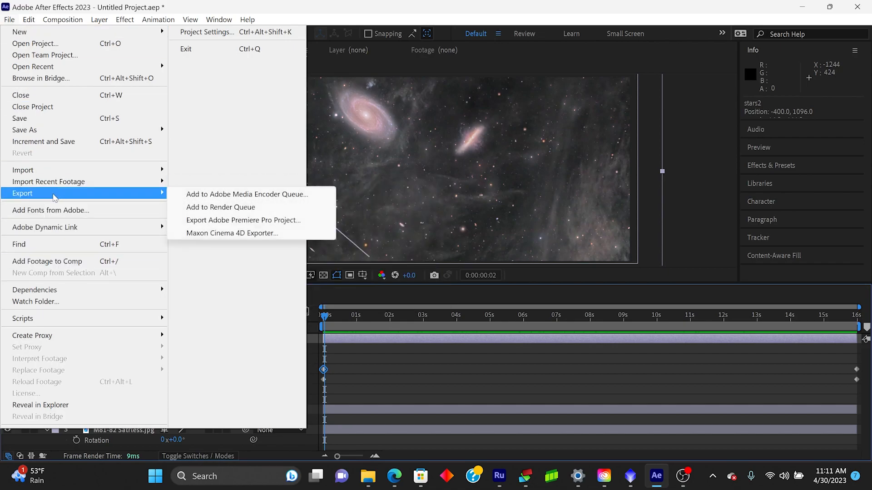
{"action": "left_click", "coordinate": [221, 207]}
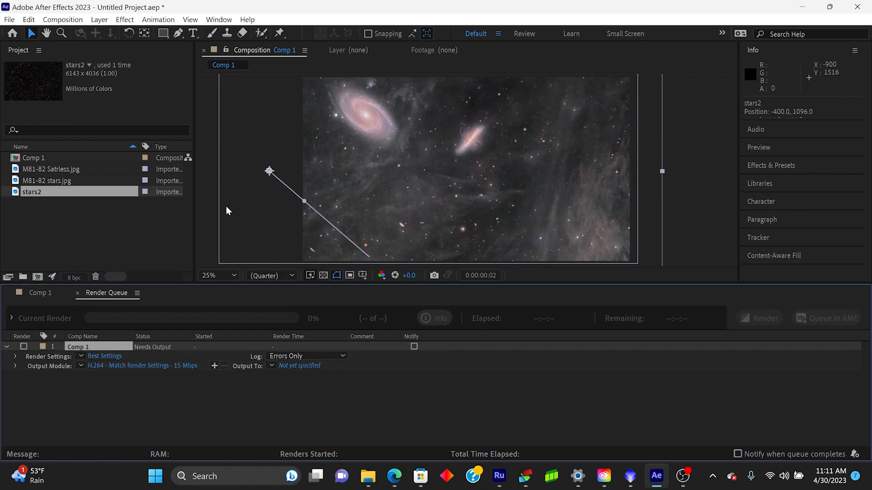
{"action": "mouse_move", "coordinate": [294, 392]}
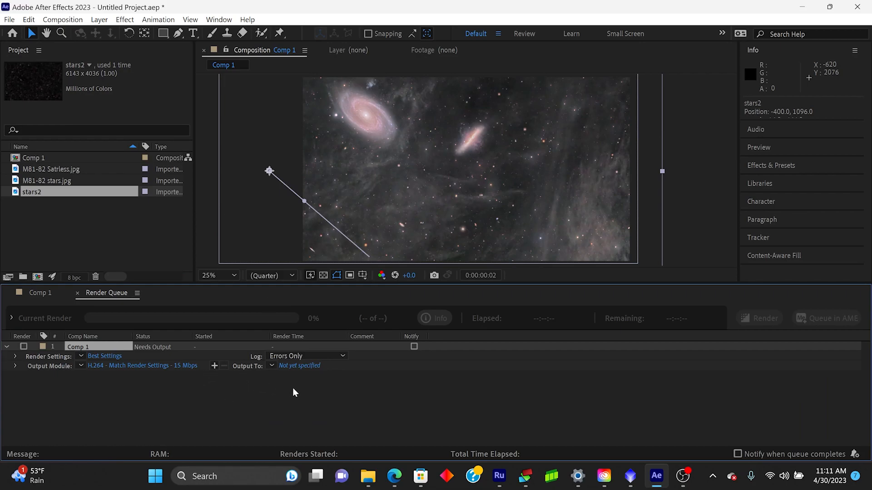
{"action": "left_click", "coordinate": [272, 366]}
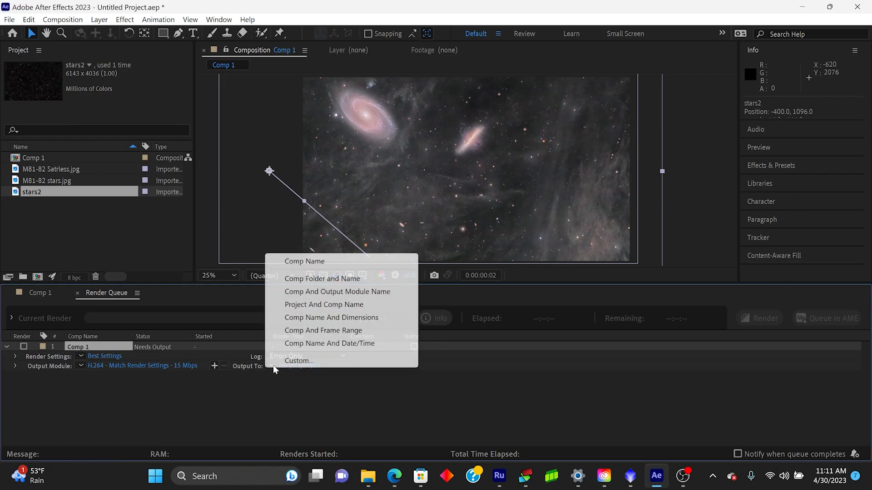
{"action": "left_click", "coordinate": [299, 361]}
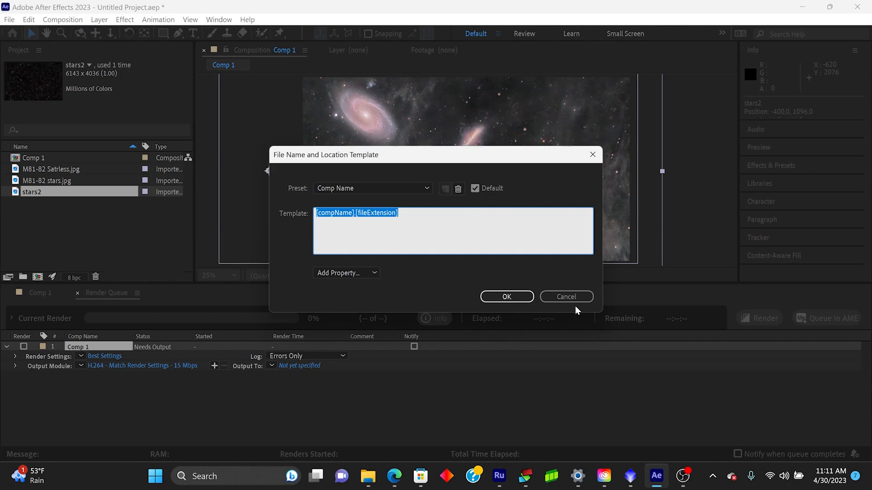
{"action": "left_click", "coordinate": [565, 296]}
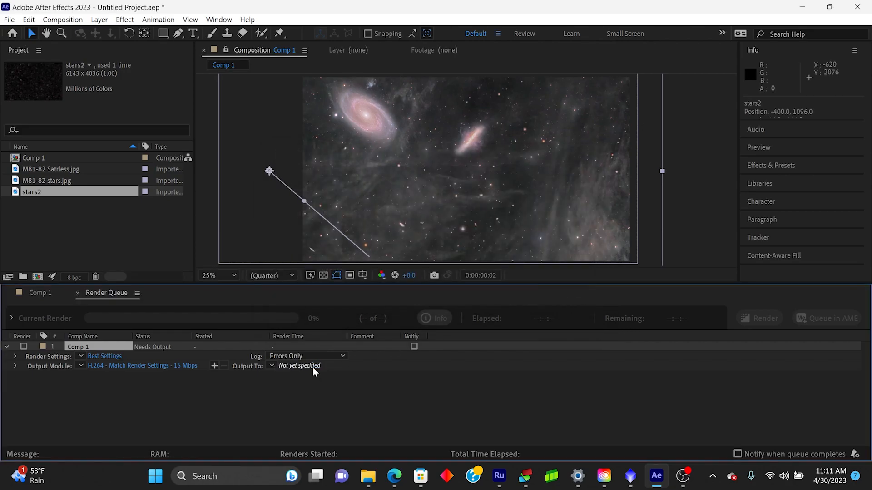
Name the output movie M81v1 and start the render
{"action": "left_click", "coordinate": [299, 365]}
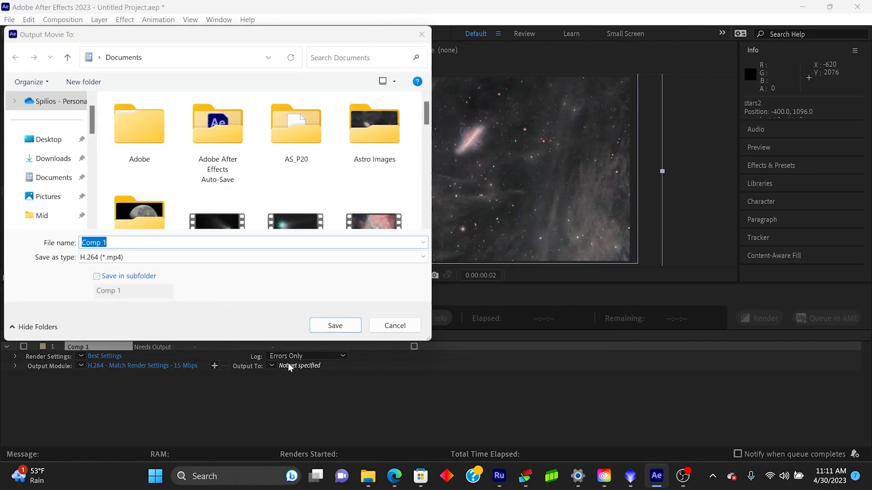
{"action": "mouse_move", "coordinate": [204, 276]}
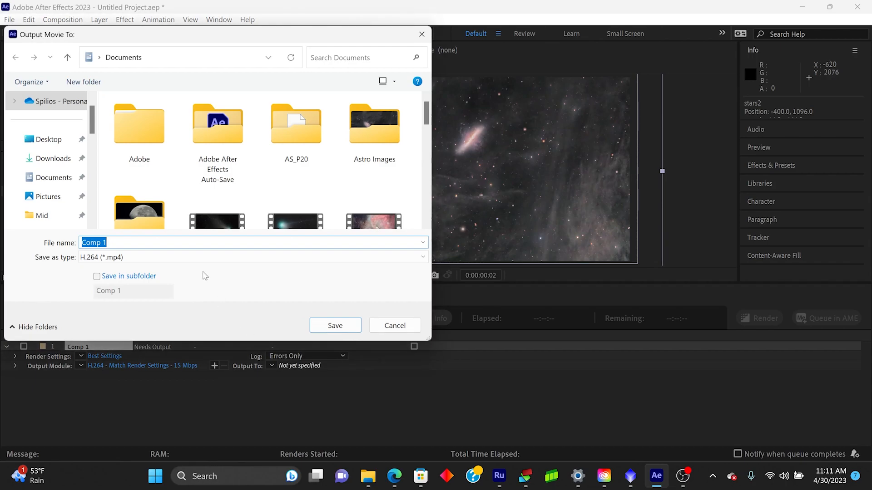
{"action": "type", "text": "M8"}
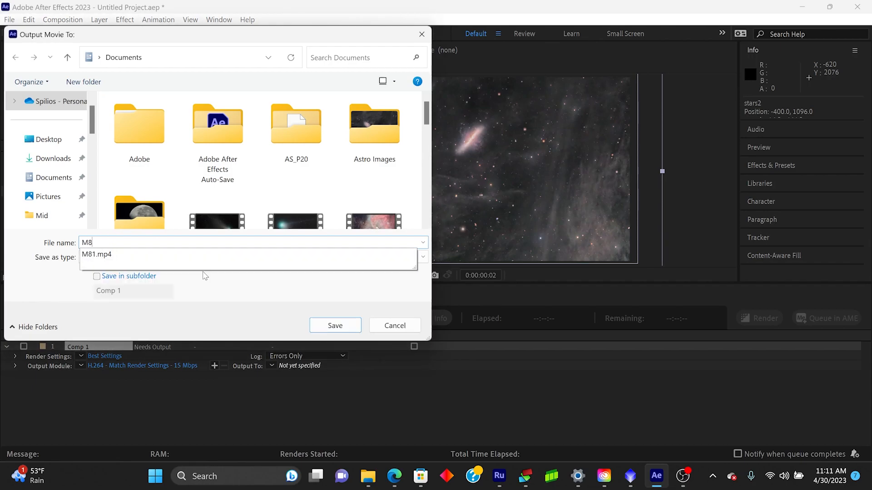
{"action": "type", "text": "1v1"}
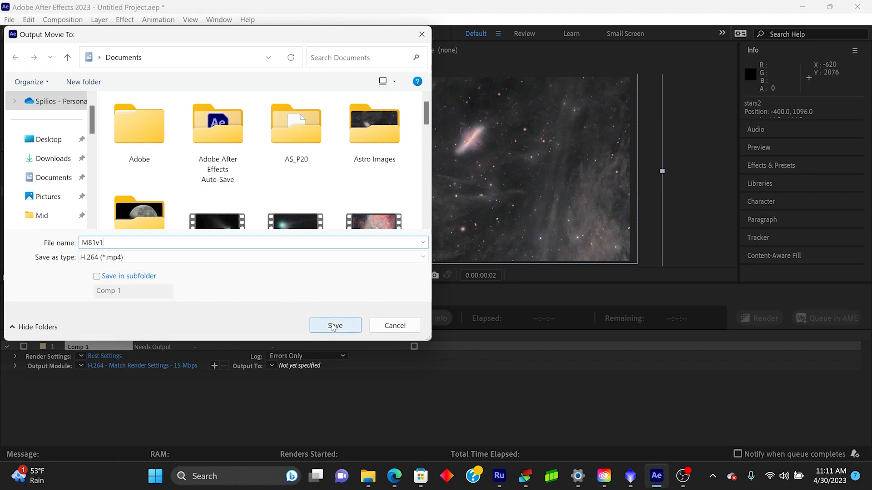
{"action": "left_click", "coordinate": [334, 325]}
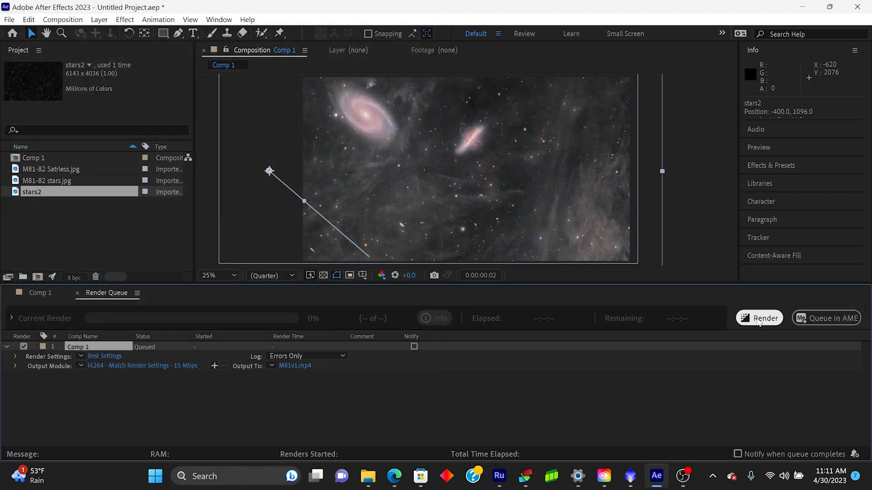
{"action": "left_click", "coordinate": [759, 318]}
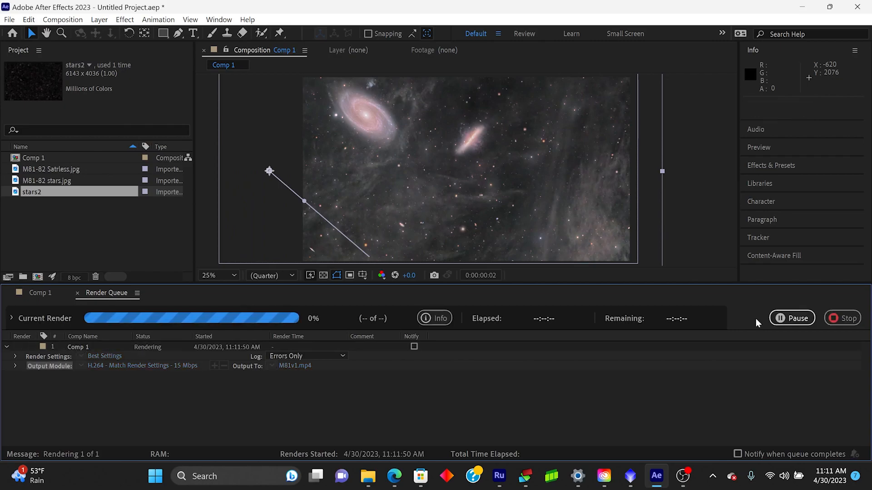